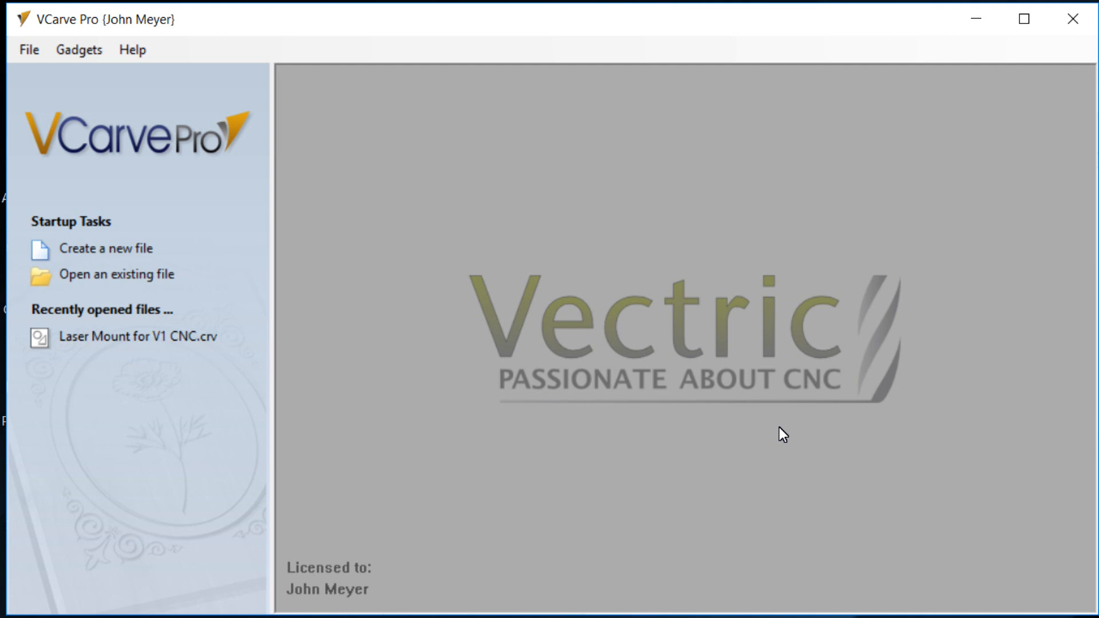
pyautogui.moveTo(592, 454)
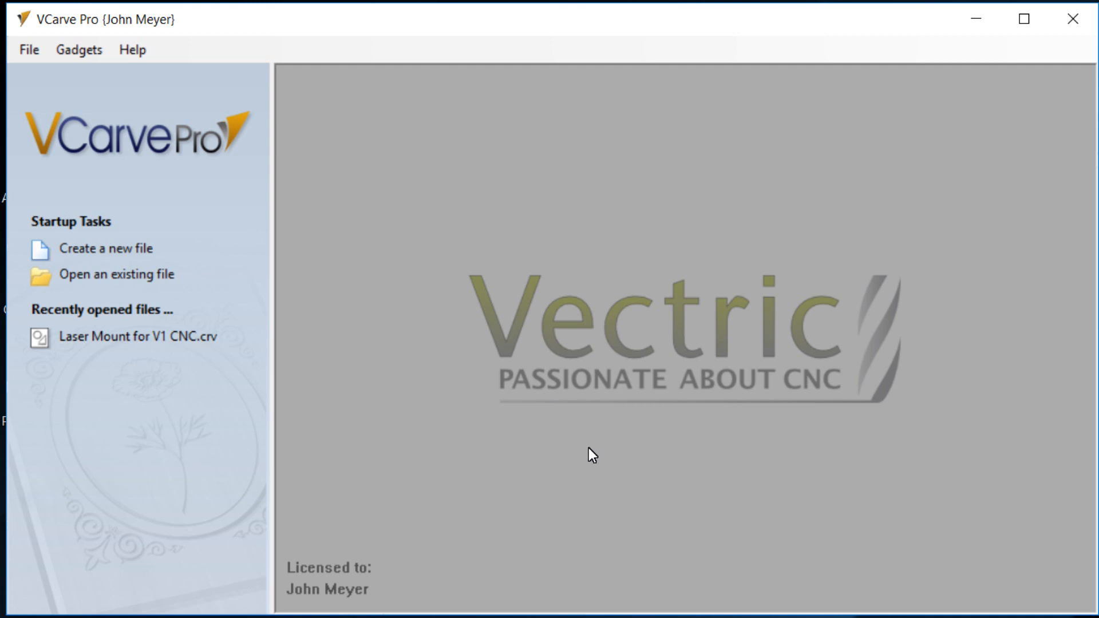
pyautogui.moveTo(176, 432)
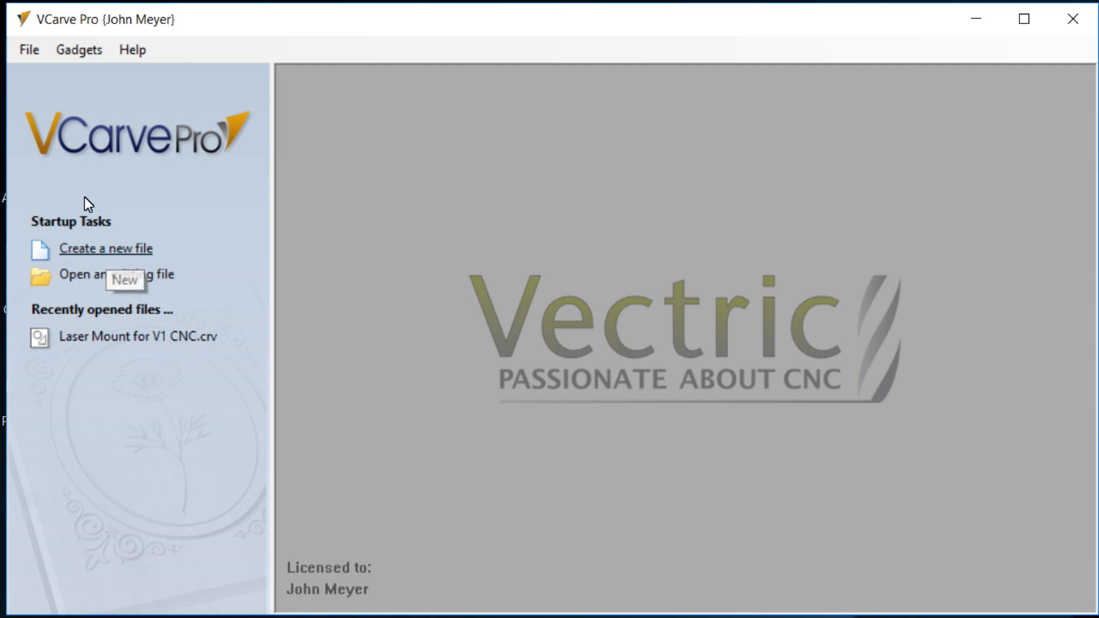
# Step: Start a new job file, bringing up Job Setup at 7 × 7 in with 0.75 in thickness
pyautogui.click(105, 248)
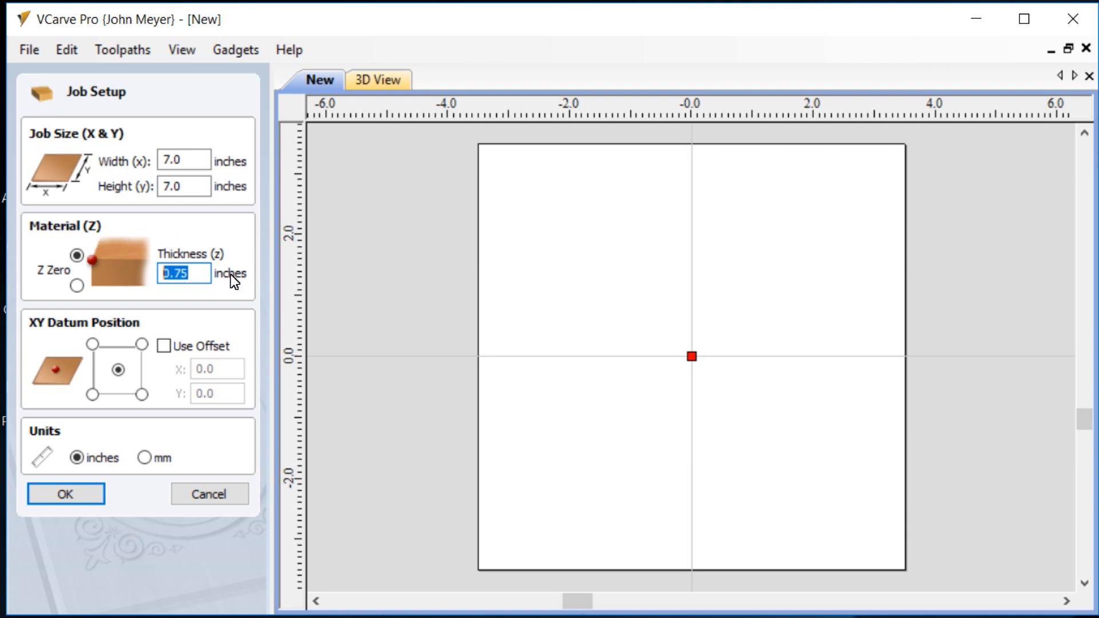
pyautogui.moveTo(183, 279)
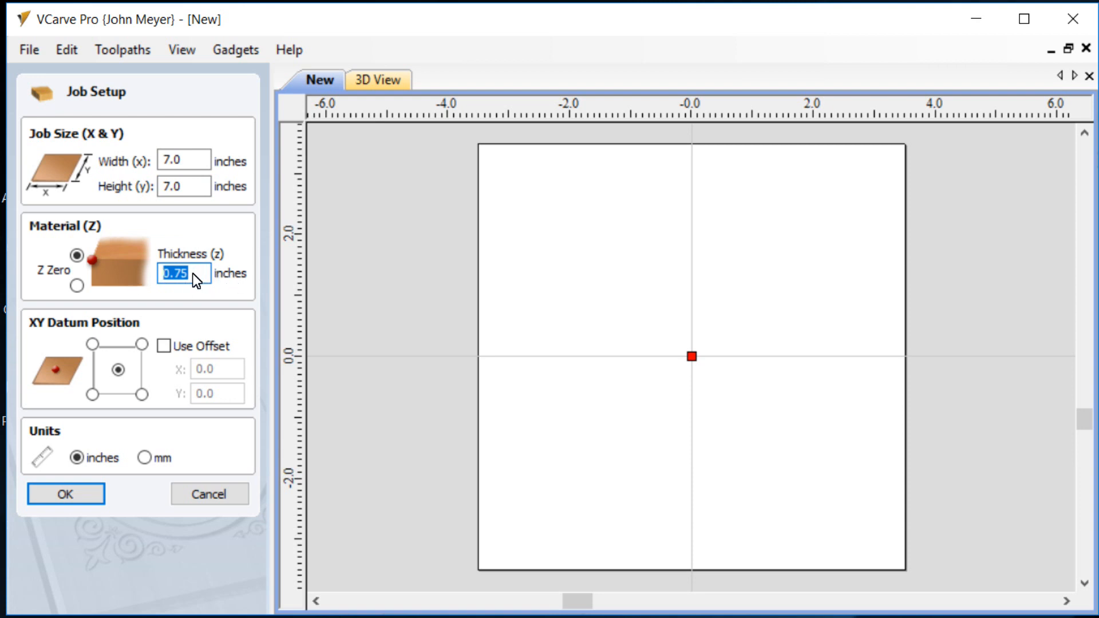
pyautogui.moveTo(198, 277)
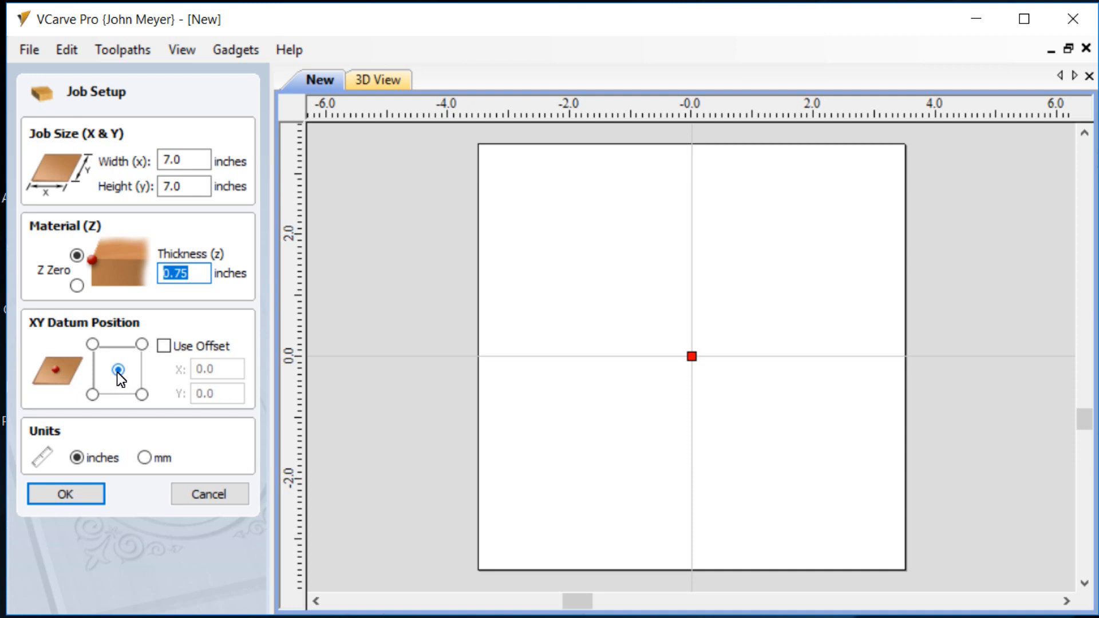
pyautogui.moveTo(133, 435)
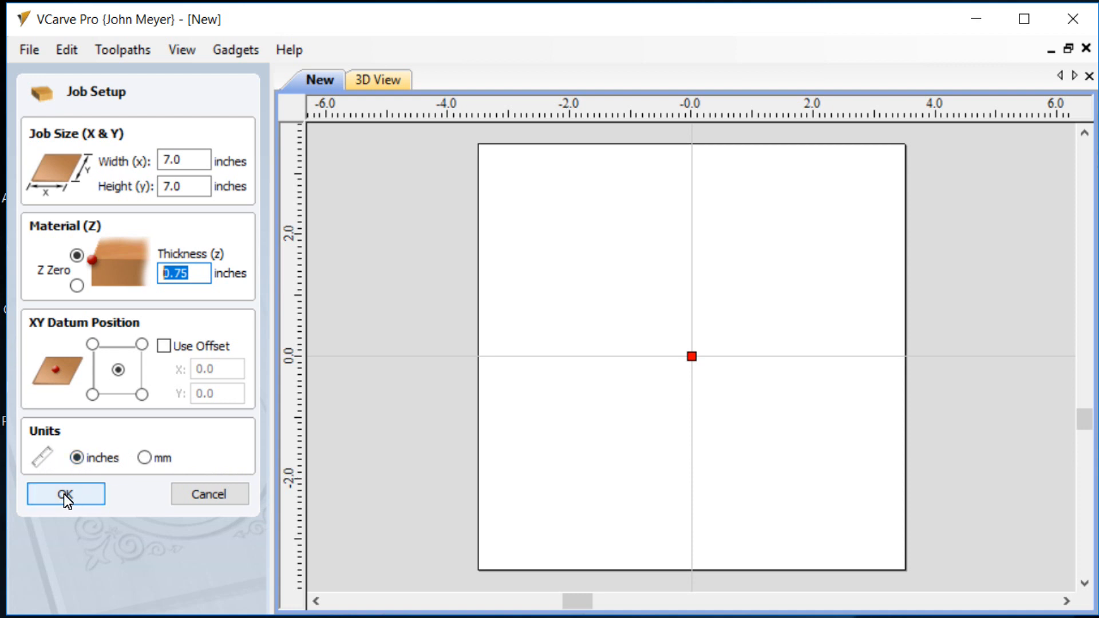
# Step: Accept the job setup and create the text 'Laser Test' on the canvas
pyautogui.click(64, 493)
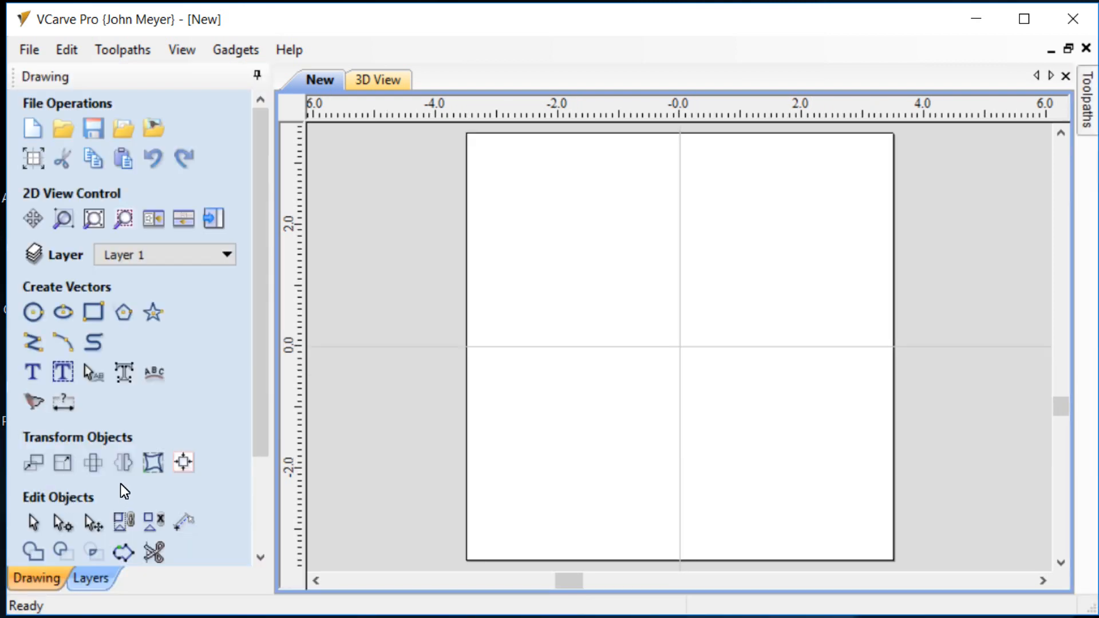
pyautogui.moveTo(581, 331)
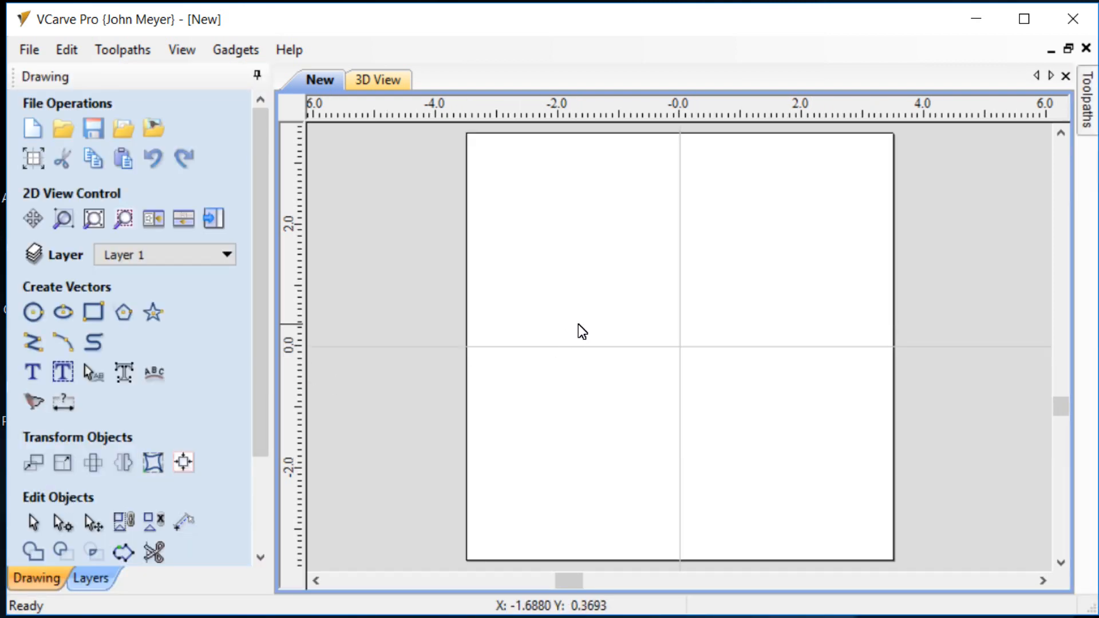
pyautogui.click(33, 372)
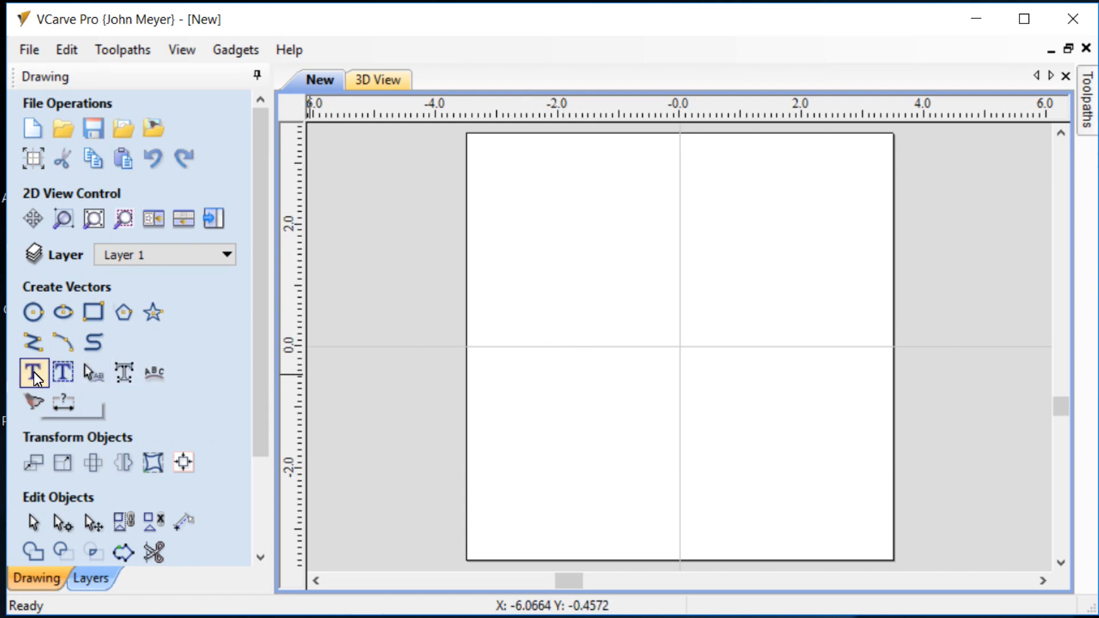
pyautogui.click(33, 372)
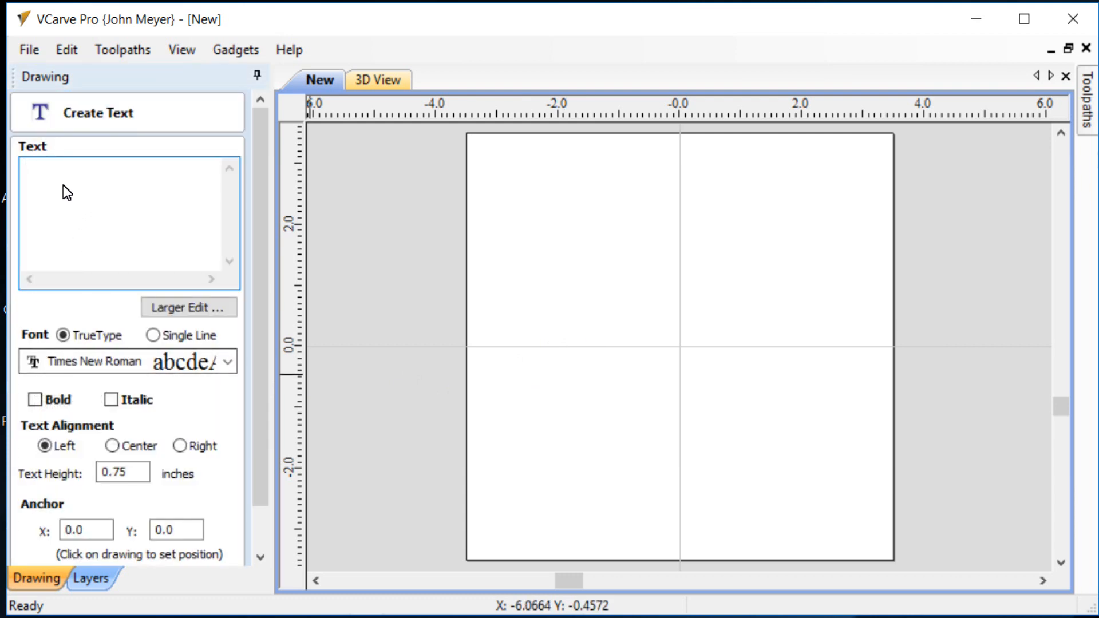
pyautogui.moveTo(115, 293)
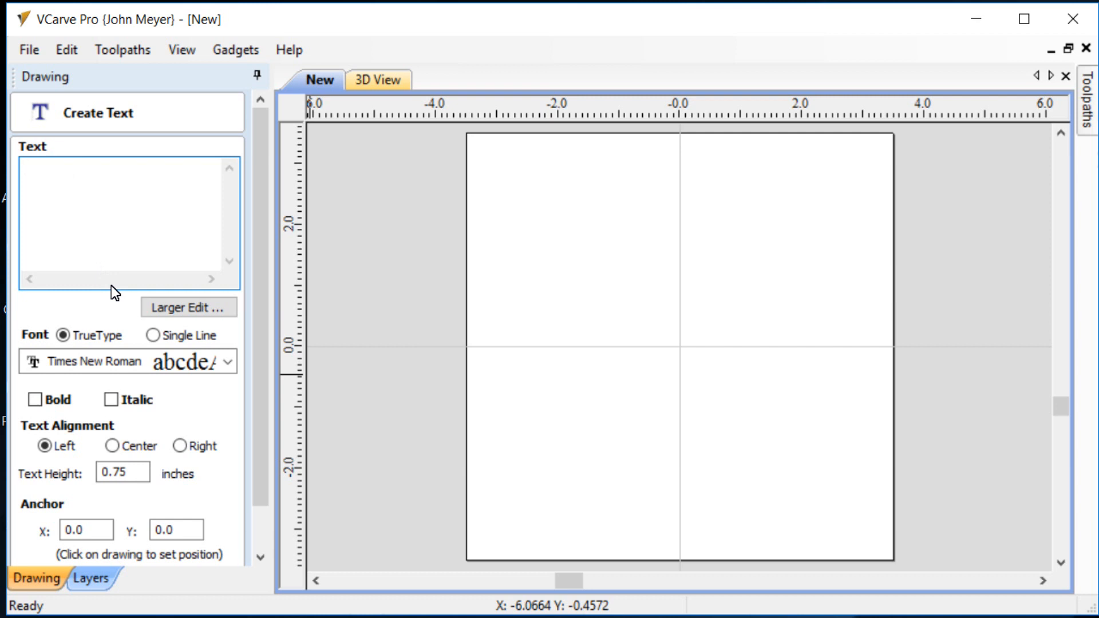
pyautogui.write('L')
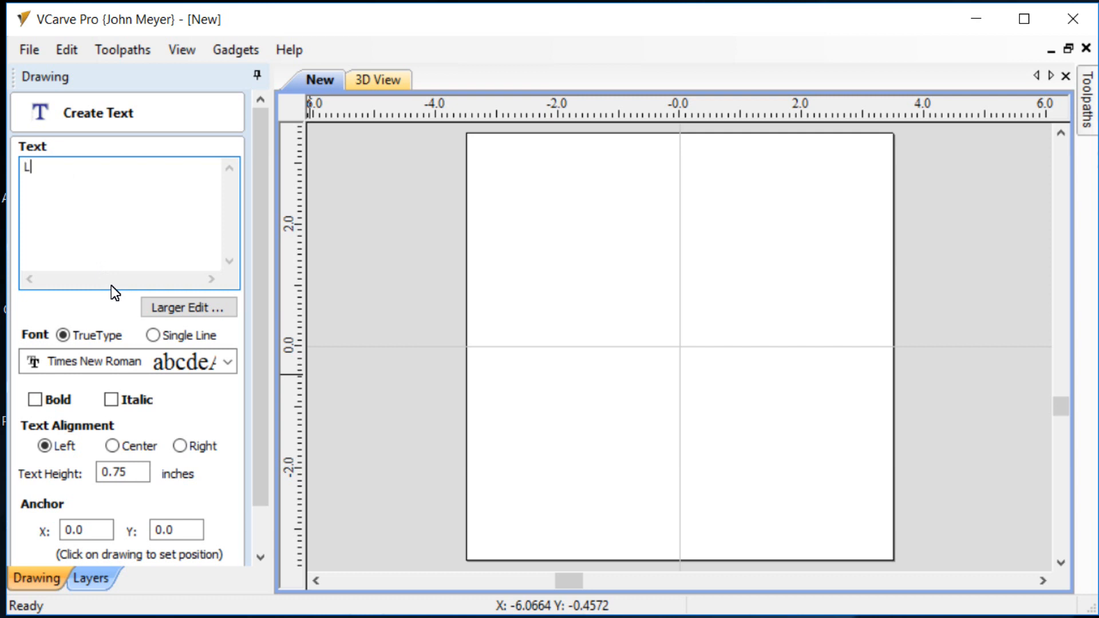
pyautogui.write('aser T')
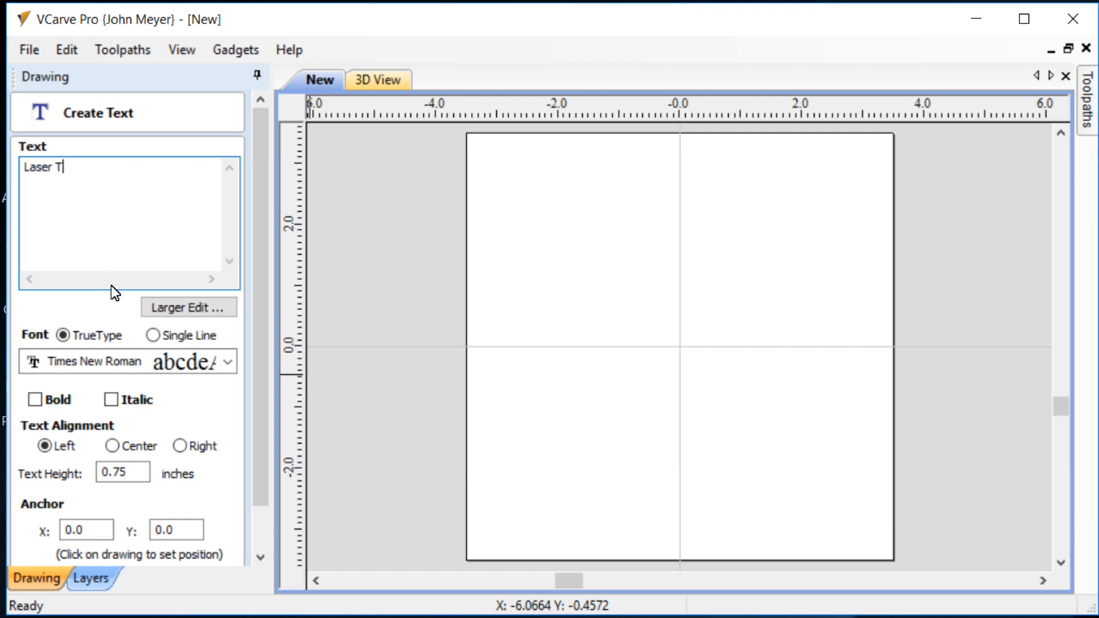
pyautogui.write('est')
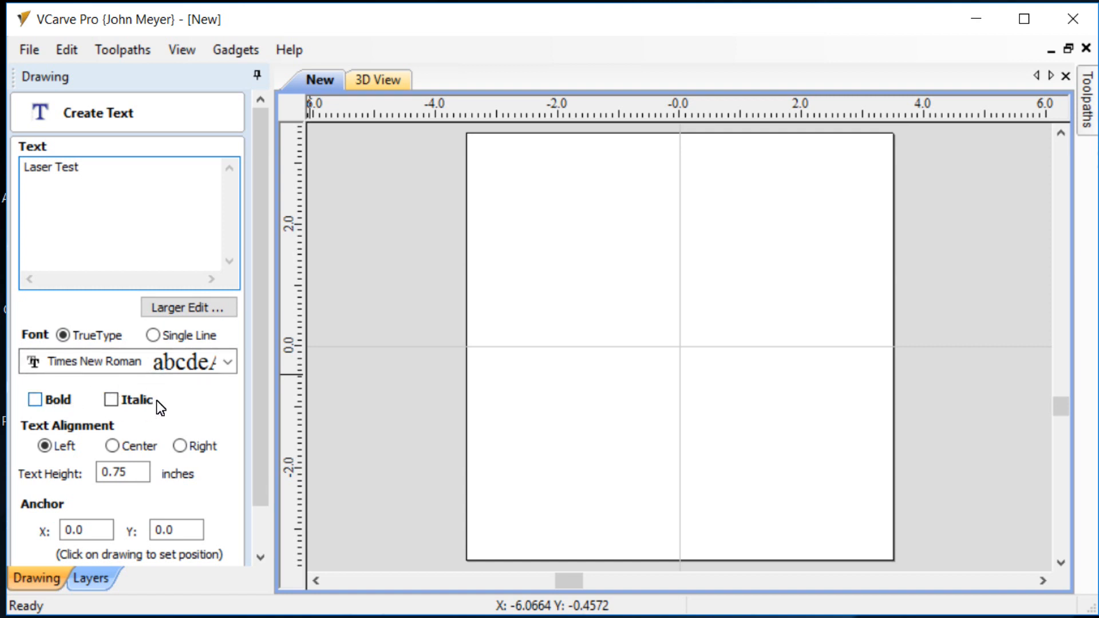
pyautogui.moveTo(223, 445)
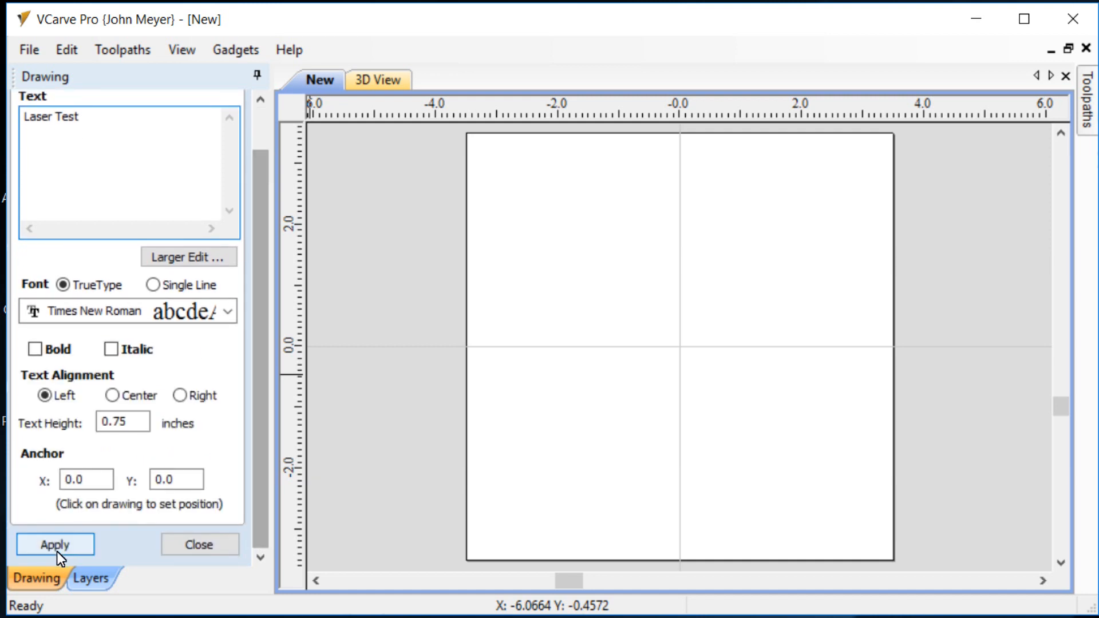
pyautogui.click(55, 545)
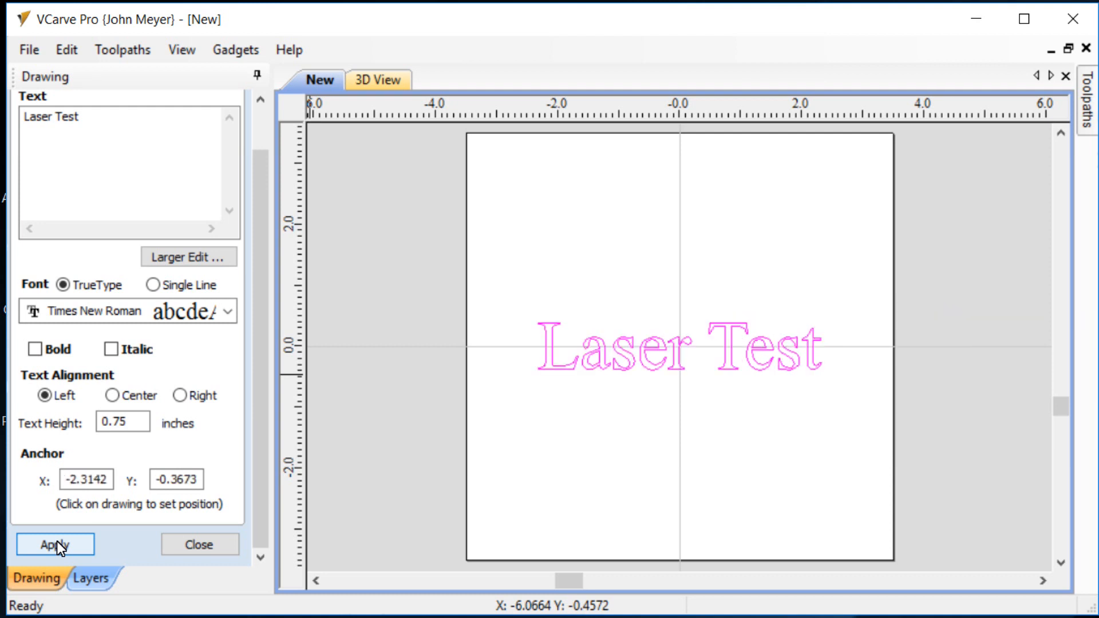
pyautogui.moveTo(399, 457)
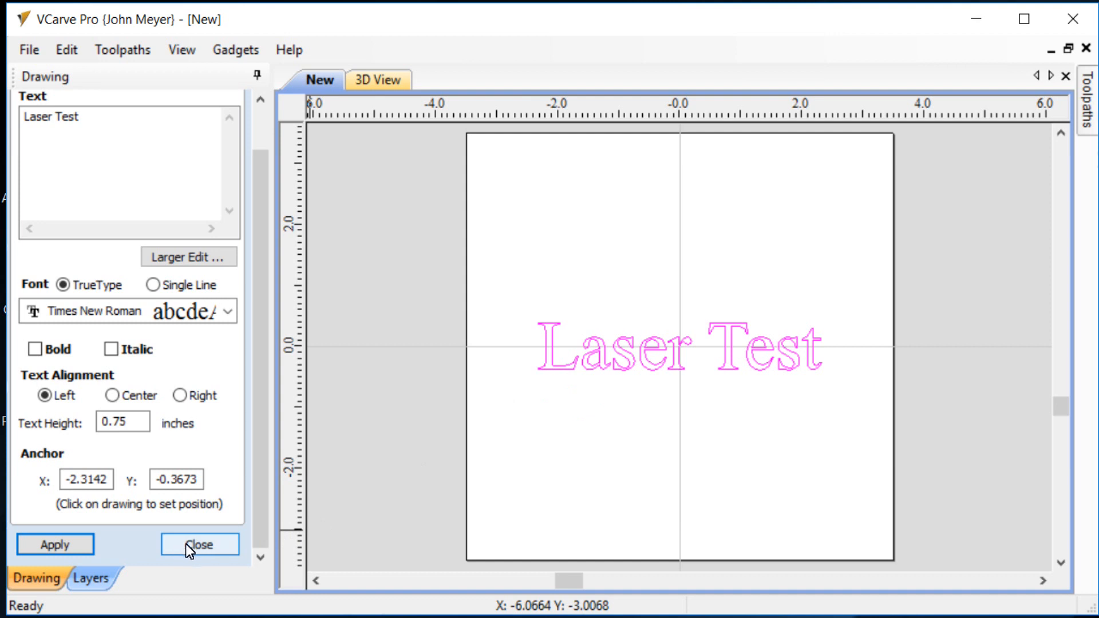
# Step: Close the Create Text form and show the Toolpaths panel
pyautogui.click(200, 545)
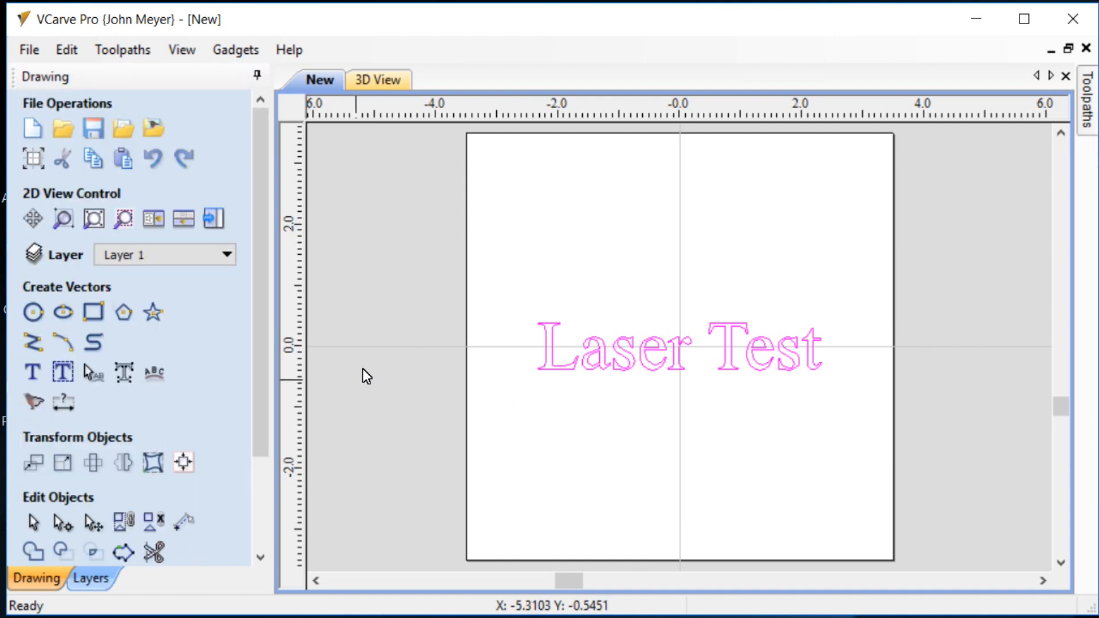
pyautogui.moveTo(409, 319)
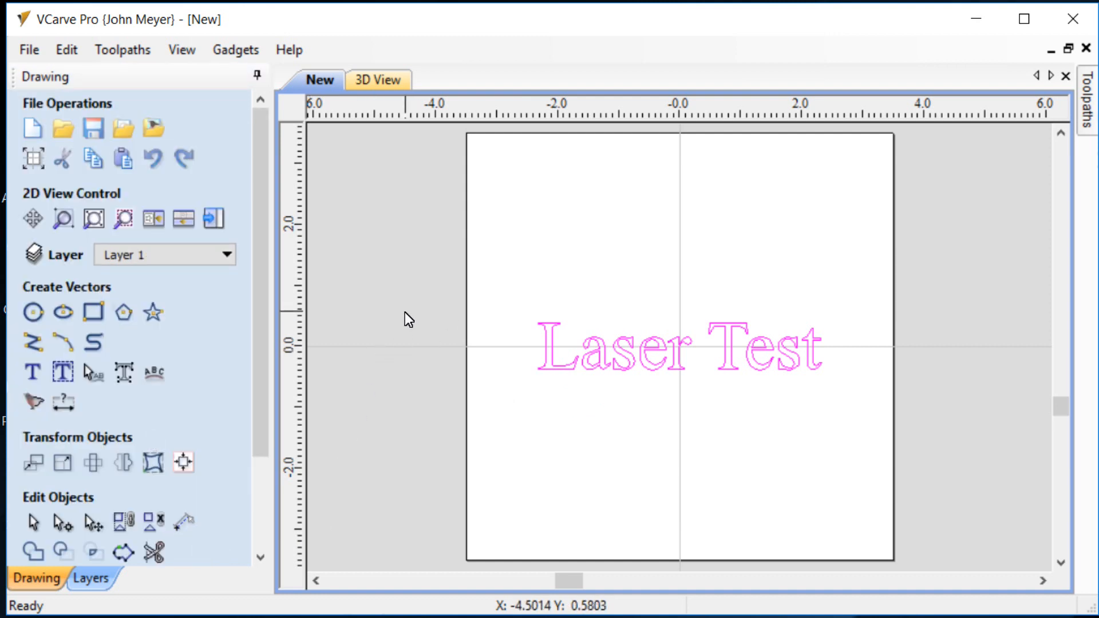
pyautogui.moveTo(525, 245)
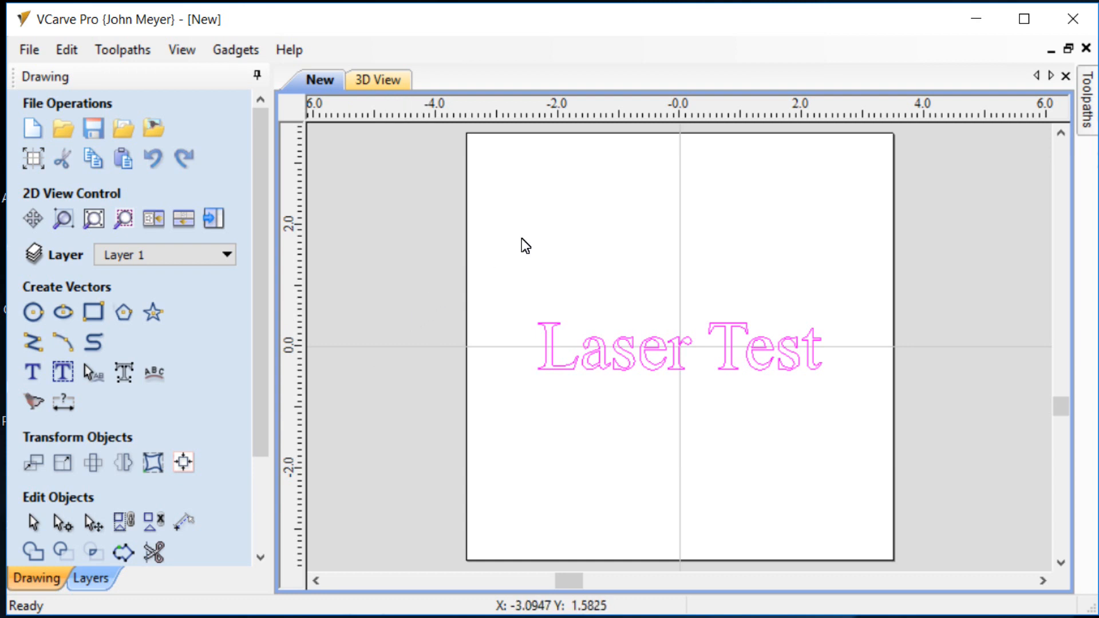
pyautogui.moveTo(770, 178)
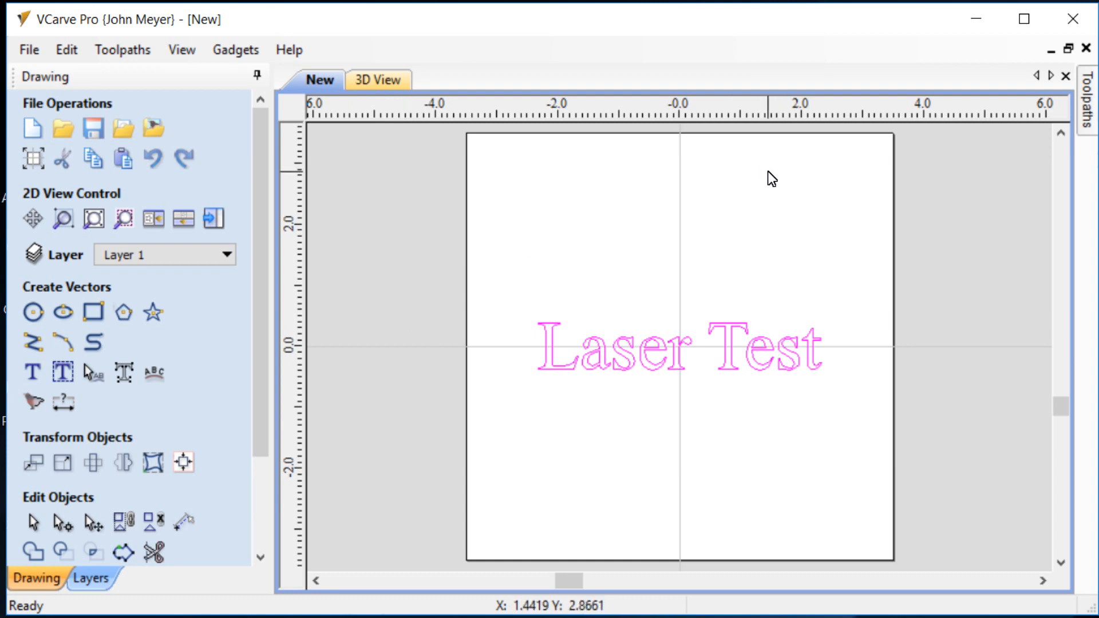
pyautogui.moveTo(792, 214)
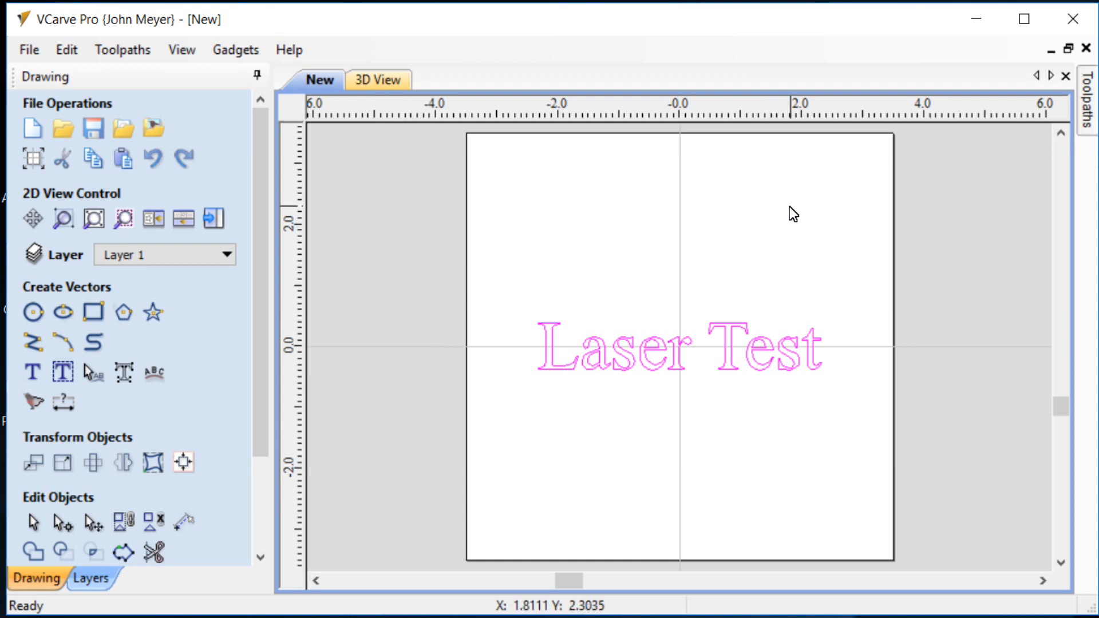
pyautogui.click(1085, 99)
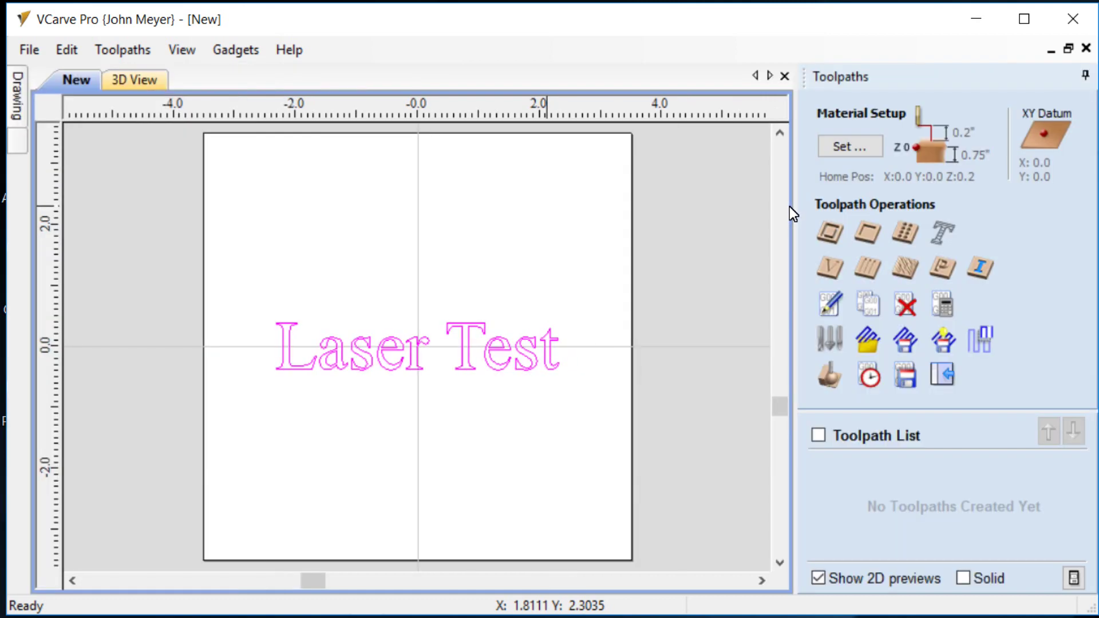
pyautogui.moveTo(805, 221)
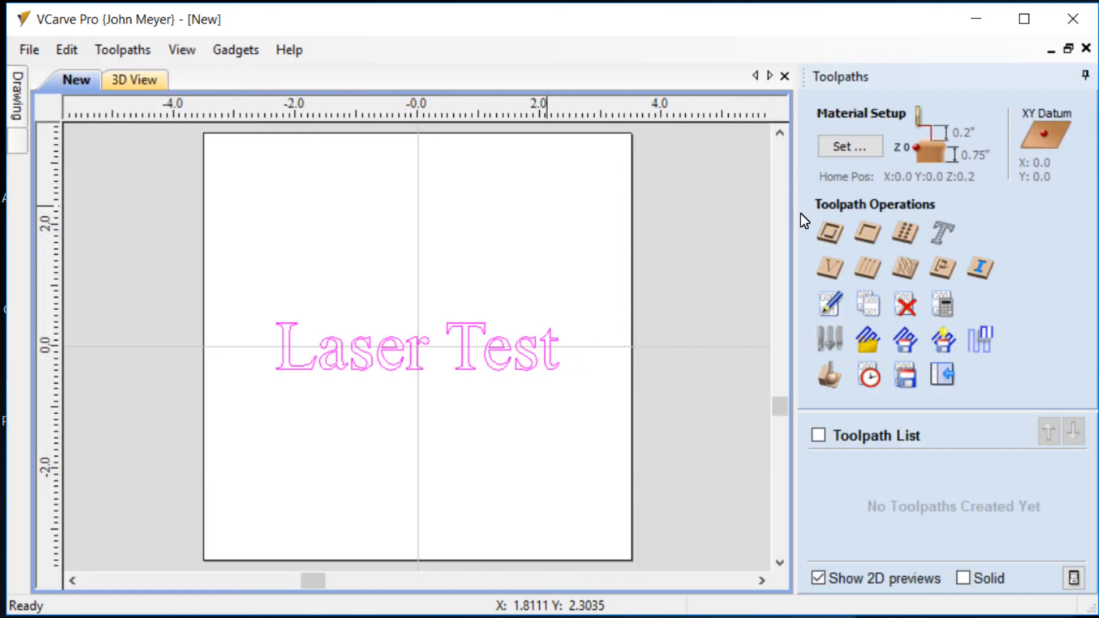
pyautogui.moveTo(569, 363)
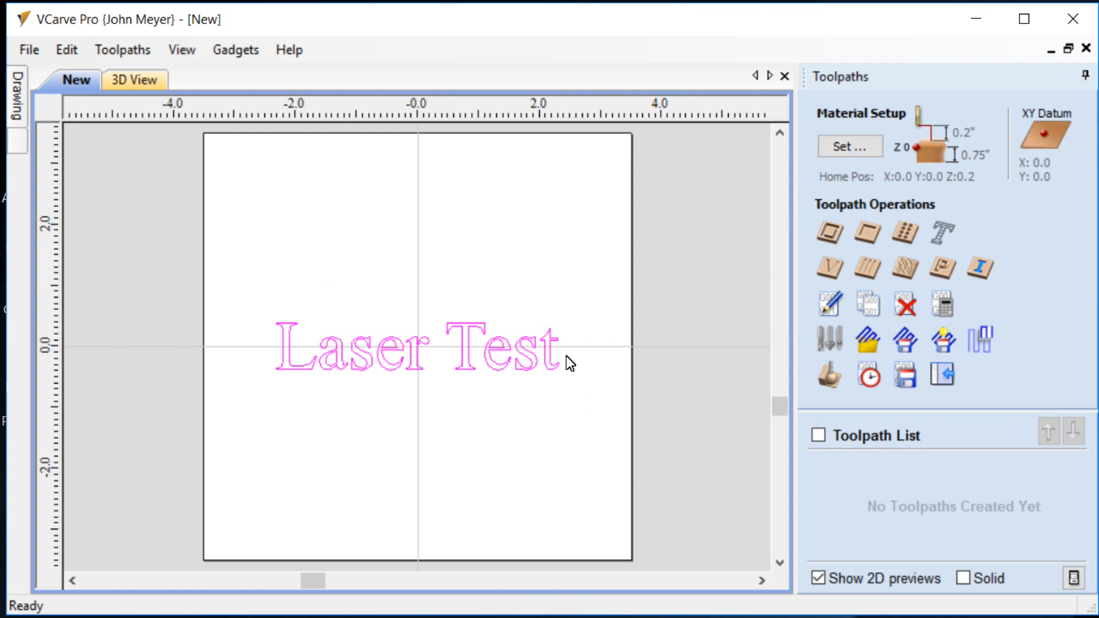
pyautogui.moveTo(420, 295)
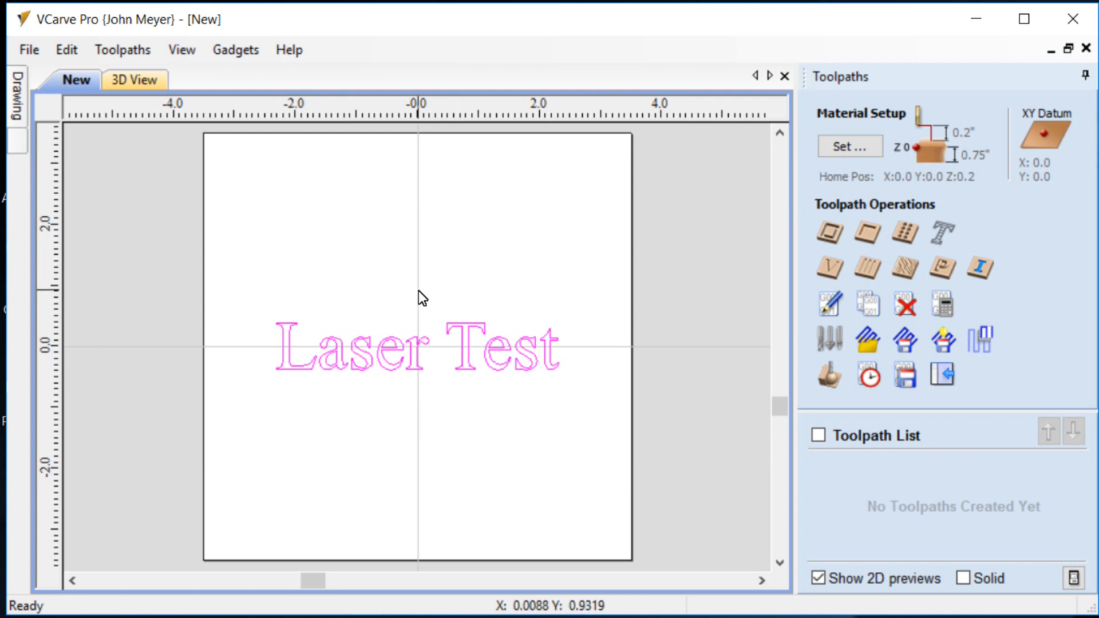
pyautogui.moveTo(751, 247)
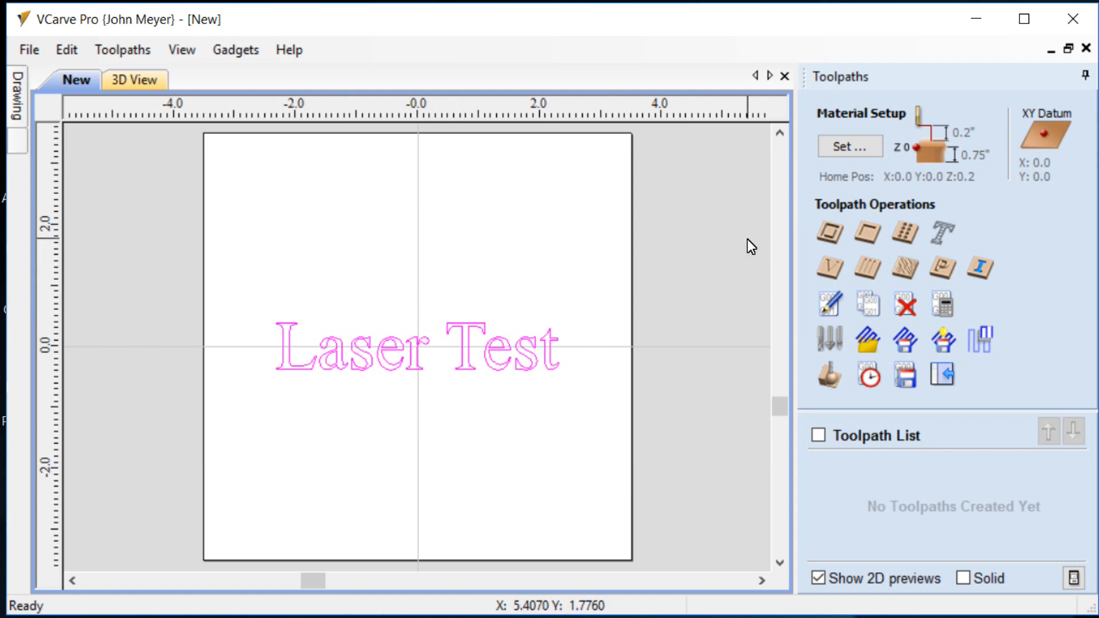
pyautogui.moveTo(942, 235)
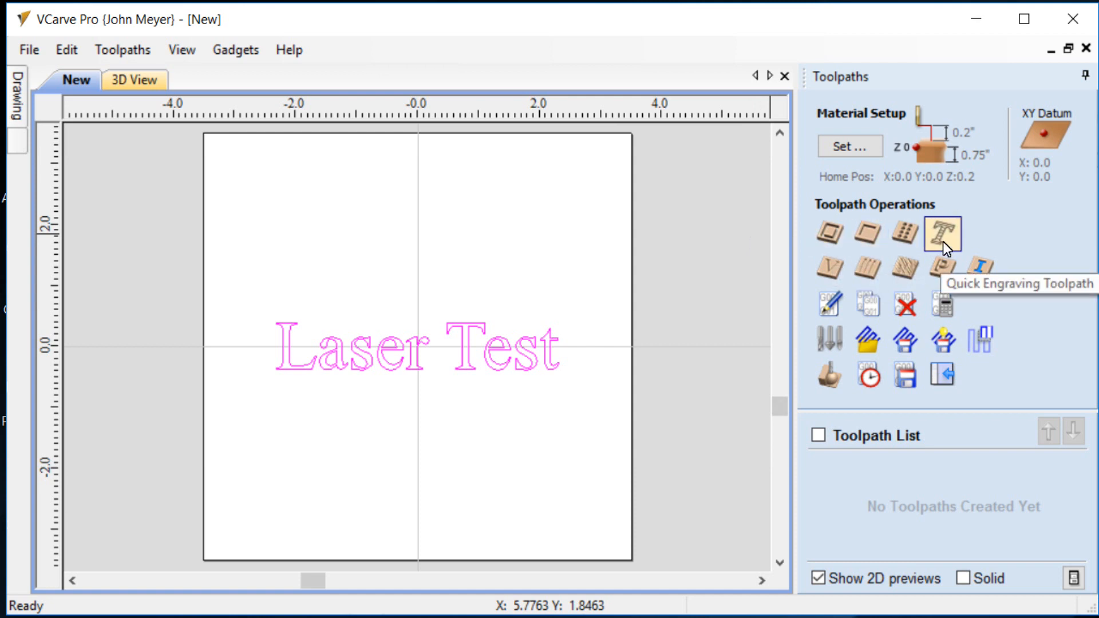
pyautogui.click(942, 233)
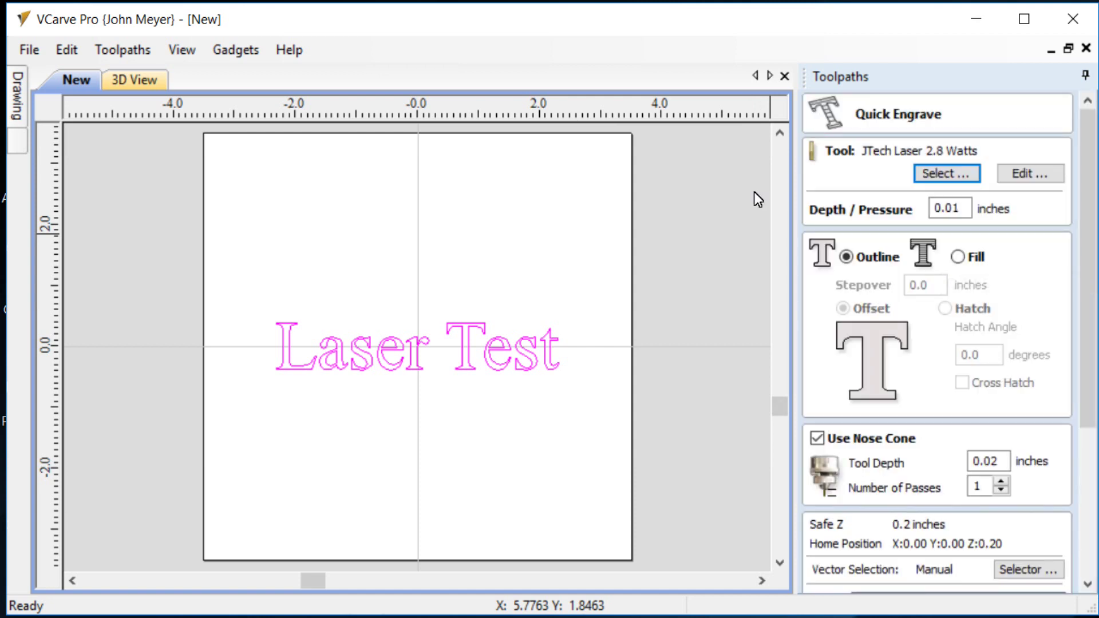
pyautogui.moveTo(722, 376)
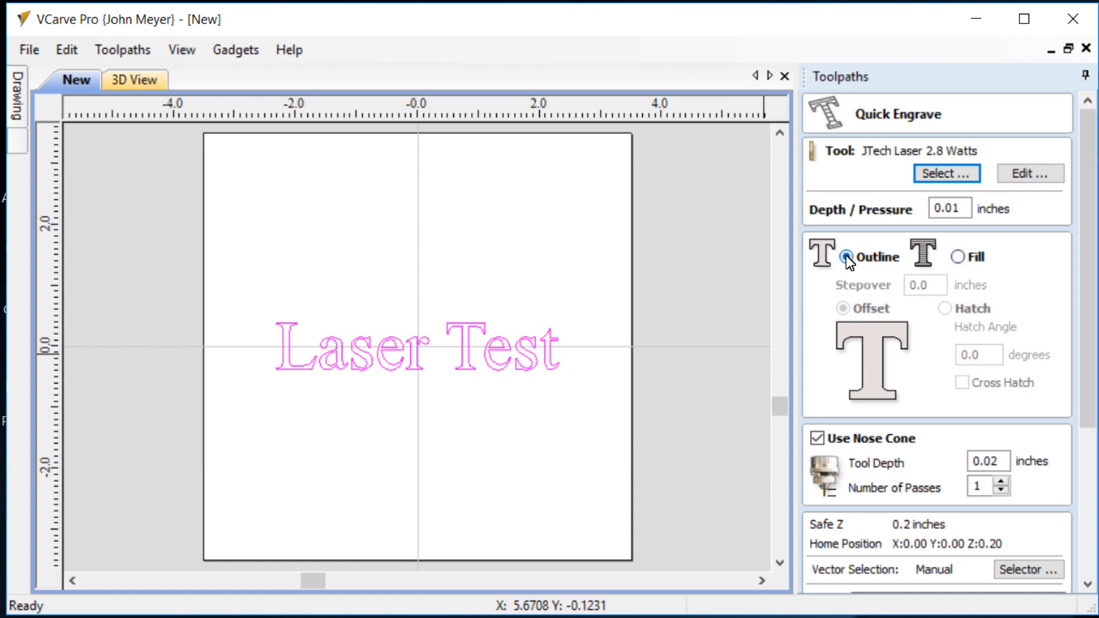
pyautogui.click(847, 256)
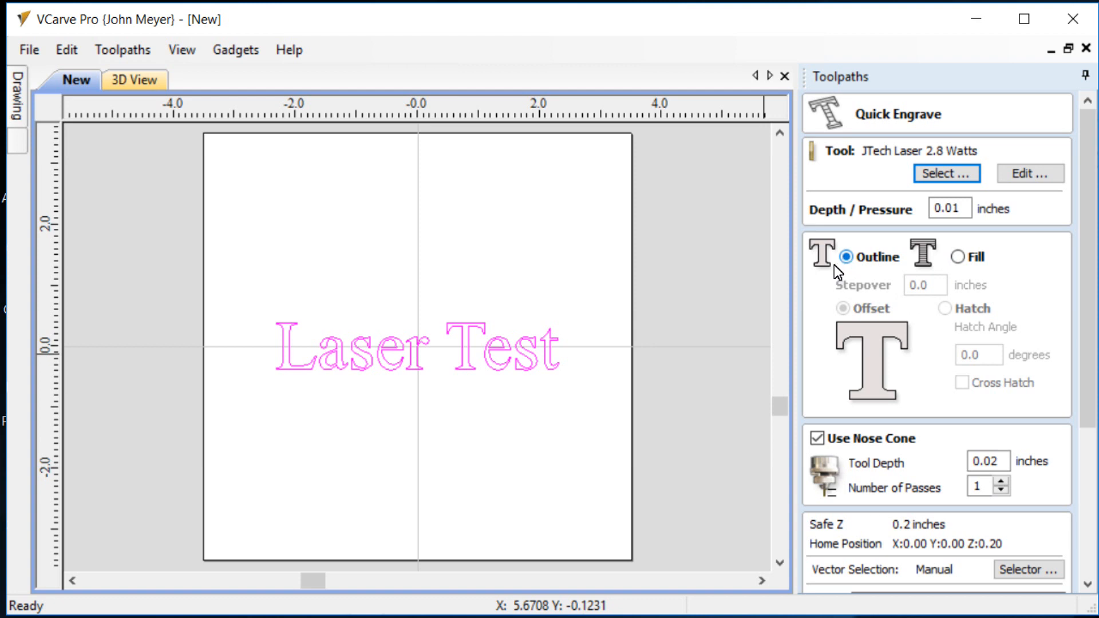
pyautogui.moveTo(827, 263)
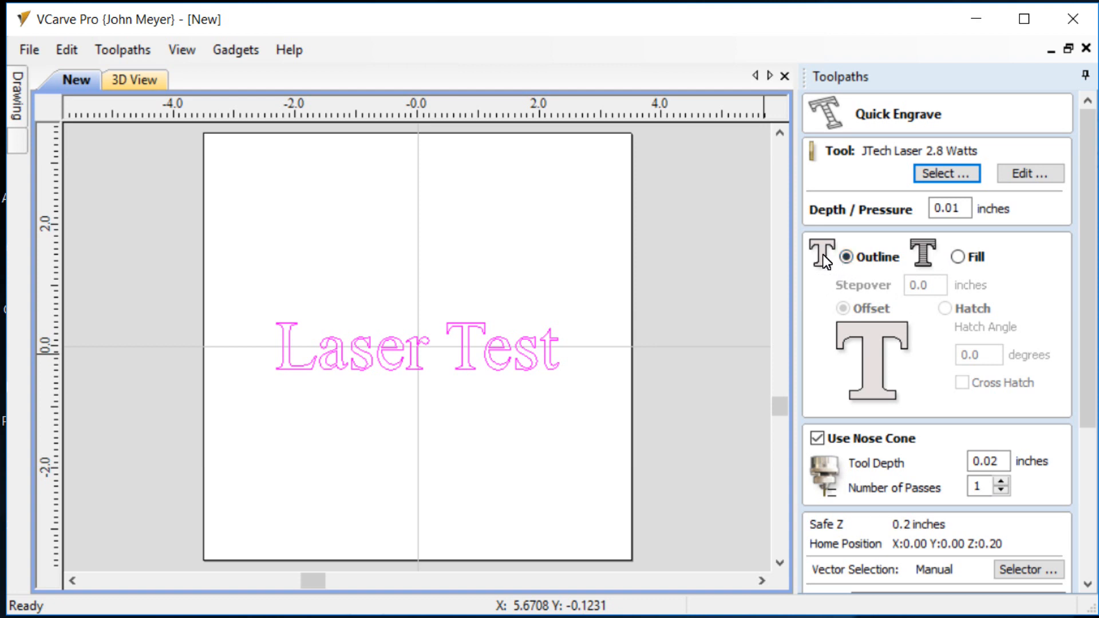
pyautogui.moveTo(848, 187)
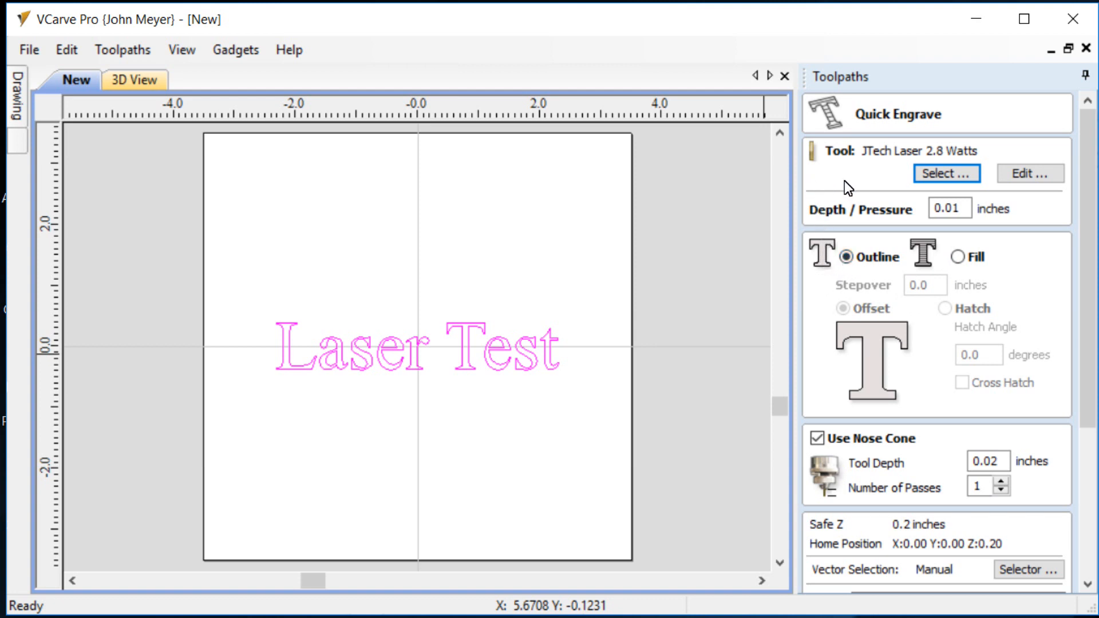
pyautogui.moveTo(859, 166)
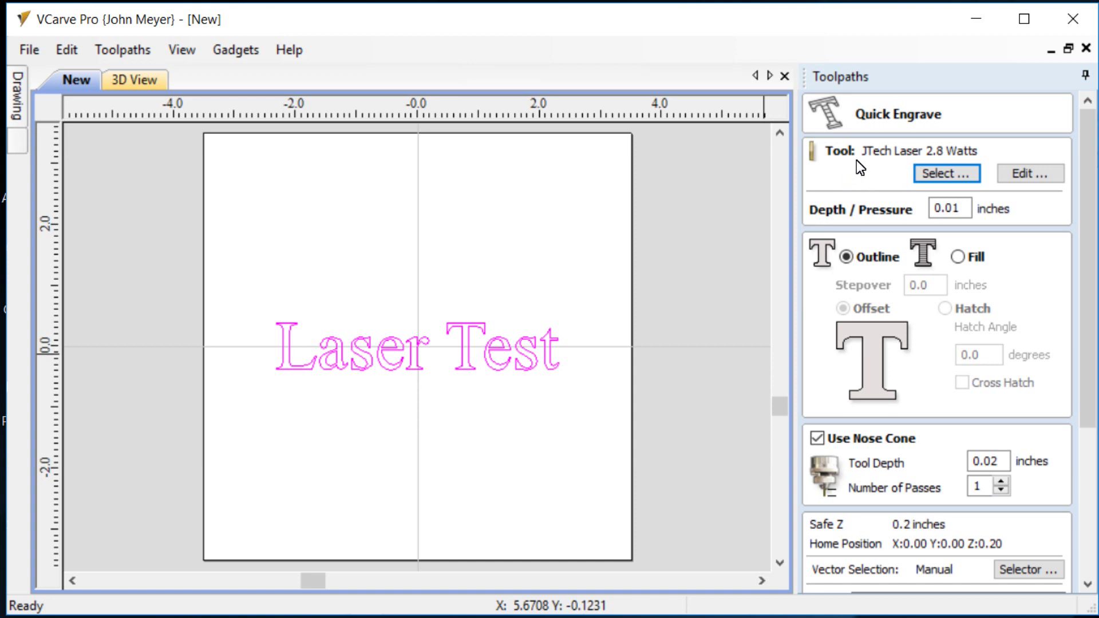
pyautogui.moveTo(958, 166)
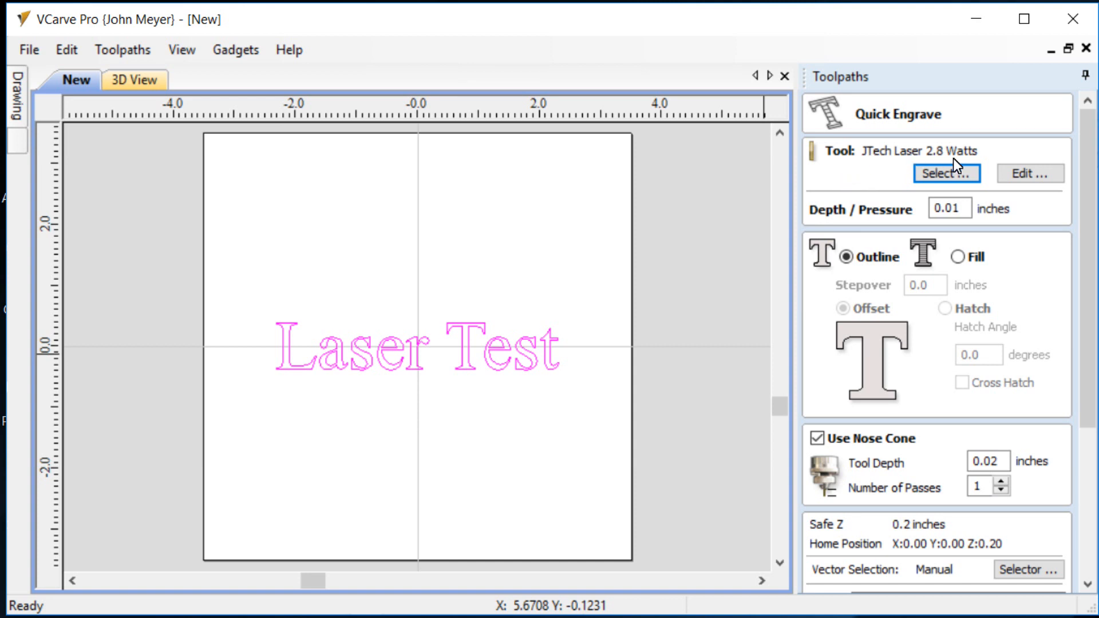
pyautogui.moveTo(763, 145)
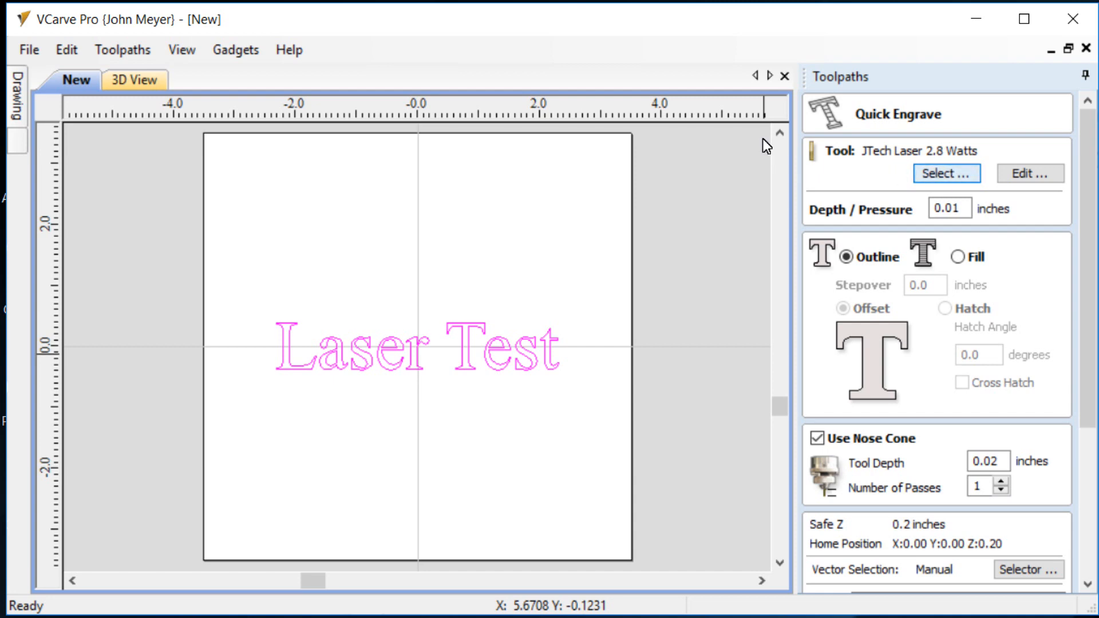
# Step: In the Tool Database, create a new tool of type End Mill
pyautogui.click(946, 173)
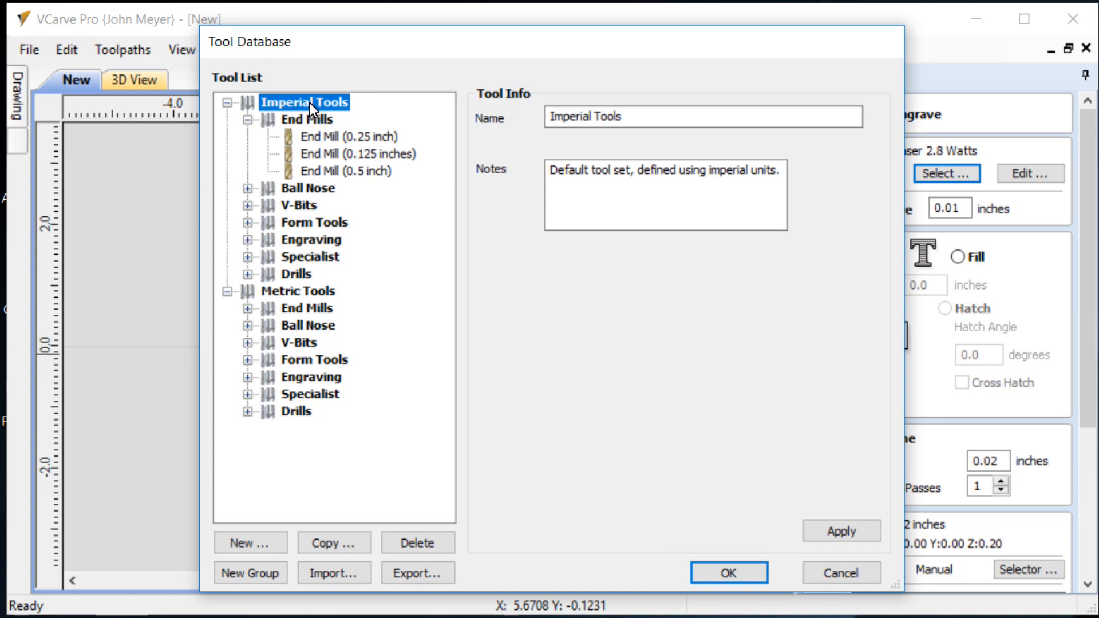
pyautogui.moveTo(413, 398)
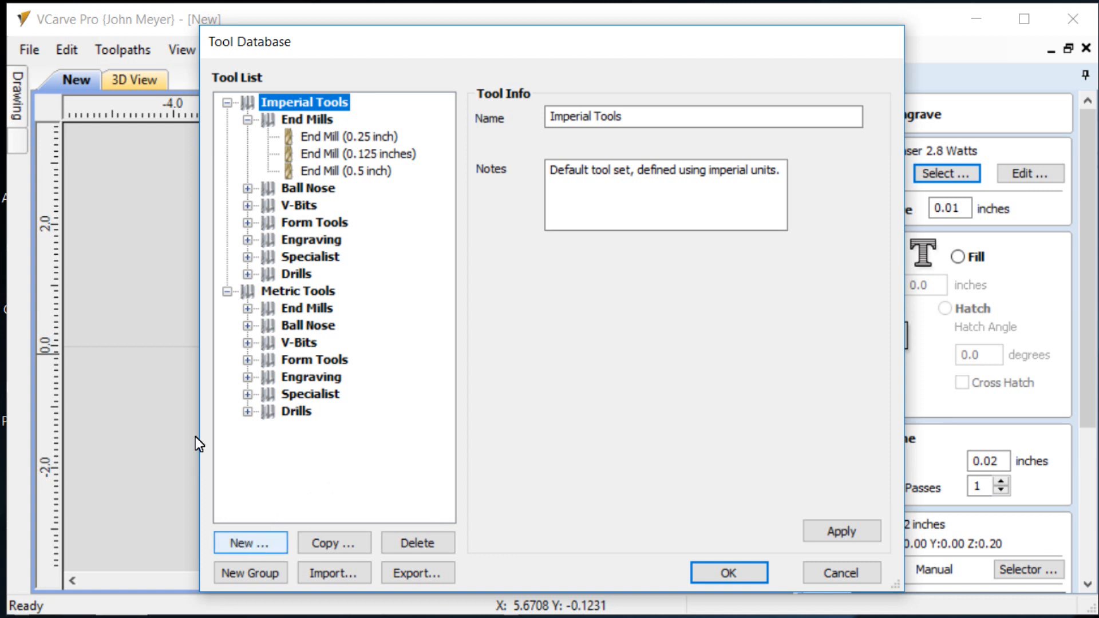
pyautogui.click(250, 541)
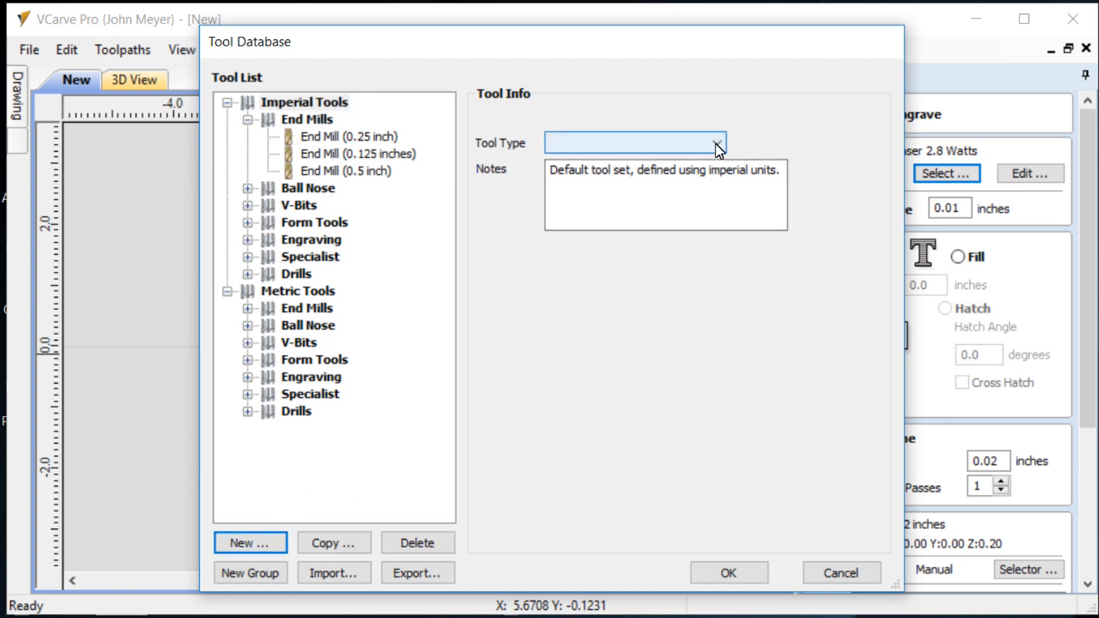
pyautogui.click(716, 143)
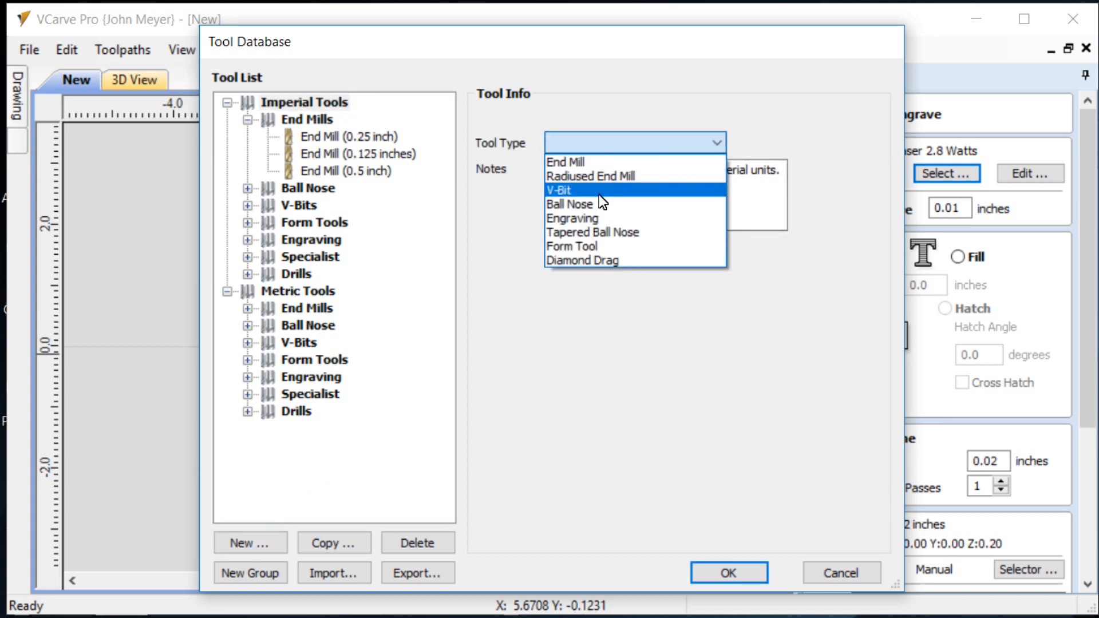
pyautogui.moveTo(611, 261)
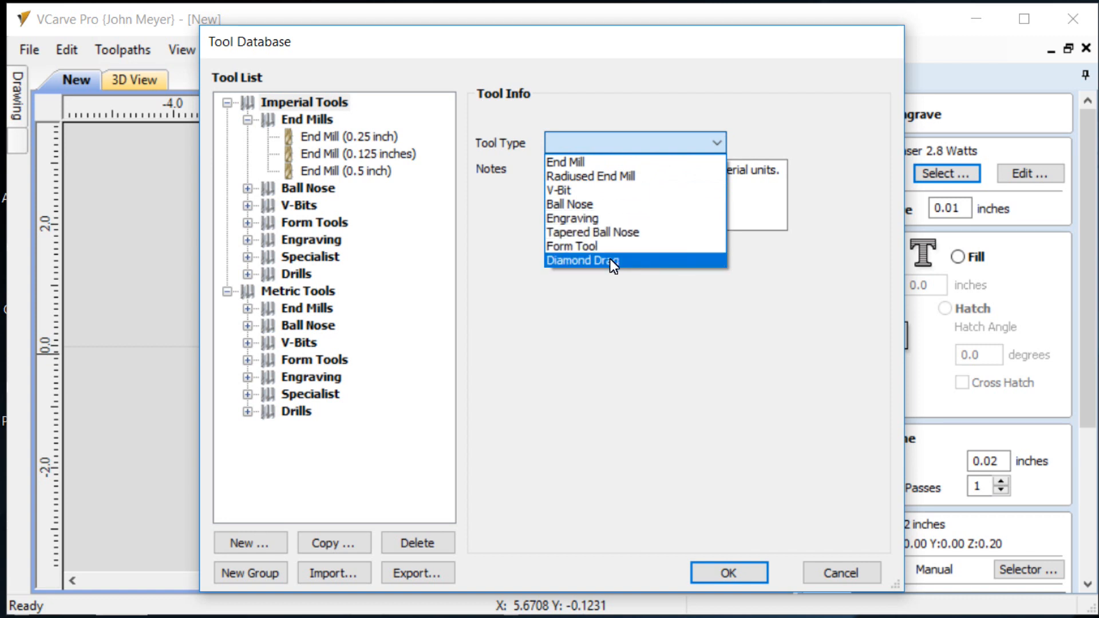
pyautogui.moveTo(565, 162)
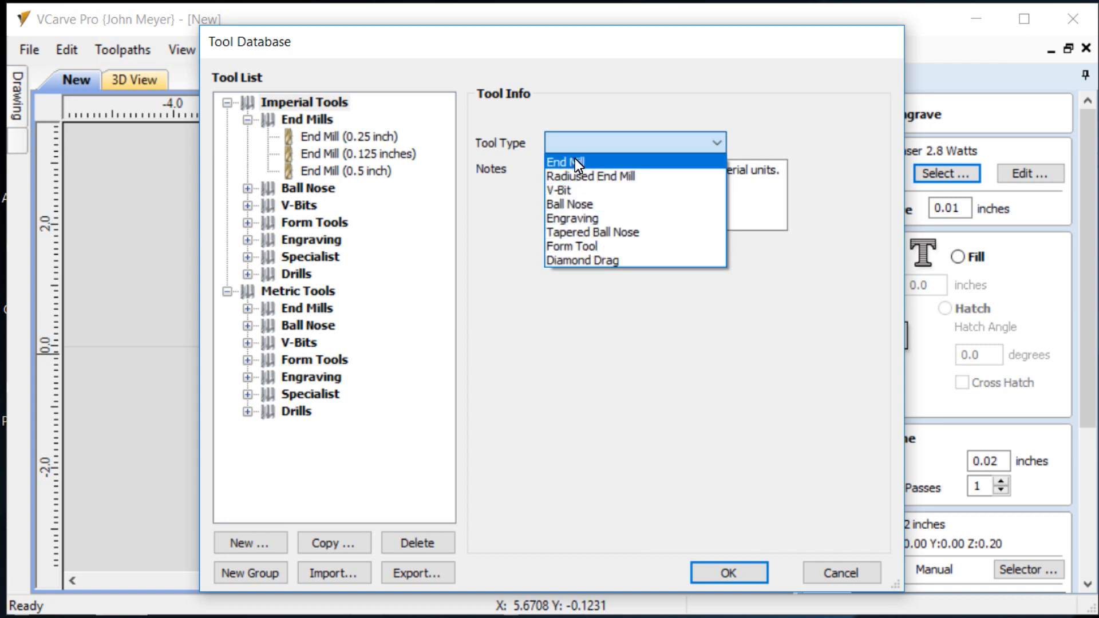
pyautogui.click(564, 161)
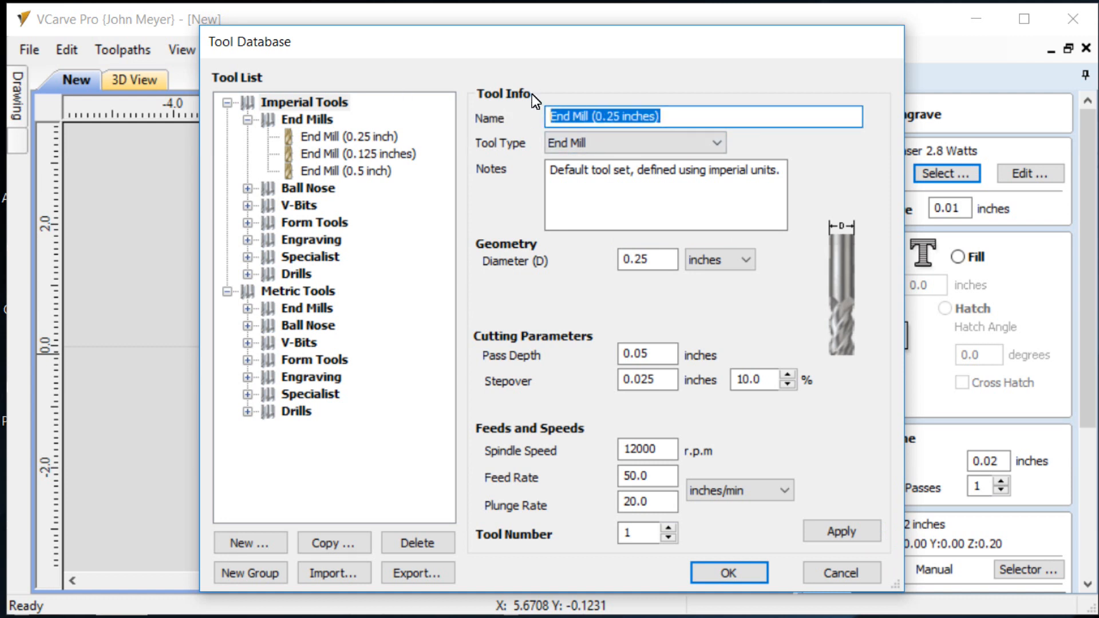
# Step: Name the tool 'JTech Laser 2.8 Watts' with notes 'This is the 2.8 Laser Tool'
pyautogui.write('JT')
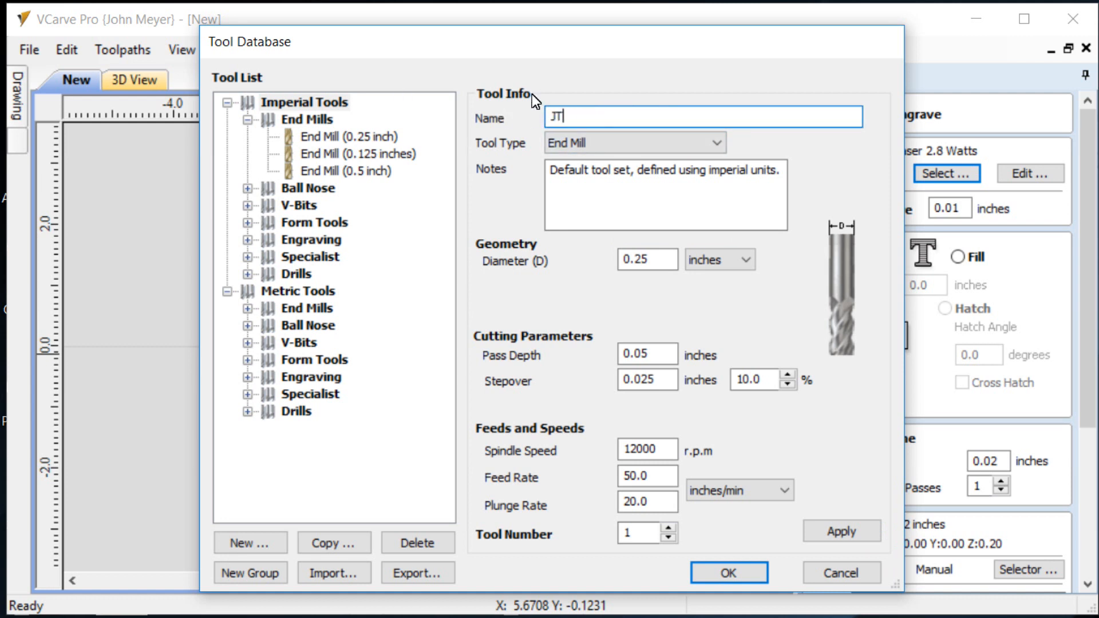
pyautogui.write('ech La')
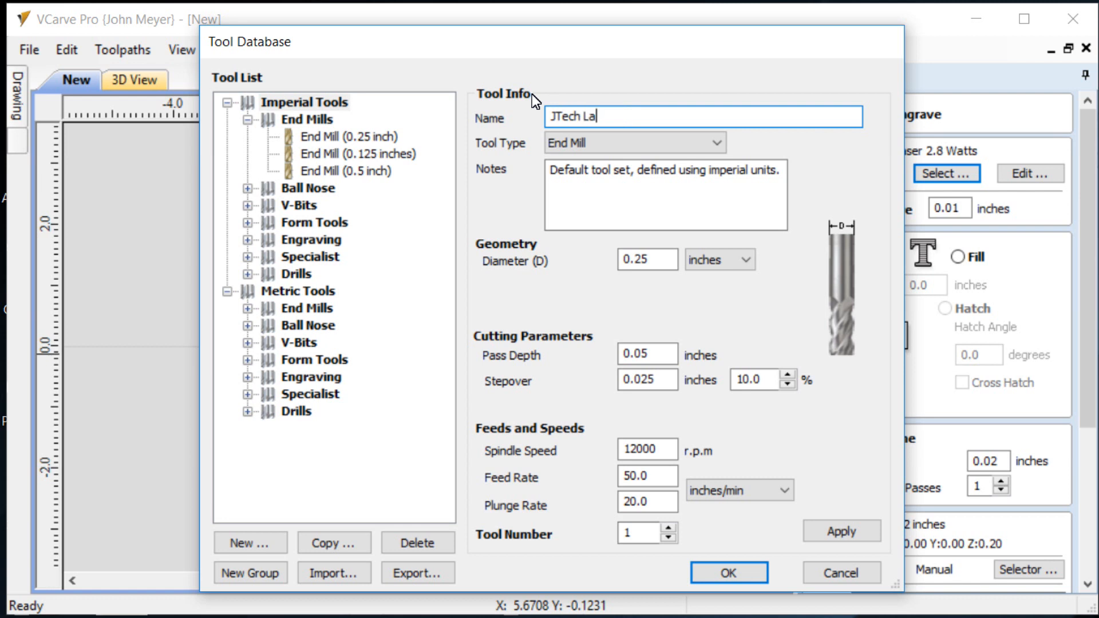
pyautogui.write('ser 2.')
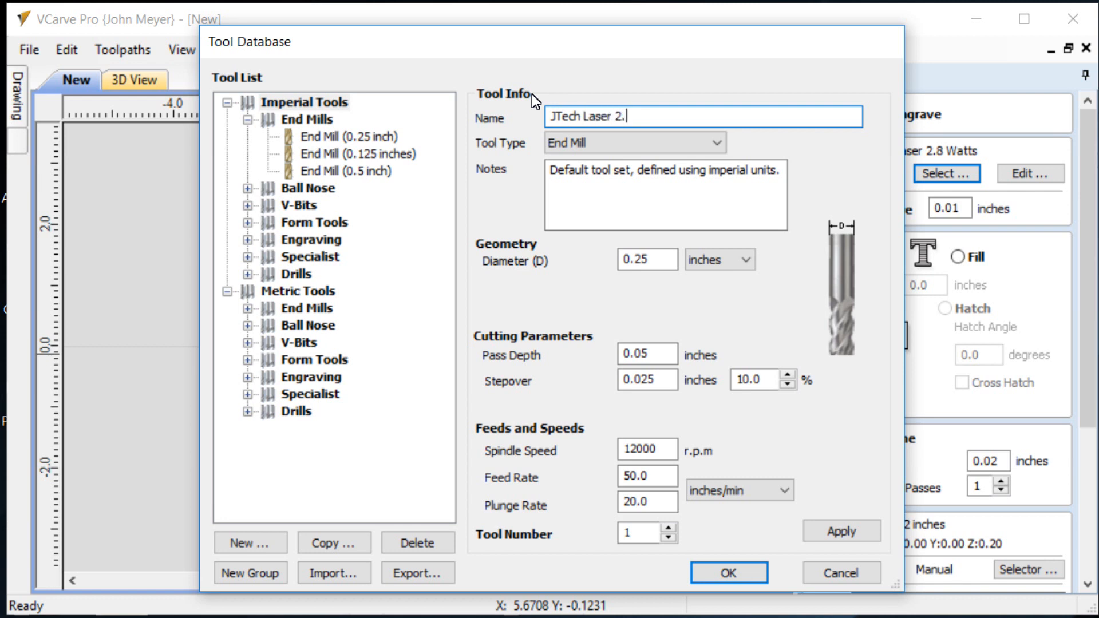
pyautogui.write('8 Watts')
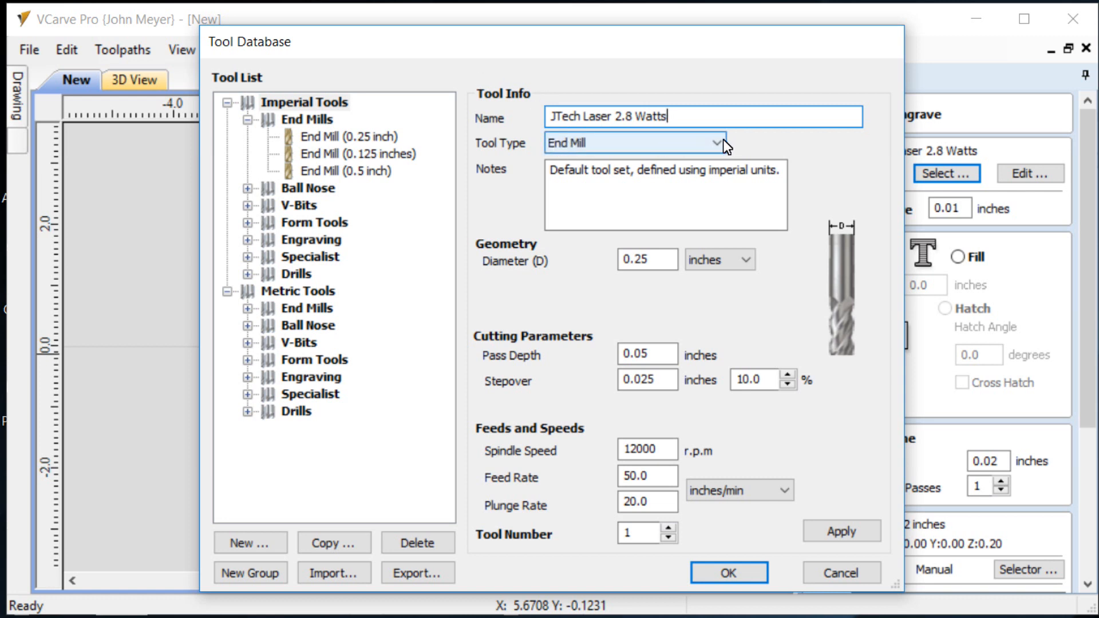
pyautogui.moveTo(553, 182)
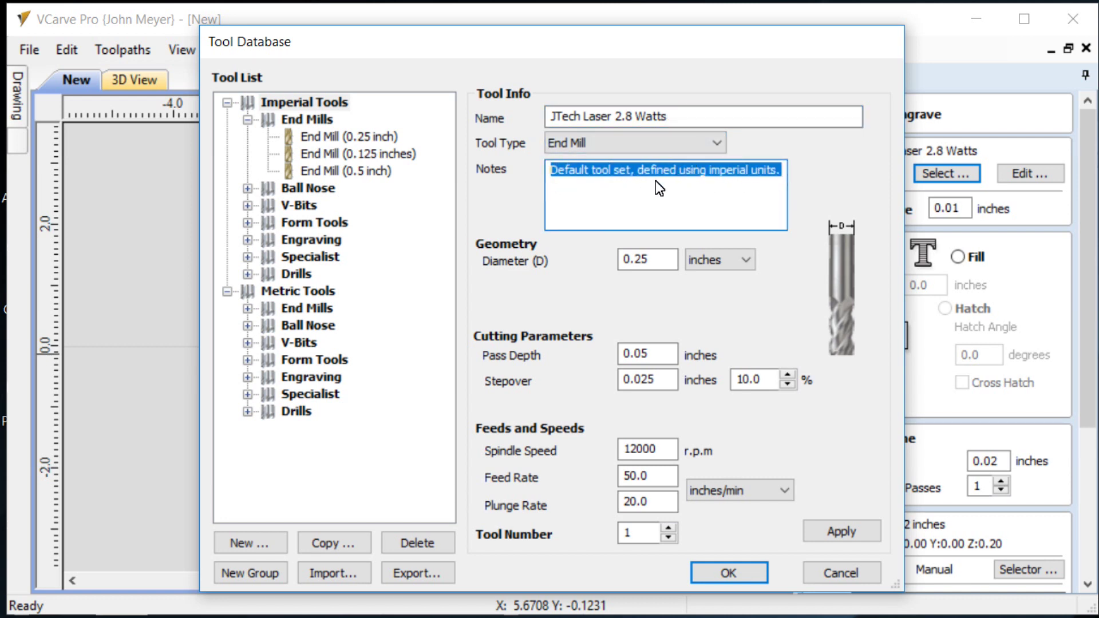
pyautogui.write('This')
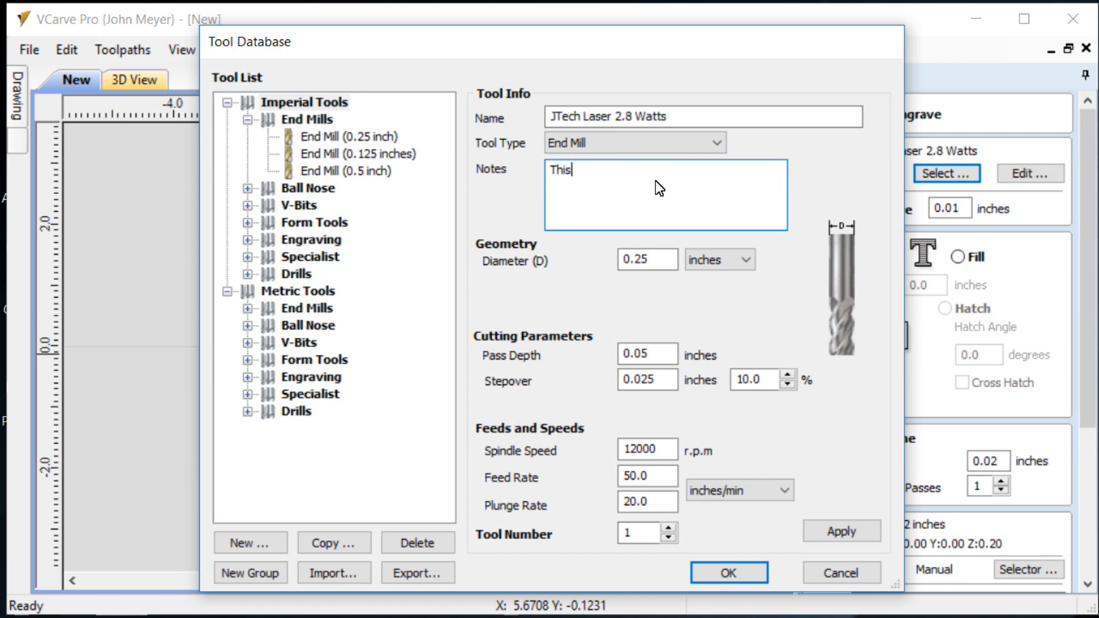
pyautogui.write('is the 2')
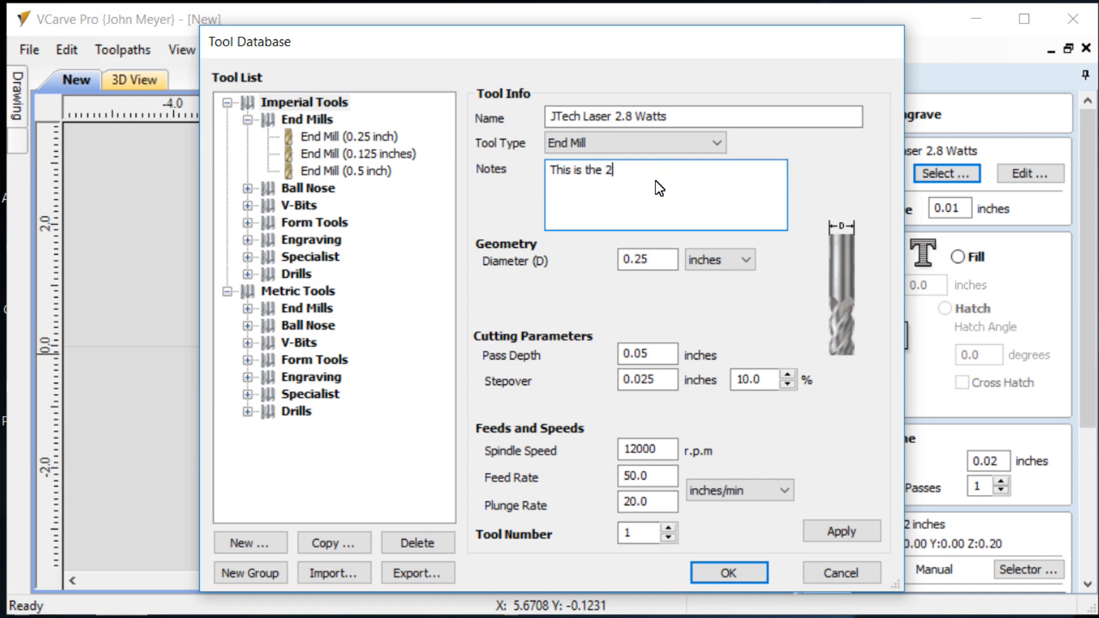
pyautogui.write('.8 L')
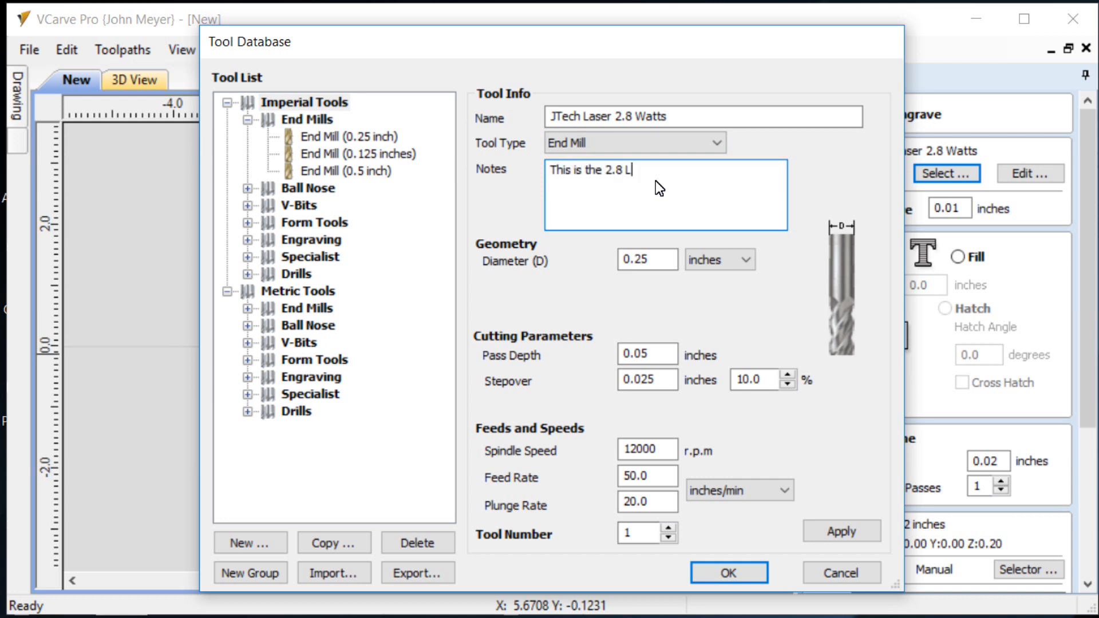
pyautogui.write('aser')
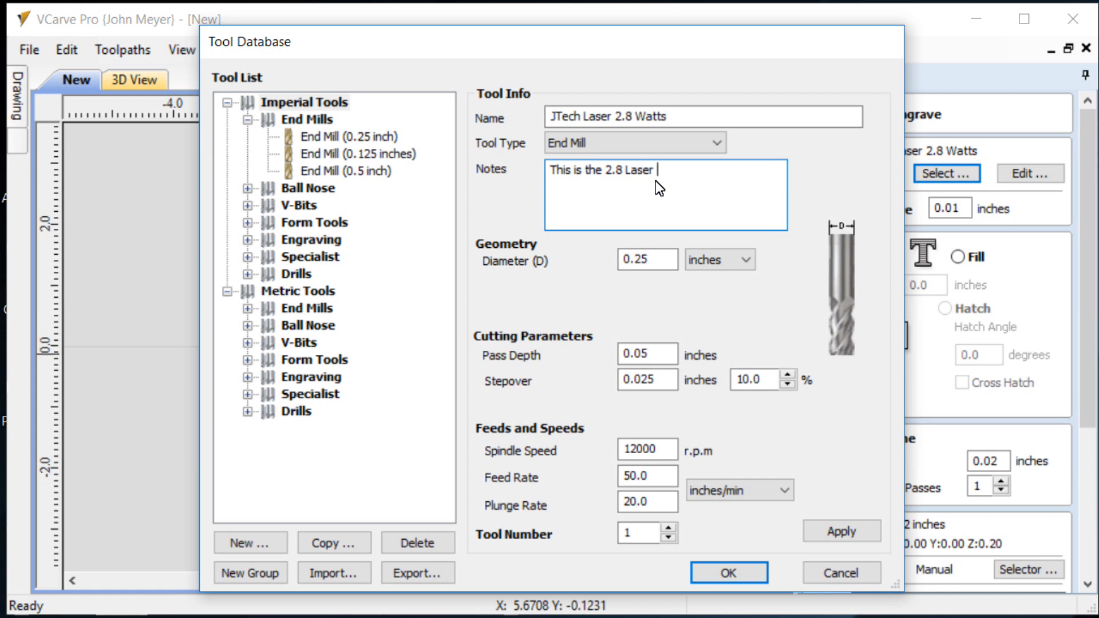
pyautogui.write('Tool')
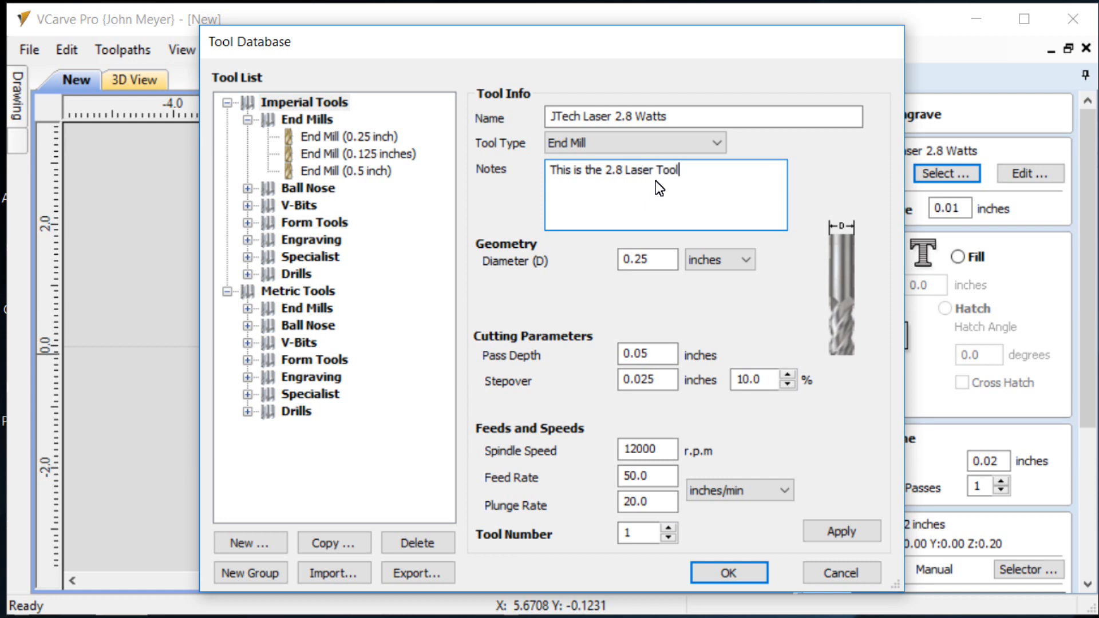
pyautogui.moveTo(532, 219)
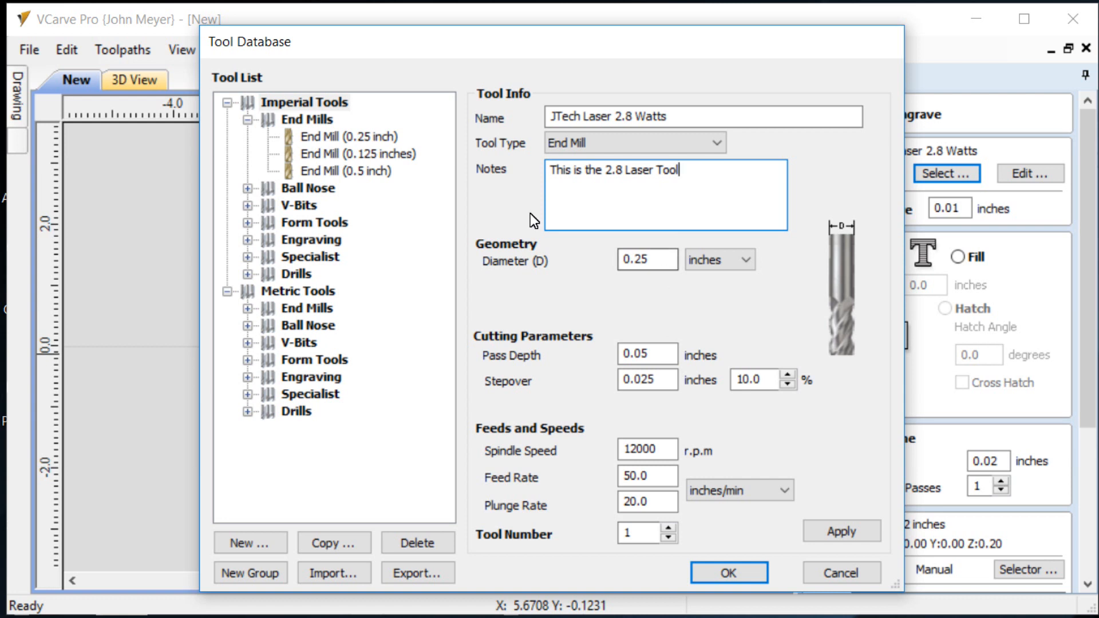
# Step: Set the laser tool's diameter and pass depth to 0.01 in with 50 percent stepover
pyautogui.click(641, 260)
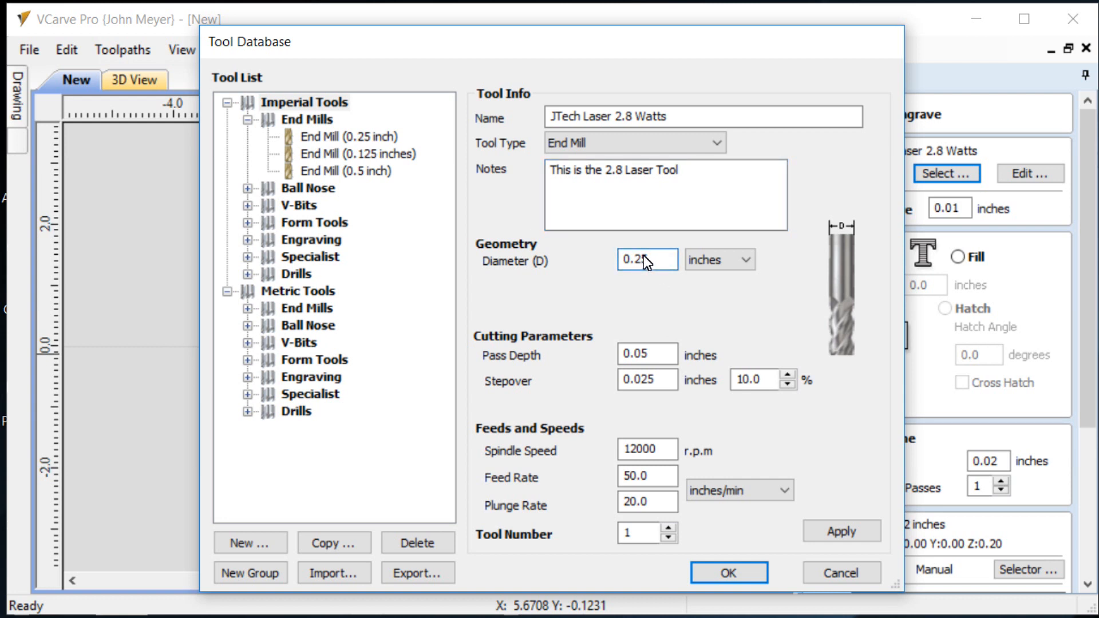
pyautogui.write('5')
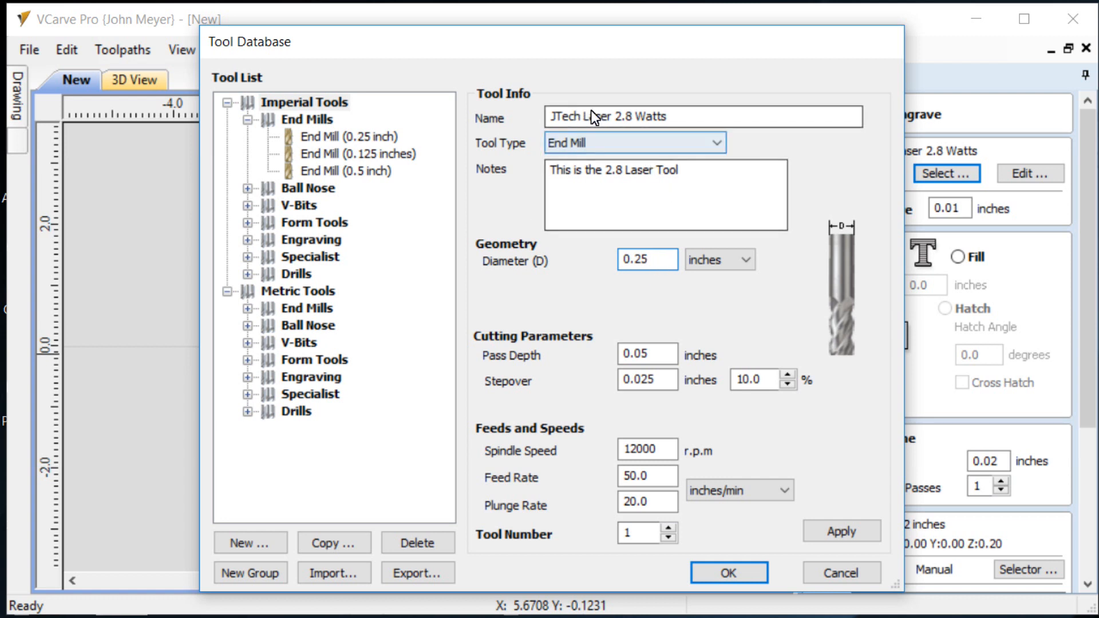
pyautogui.click(641, 260)
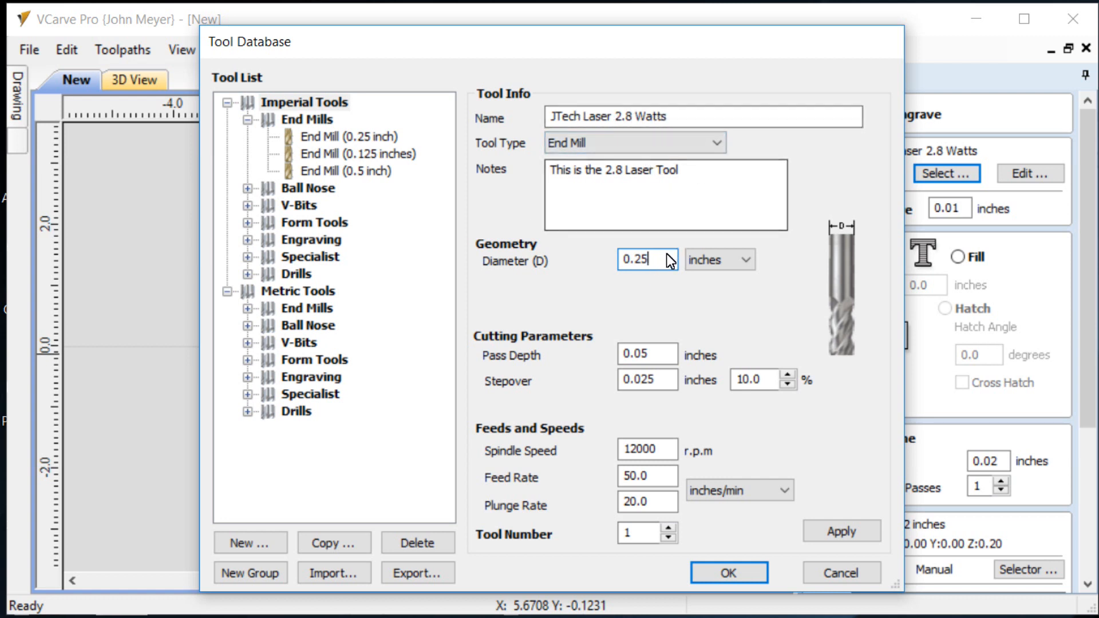
pyautogui.tripleClick(644, 260)
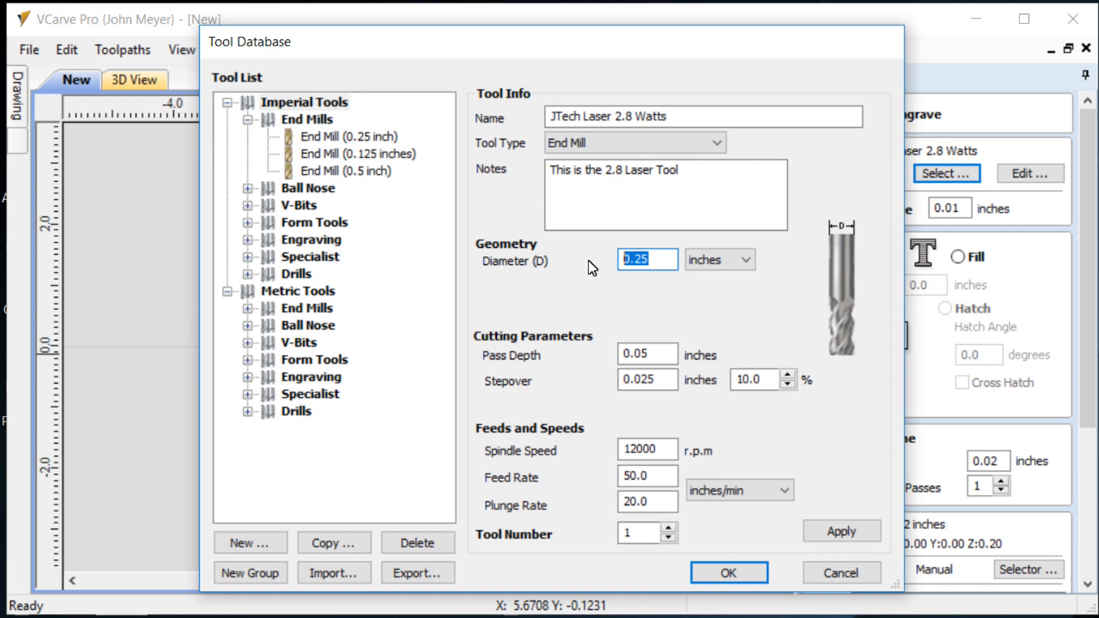
pyautogui.write('0')
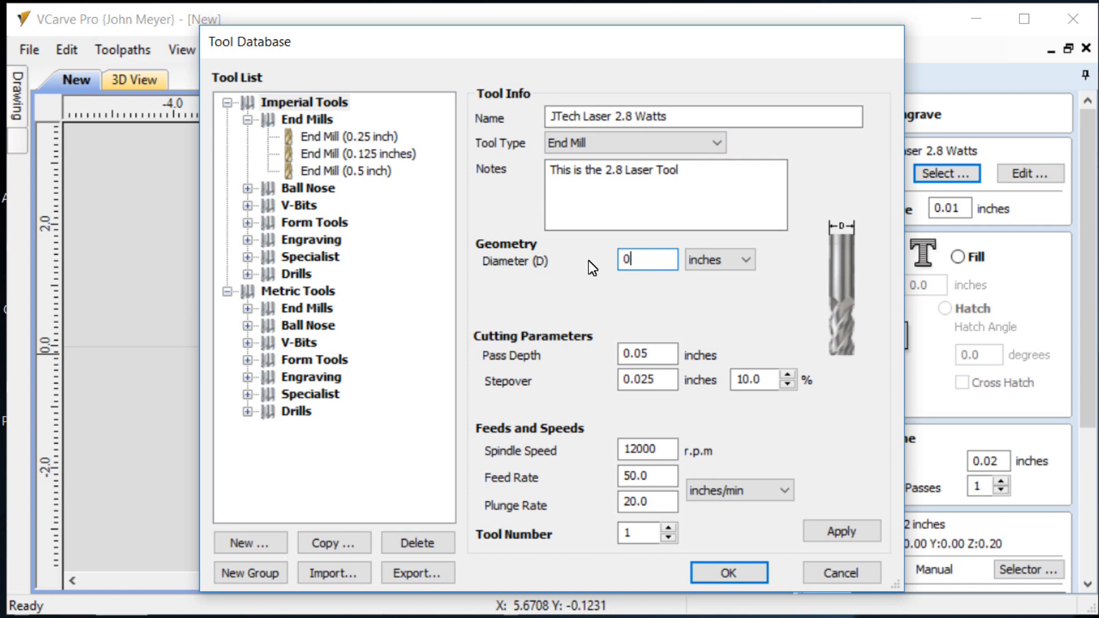
pyautogui.write('.01')
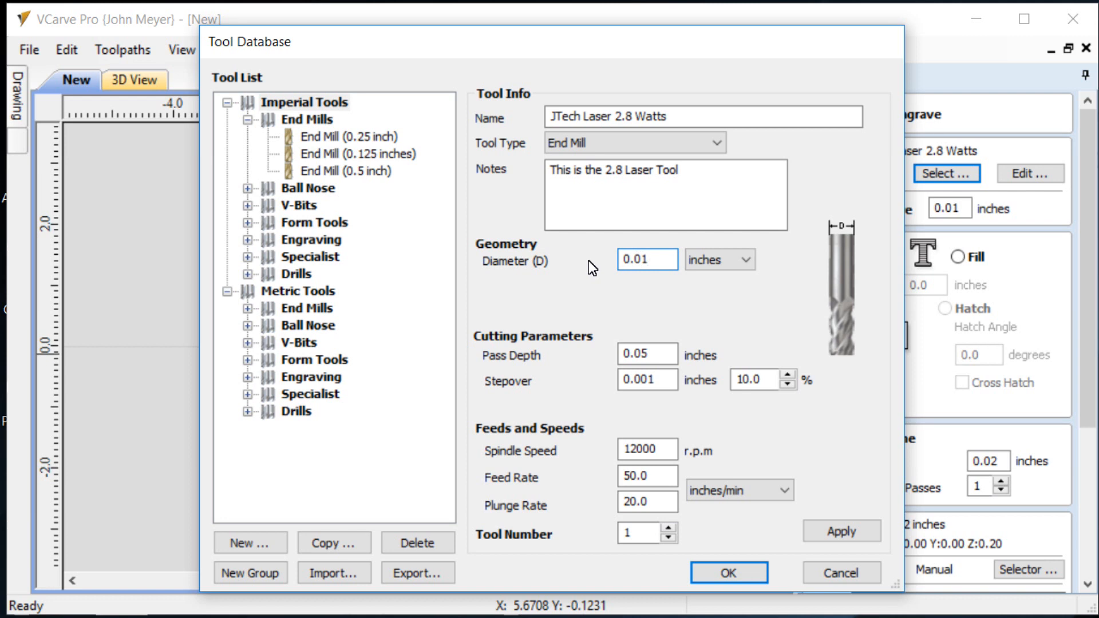
pyautogui.click(645, 259)
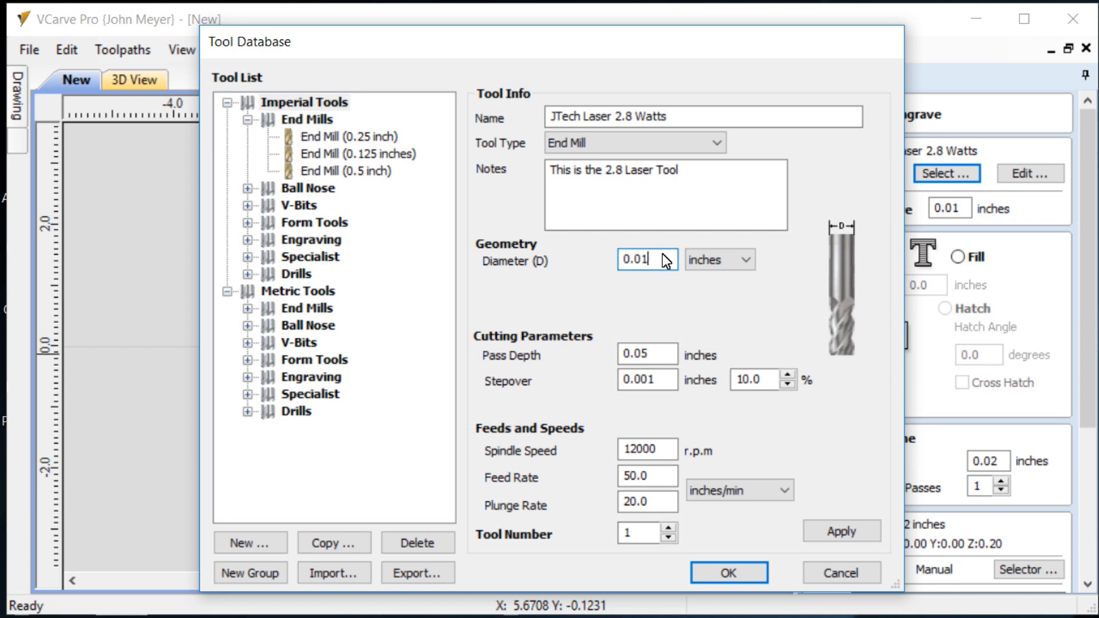
pyautogui.moveTo(635, 348)
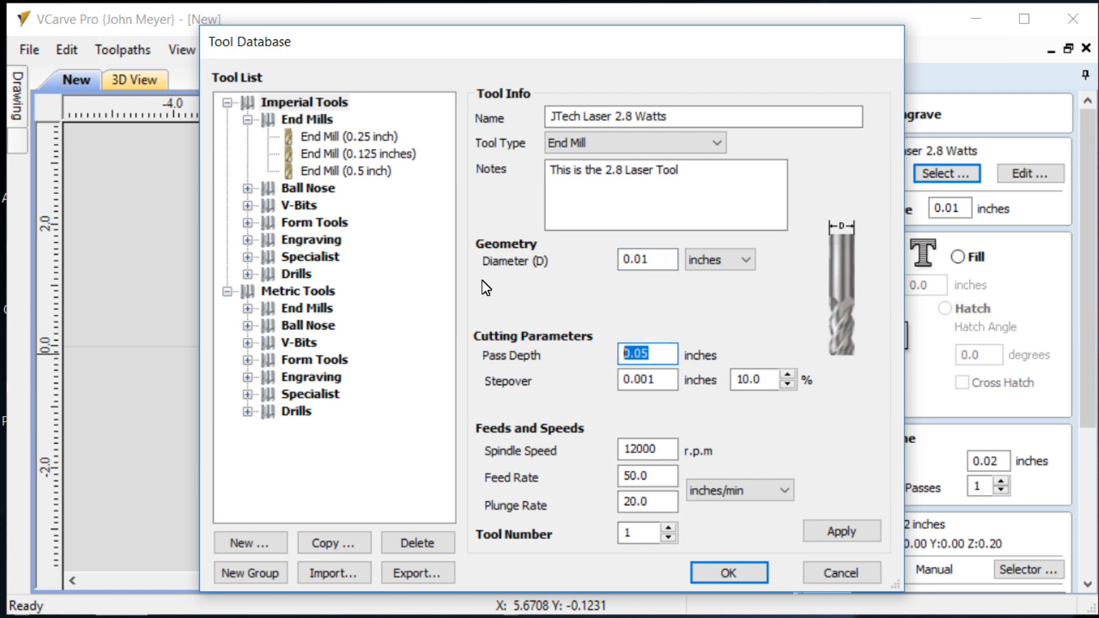
pyautogui.moveTo(551, 337)
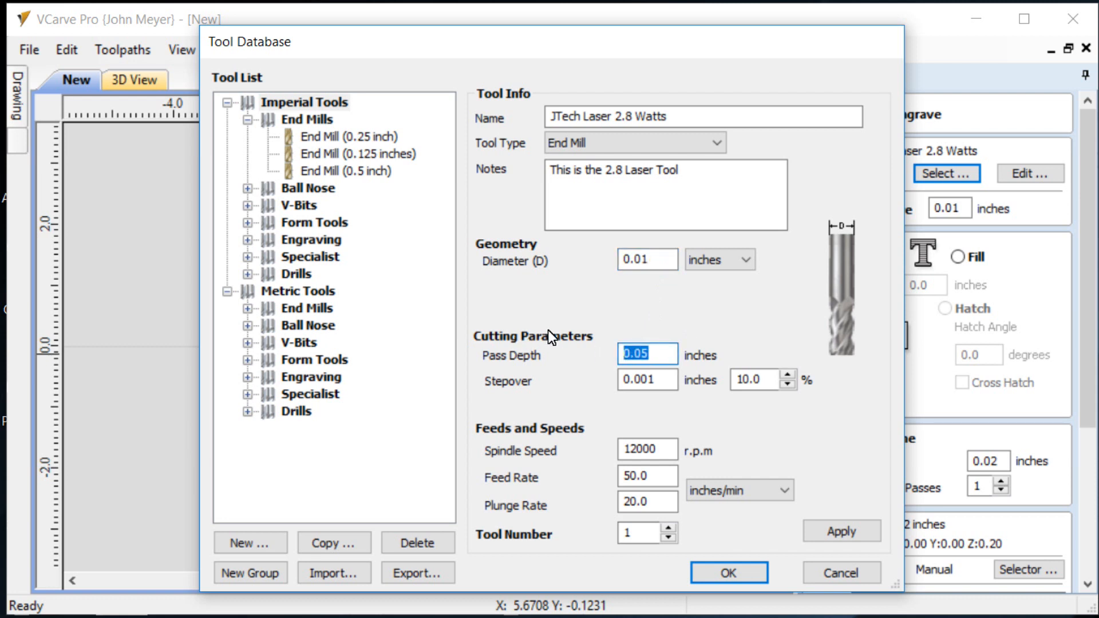
pyautogui.write('.')
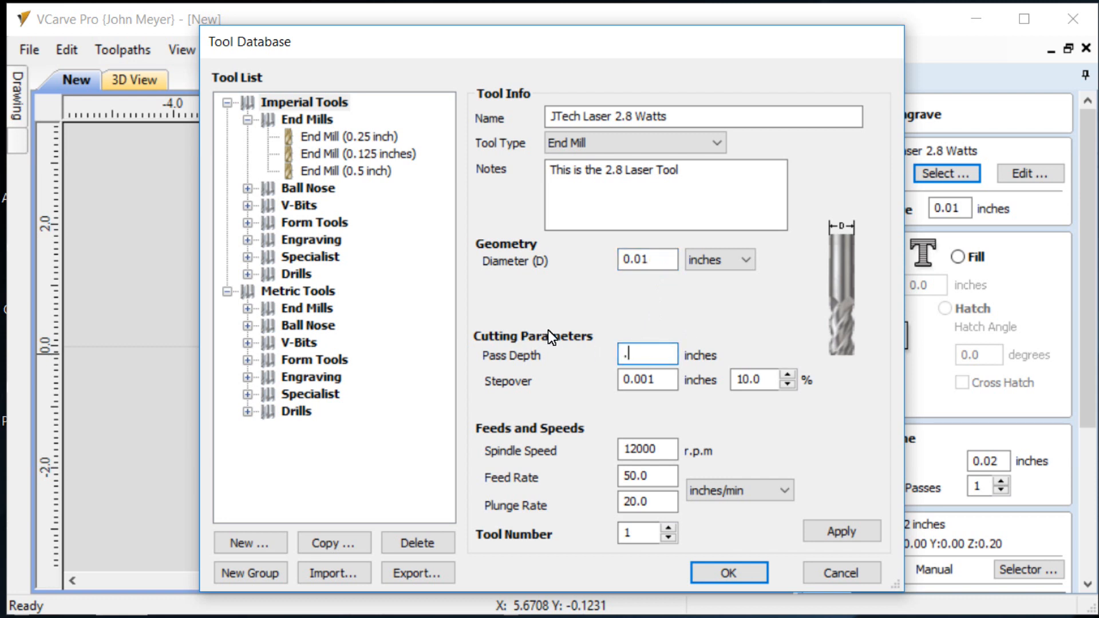
pyautogui.write('0')
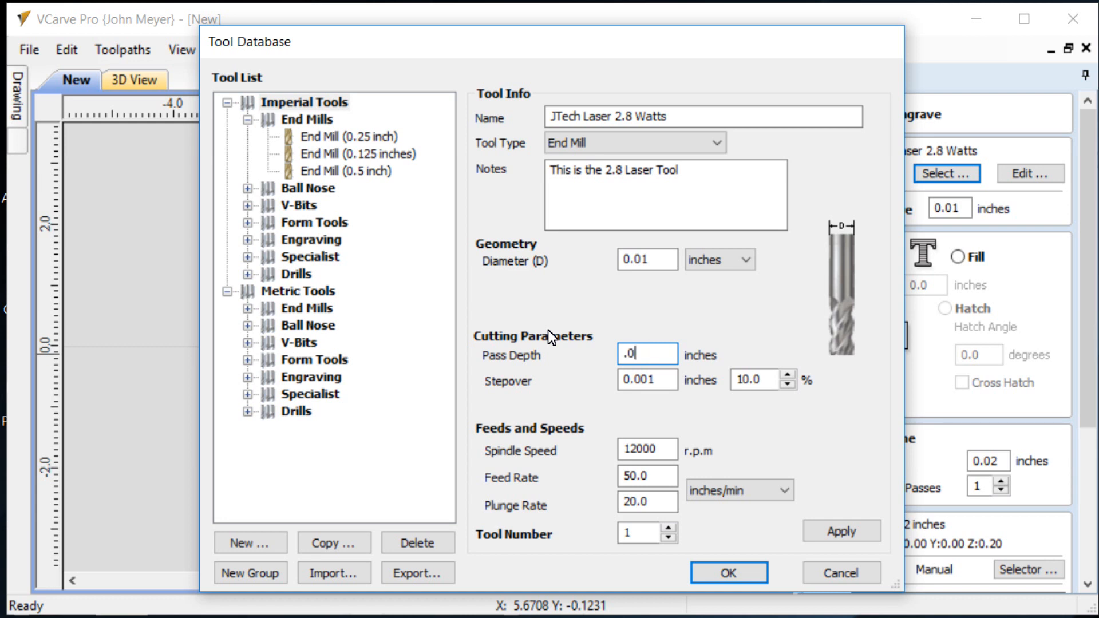
pyautogui.write('1')
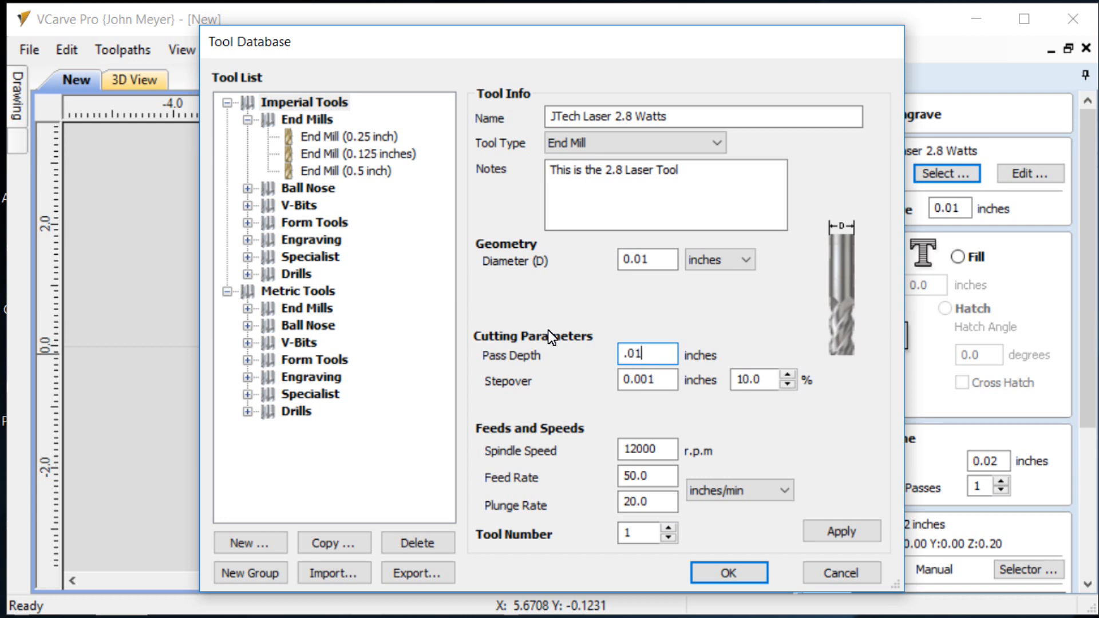
pyautogui.moveTo(538, 382)
pyautogui.write('50')
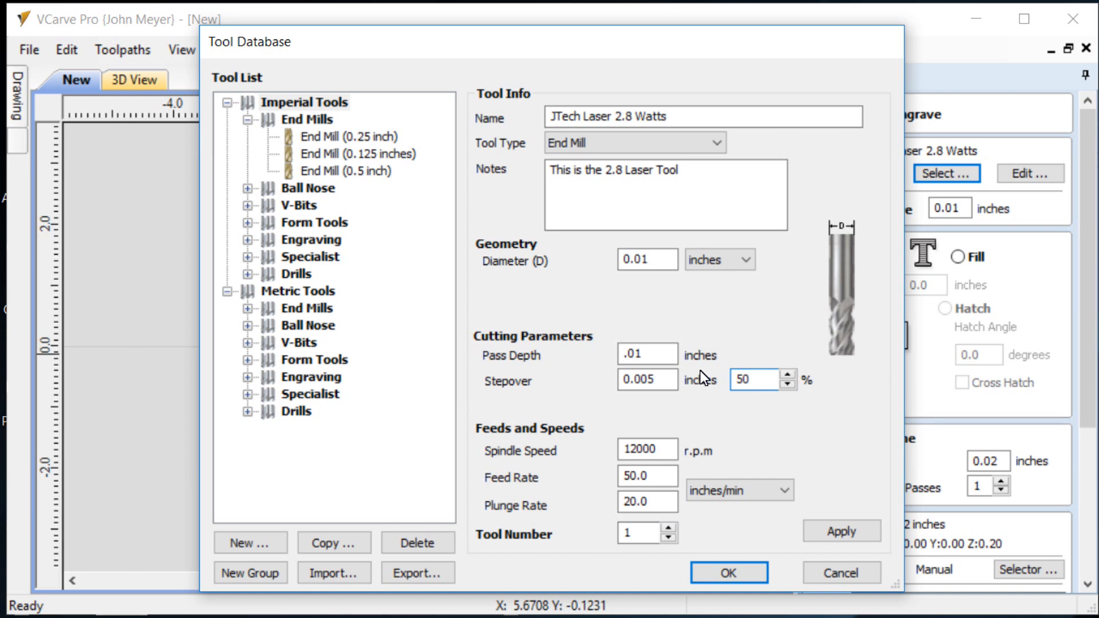
# Step: Set feed rate 20 and plunge rate 1 in/min, apply, and save the tool closing the database
pyautogui.click(757, 380)
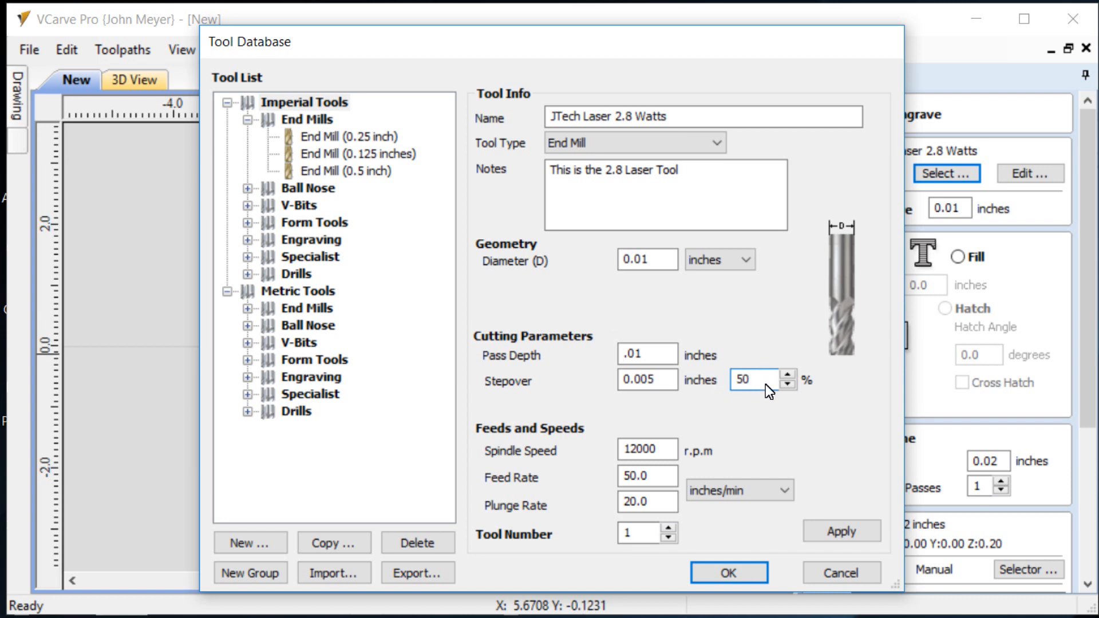
pyautogui.moveTo(671, 468)
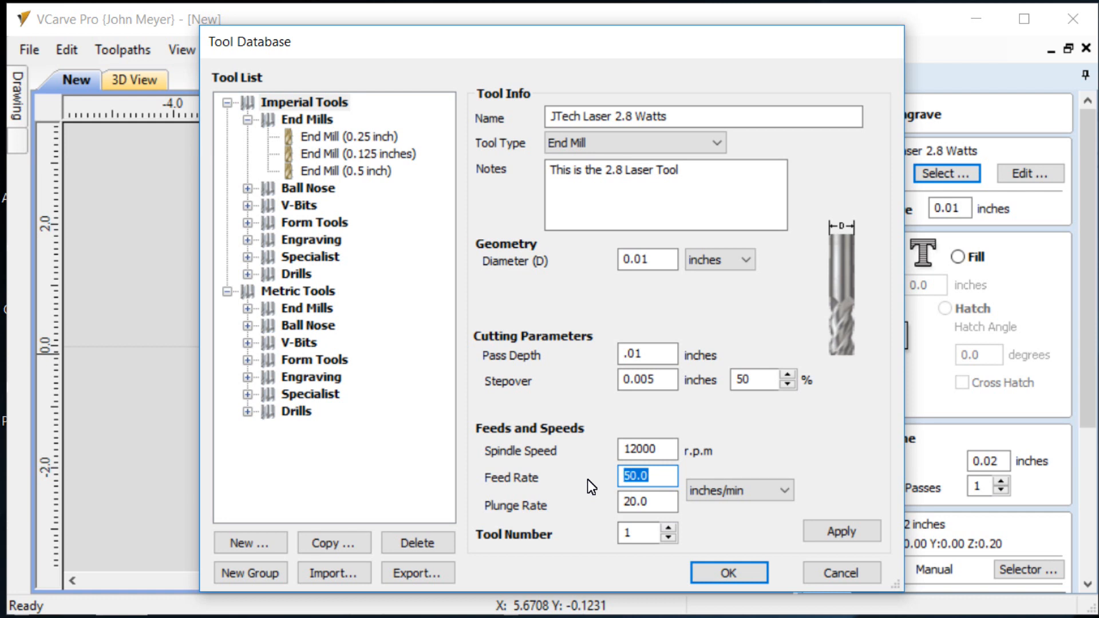
pyautogui.write('20')
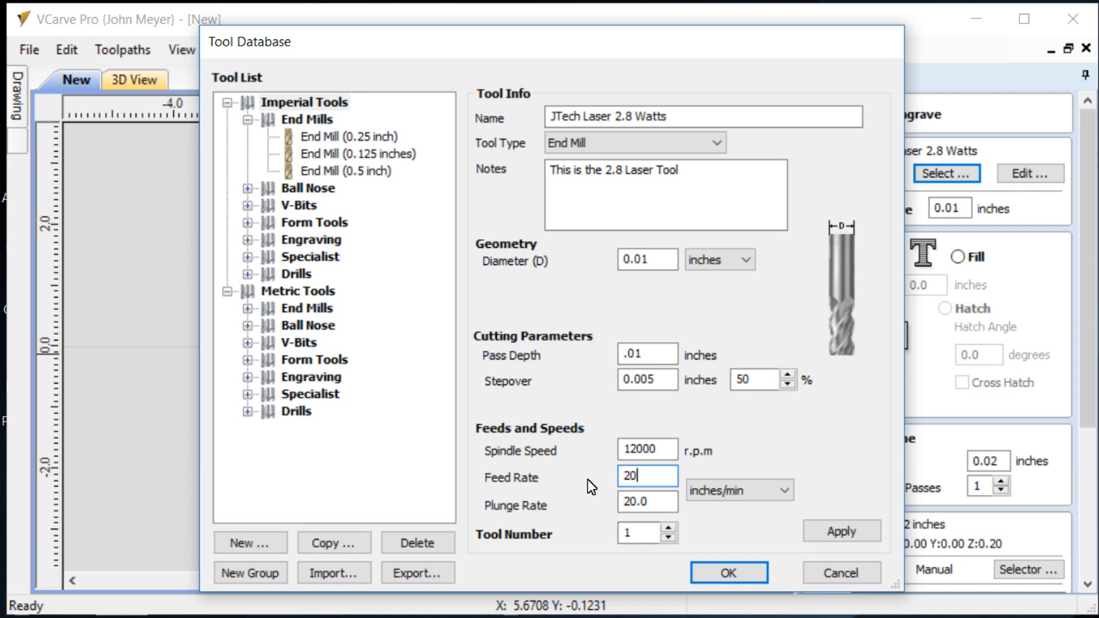
pyautogui.moveTo(592, 495)
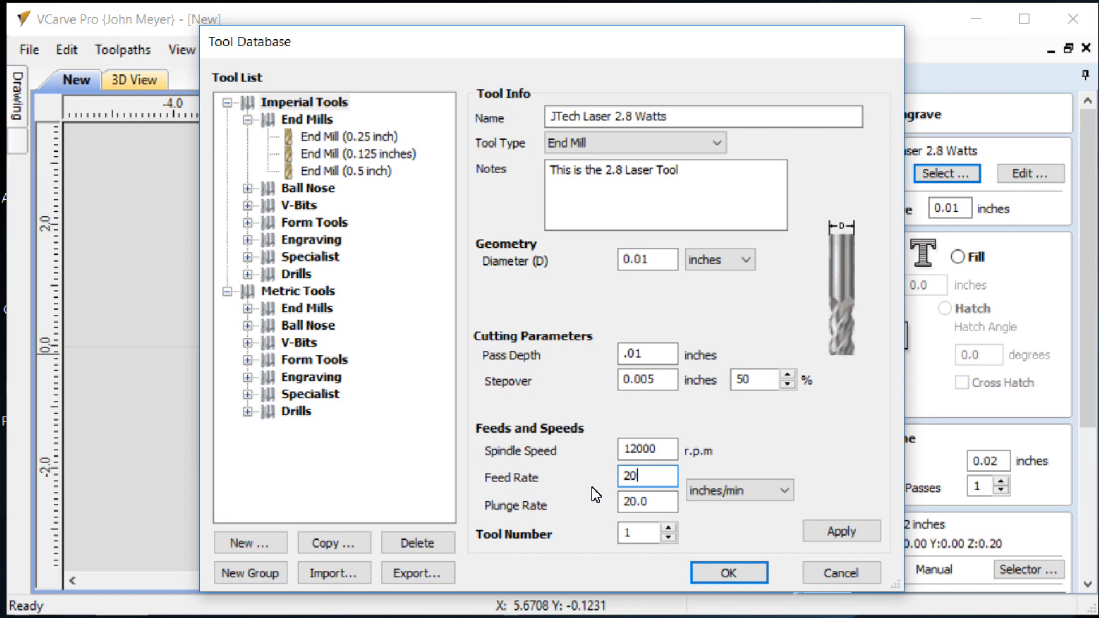
pyautogui.click(646, 501)
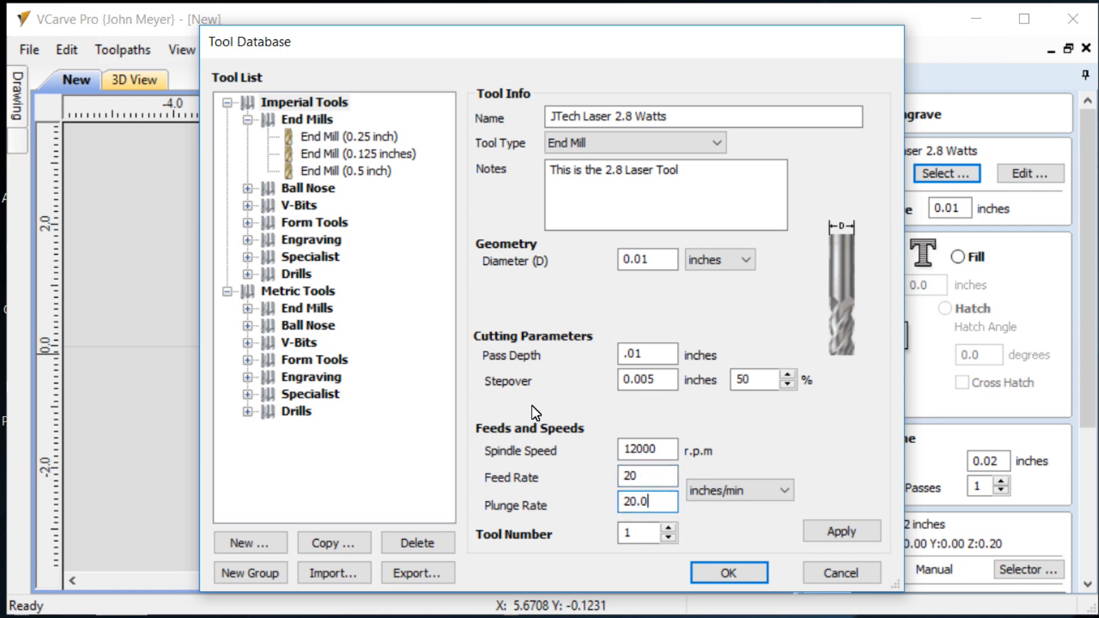
pyautogui.tripleClick(646, 502)
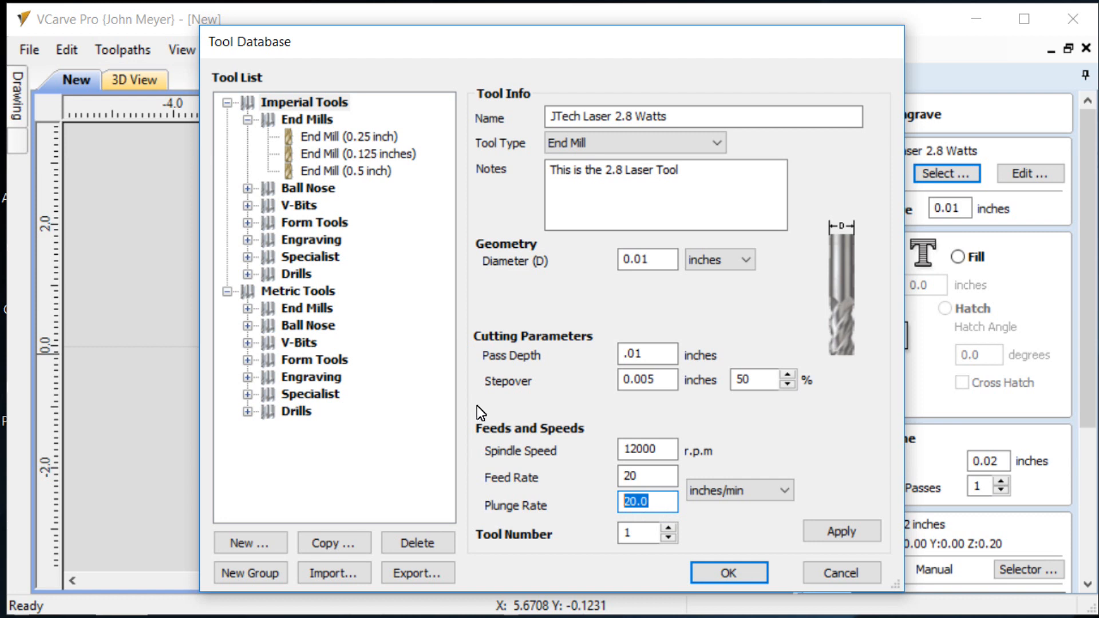
pyautogui.write('1')
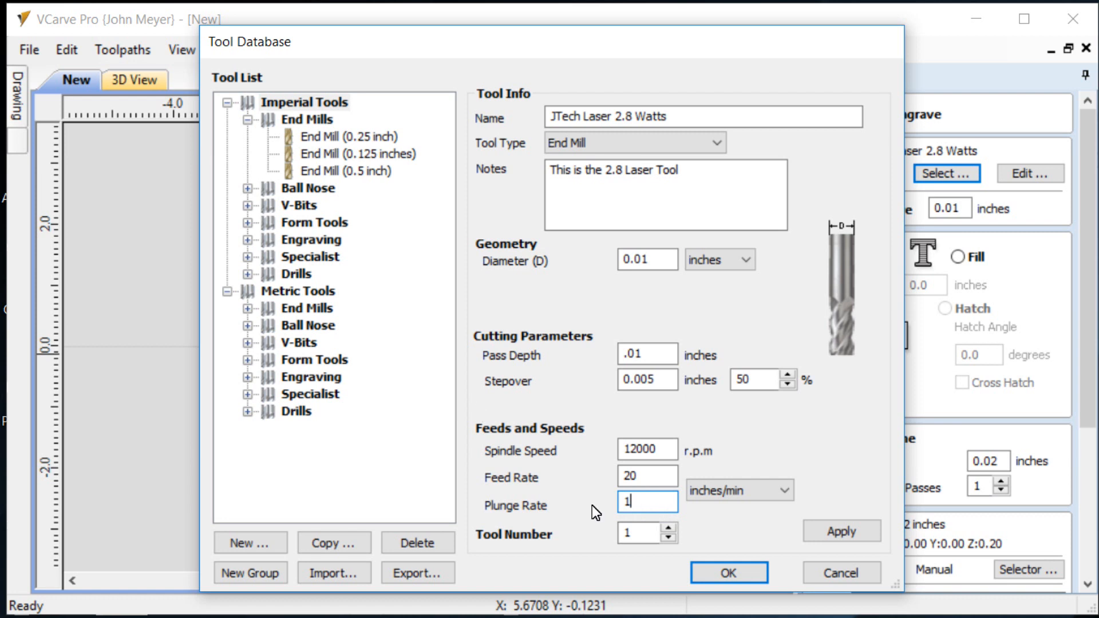
pyautogui.click(842, 531)
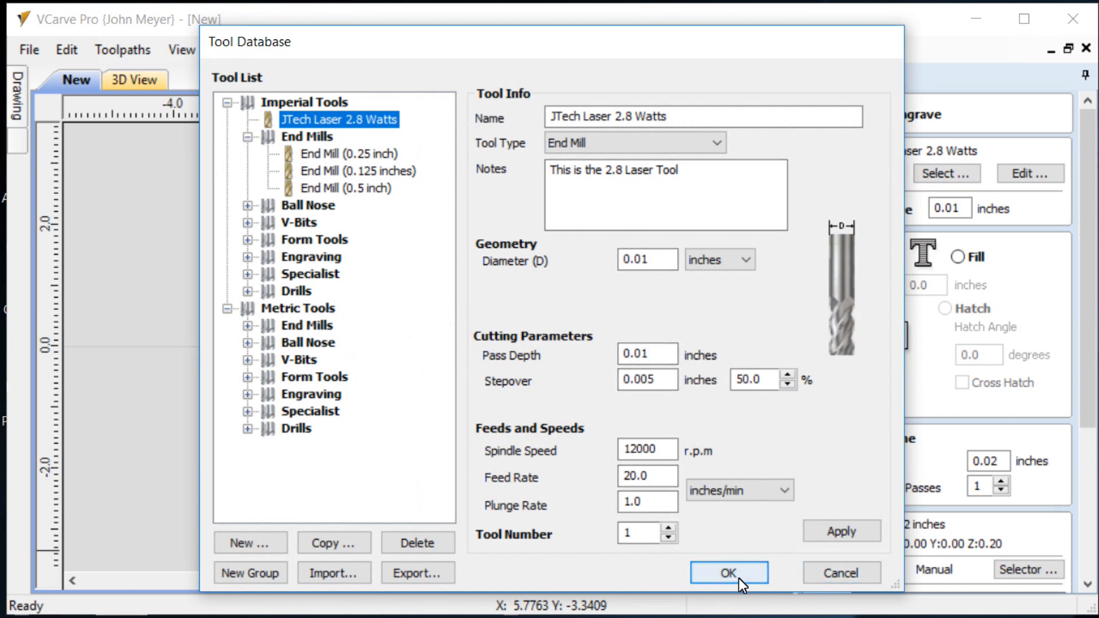
pyautogui.click(728, 572)
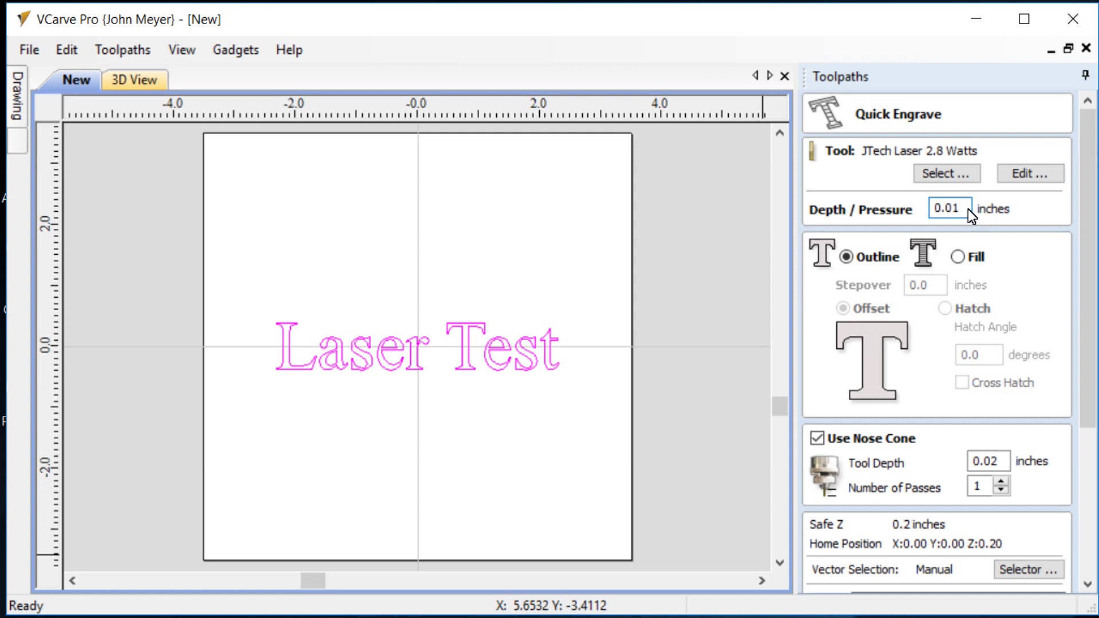
pyautogui.moveTo(950, 245)
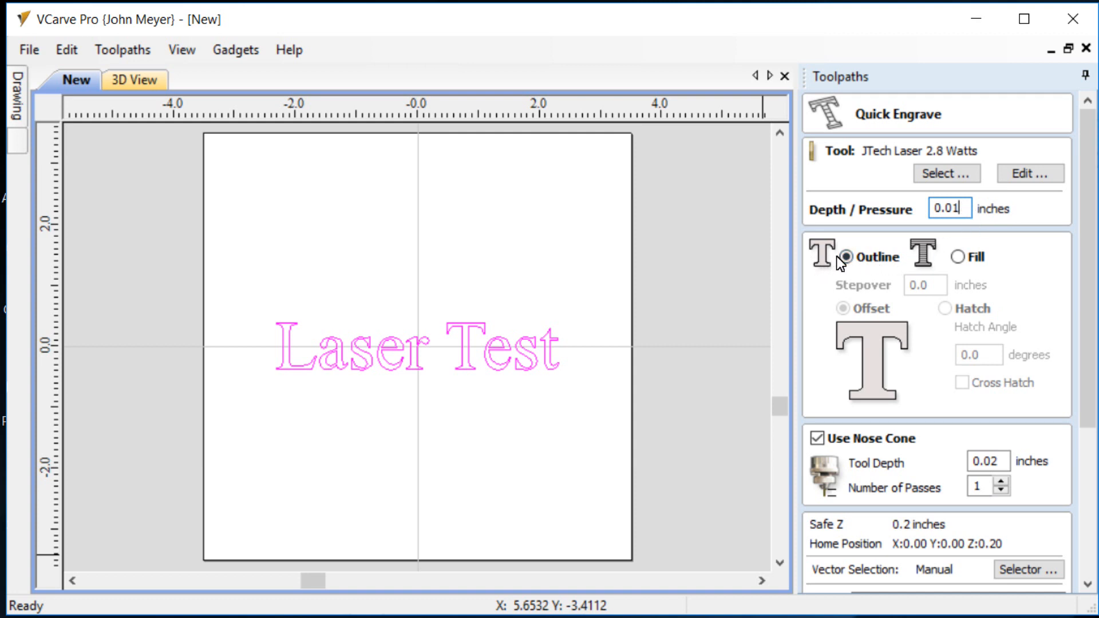
pyautogui.moveTo(954, 273)
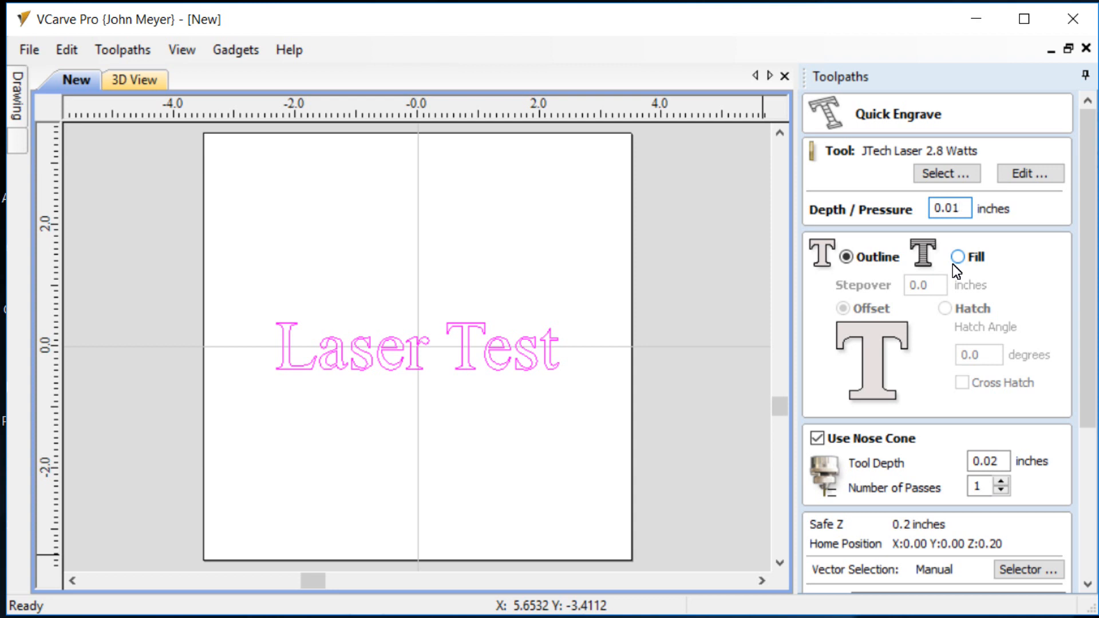
pyautogui.moveTo(980, 281)
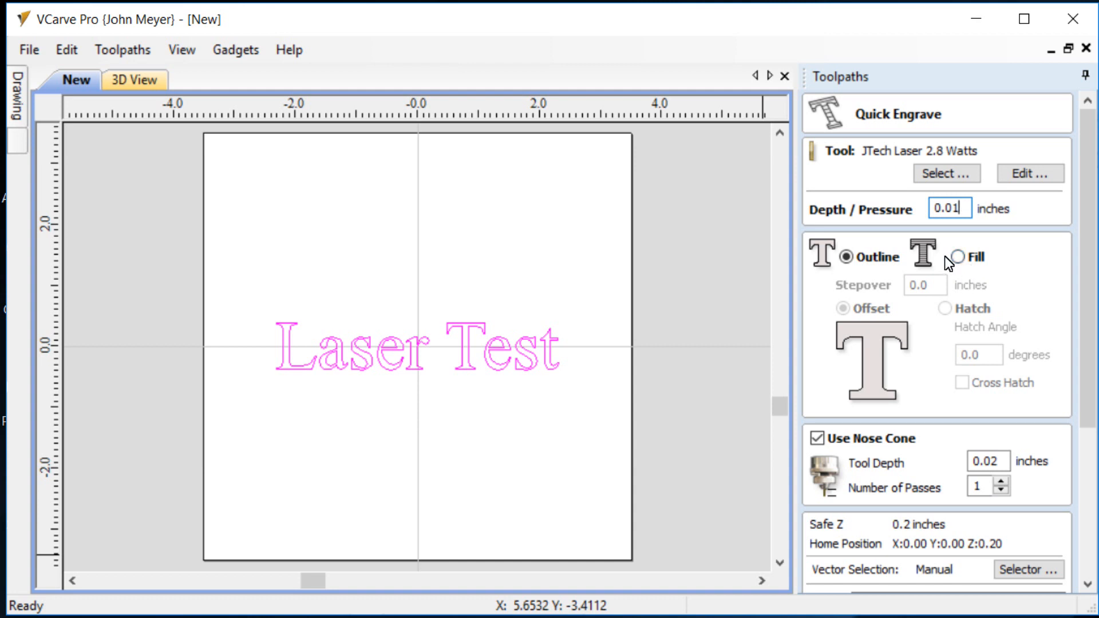
pyautogui.moveTo(948, 263)
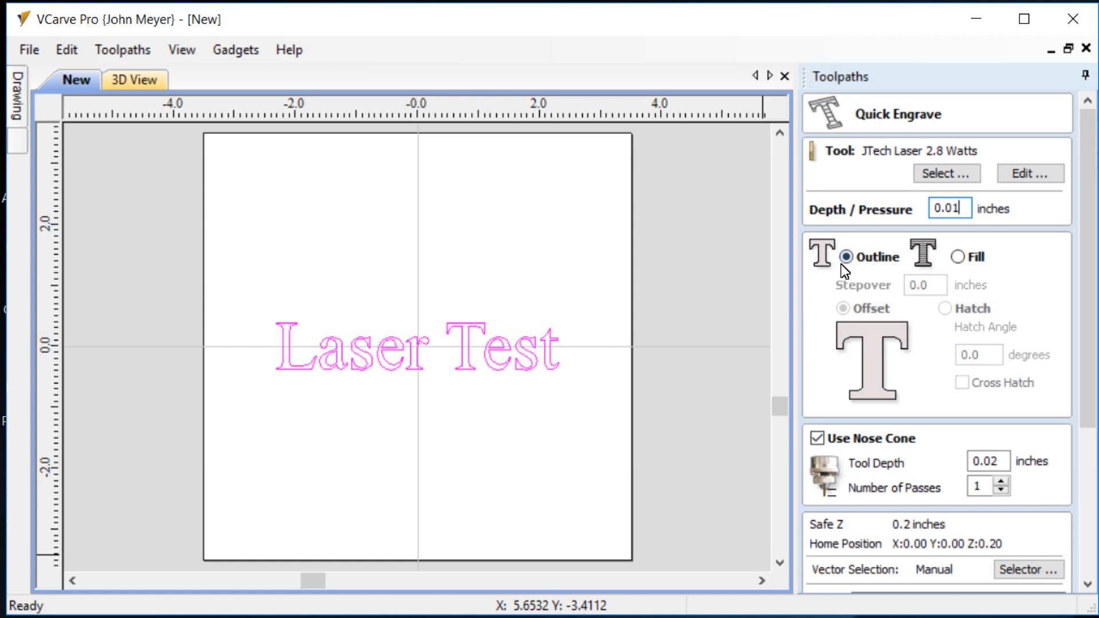
# Step: Finish the Quick Engrave setup at 0.01 in depth and start the 3D toolpath preview
pyautogui.scroll(-3)
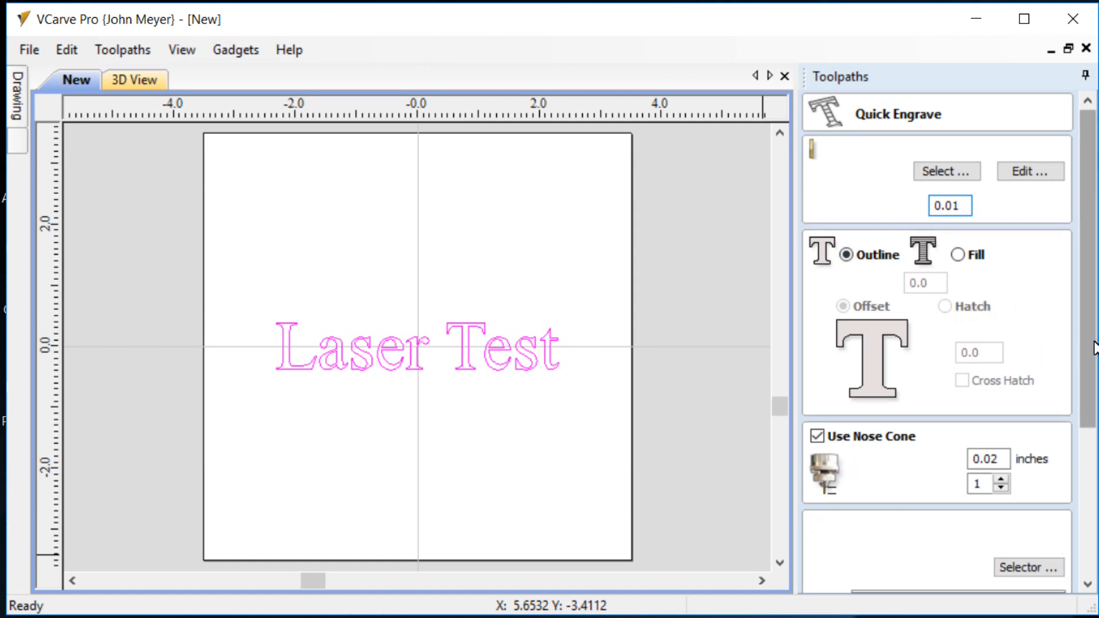
pyautogui.scroll(-3)
pyautogui.write('0.01')
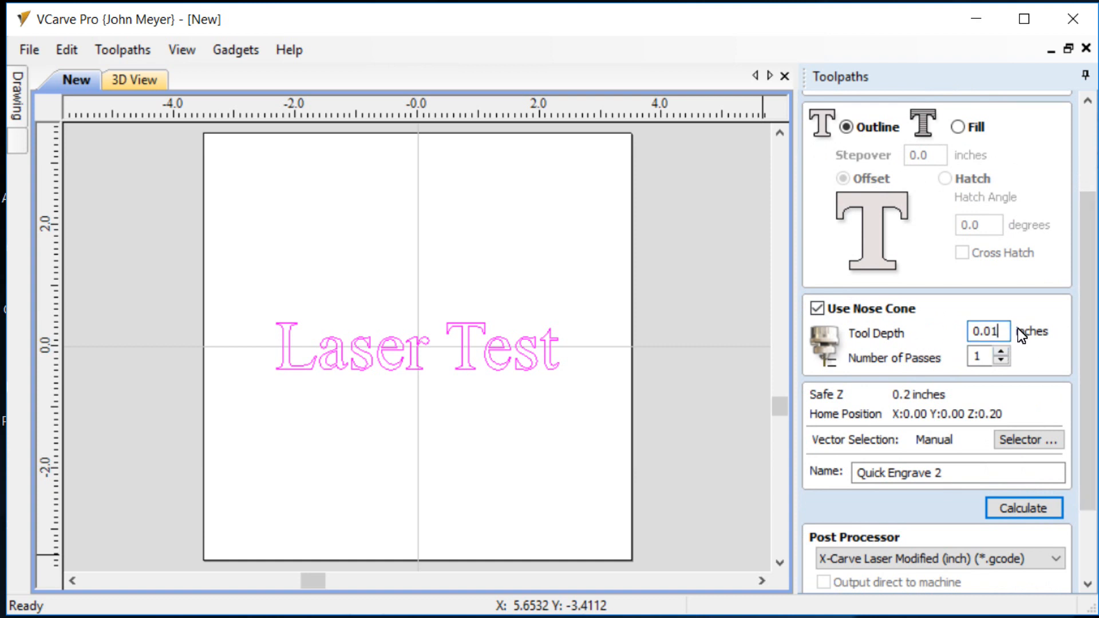
pyautogui.moveTo(942, 358)
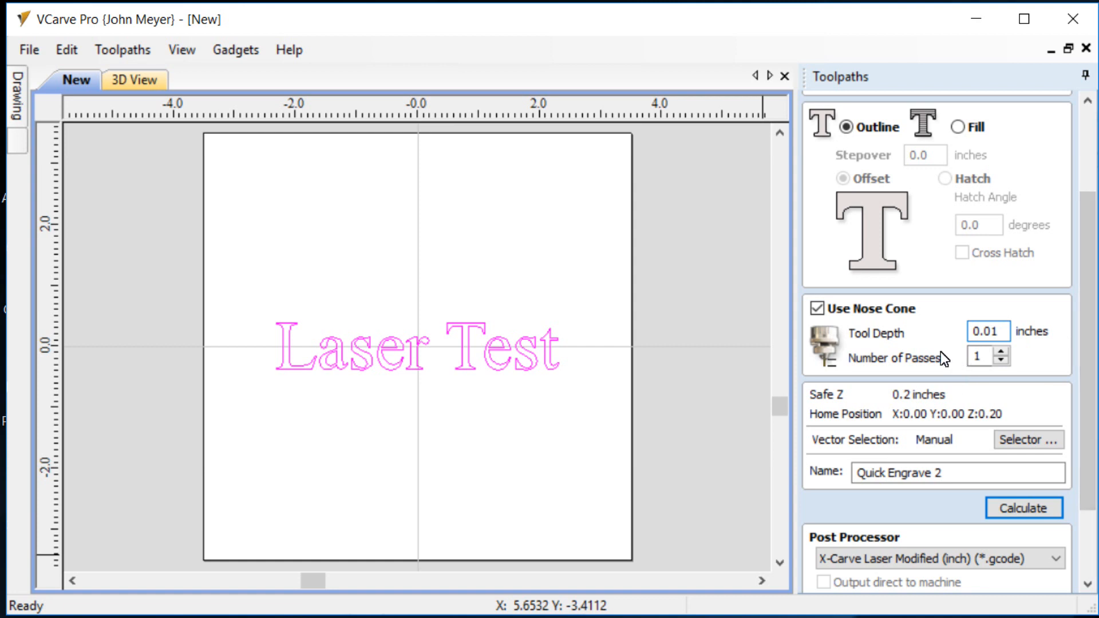
pyautogui.moveTo(1094, 420)
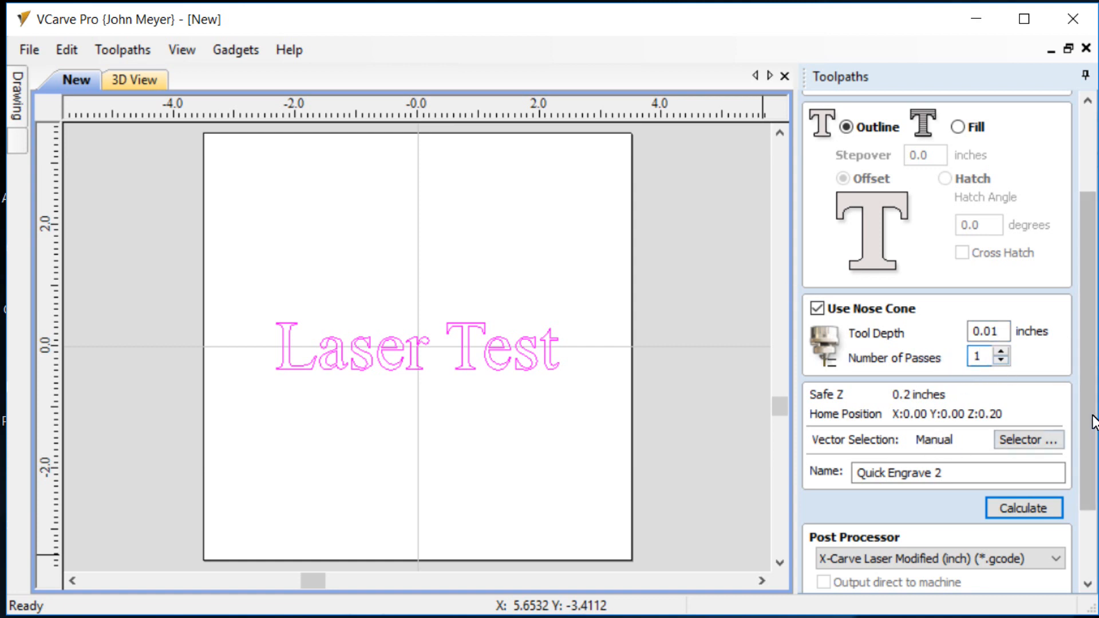
pyautogui.scroll(-3)
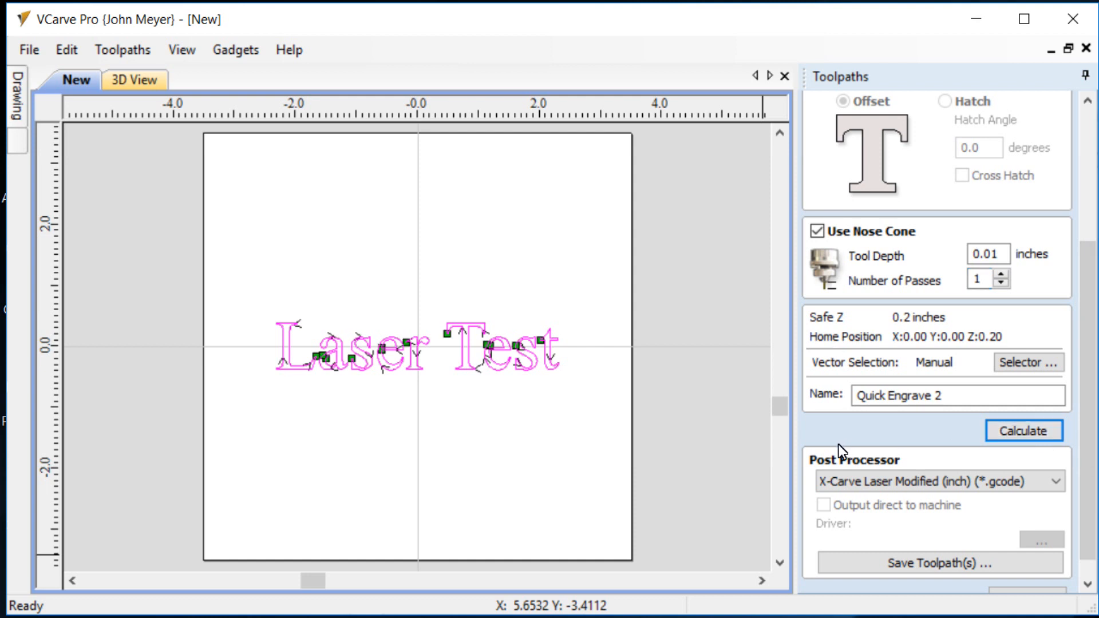
pyautogui.scroll(-3)
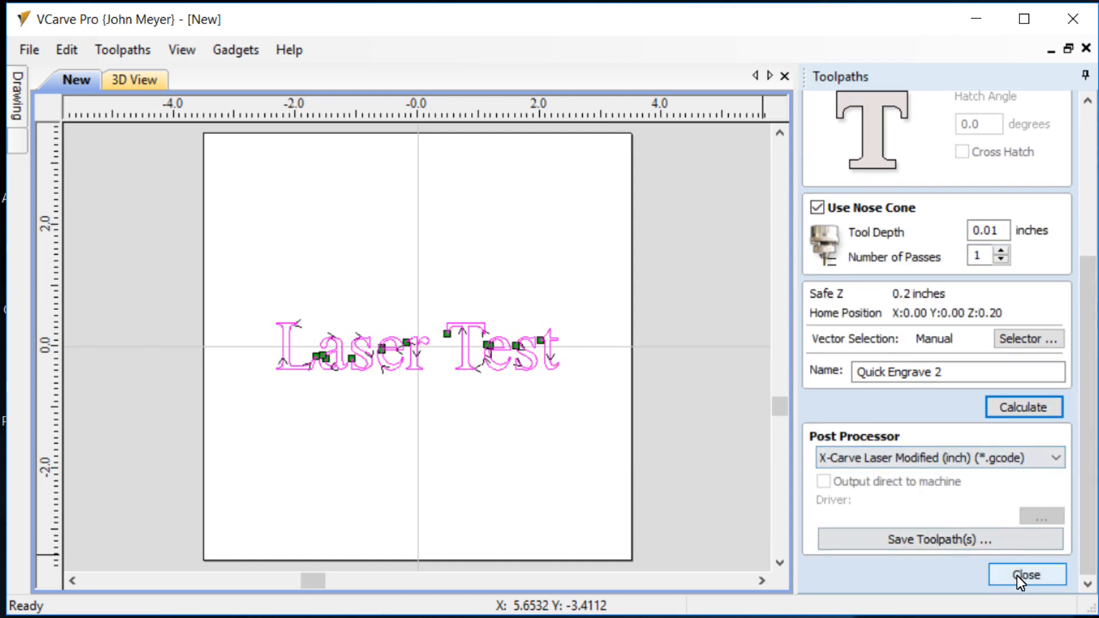
pyautogui.click(1024, 574)
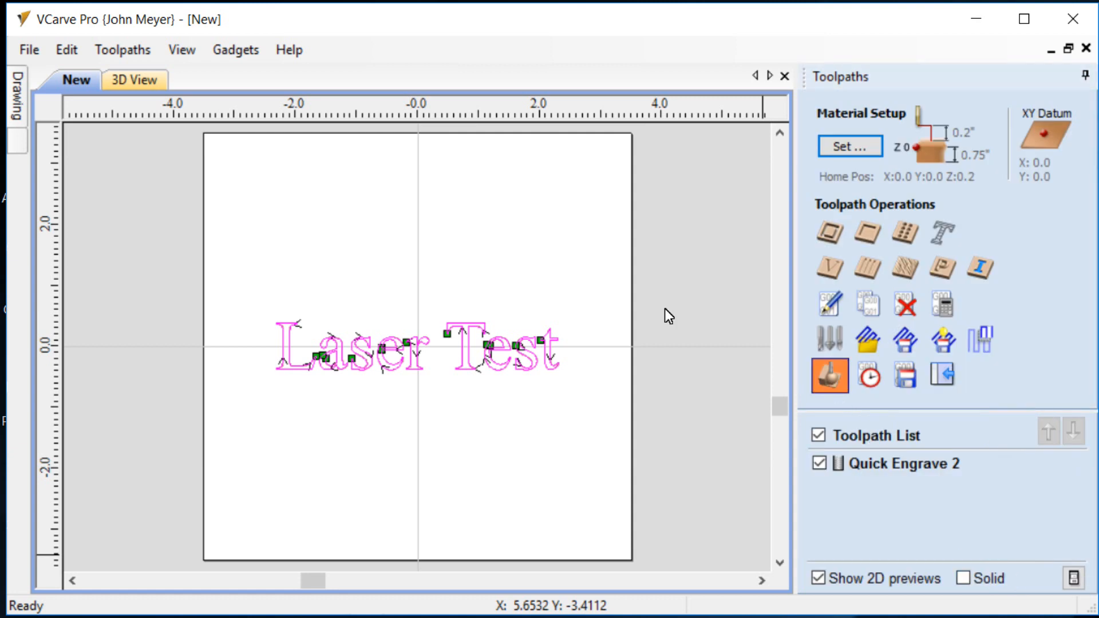
pyautogui.click(829, 374)
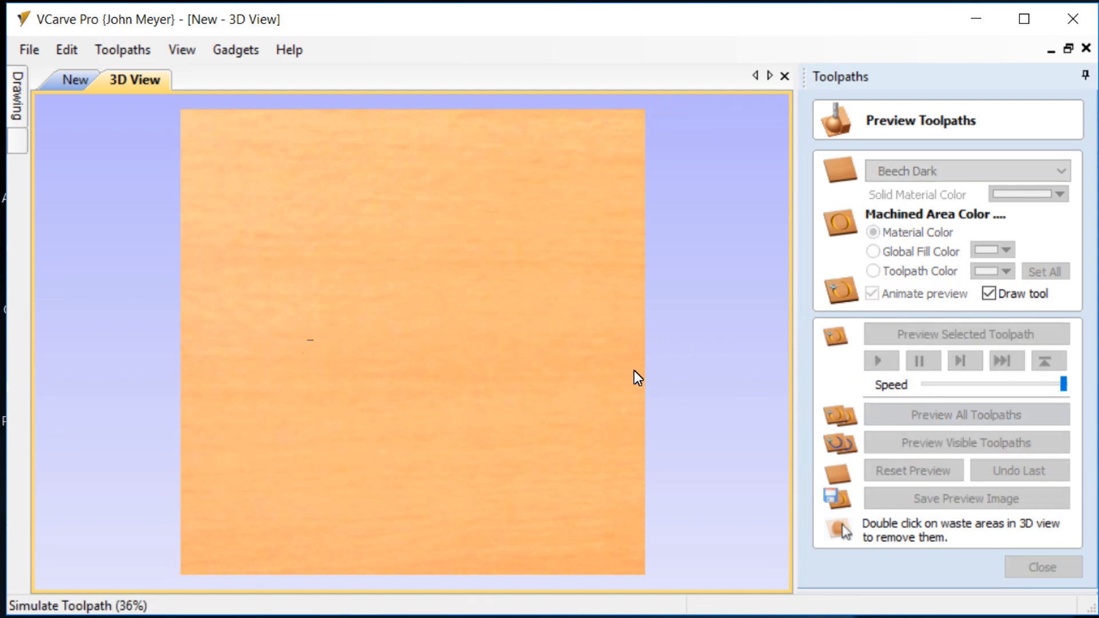
pyautogui.click(964, 414)
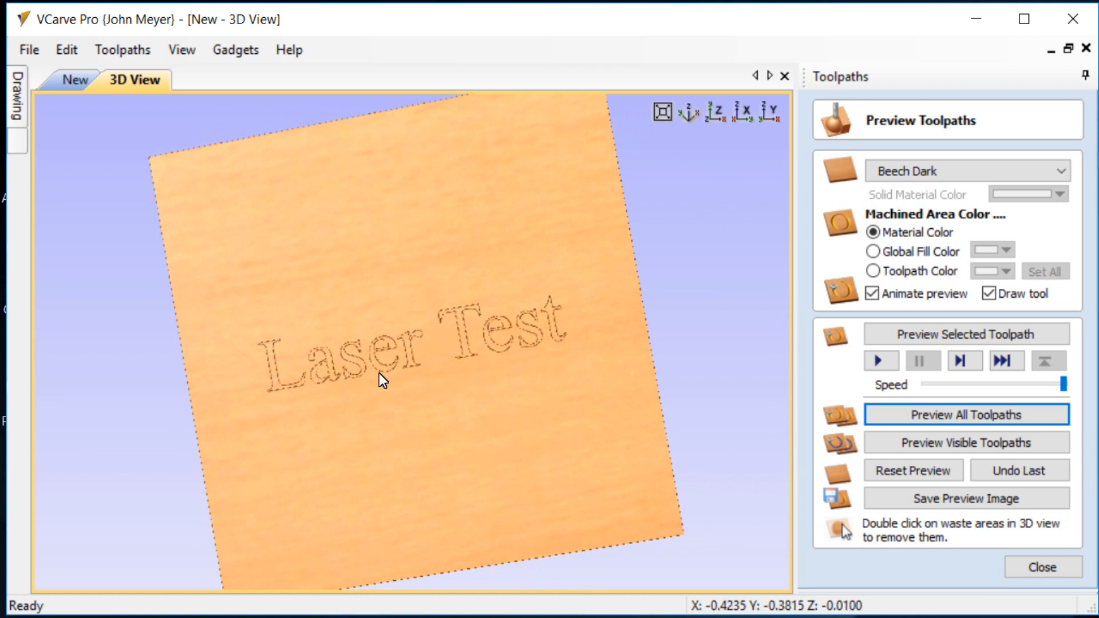
pyautogui.moveTo(557, 350)
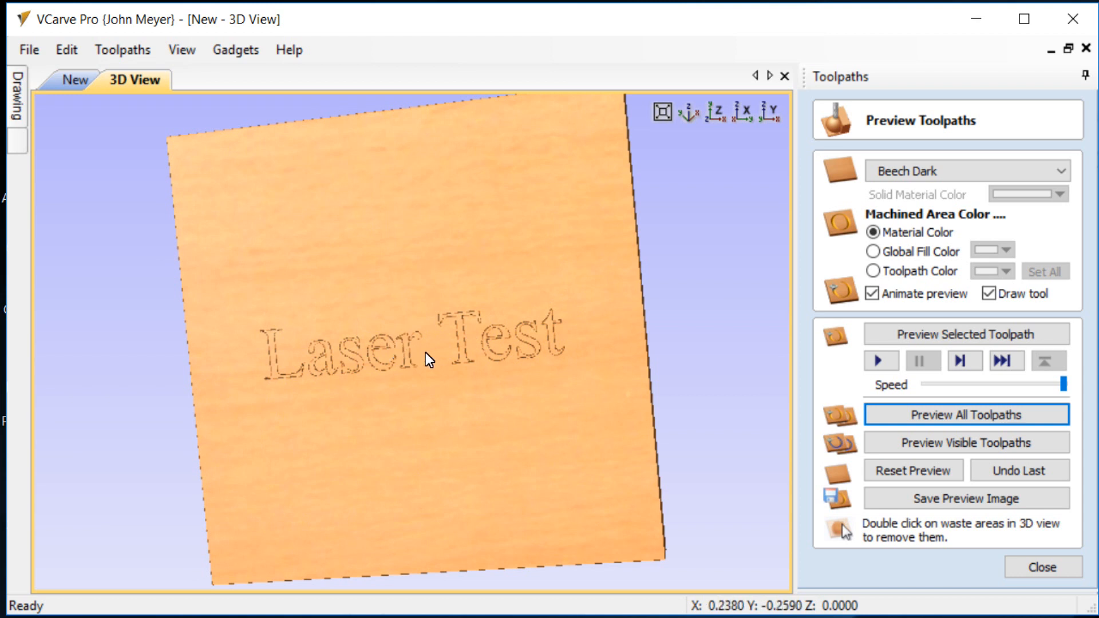
pyautogui.moveTo(392, 329)
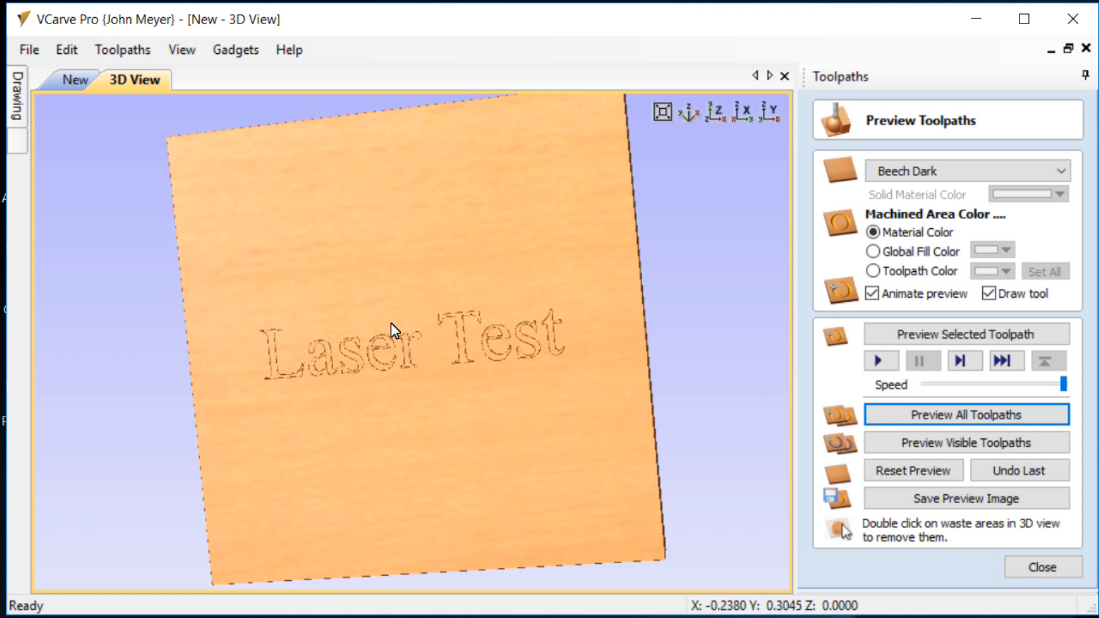
pyautogui.moveTo(437, 348)
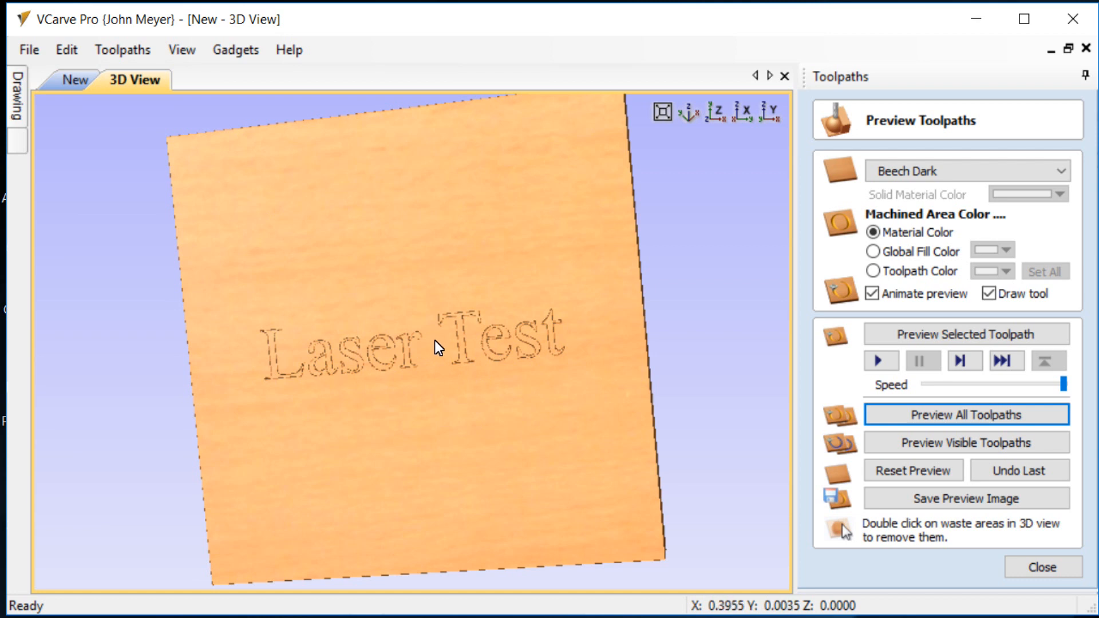
pyautogui.moveTo(500, 390)
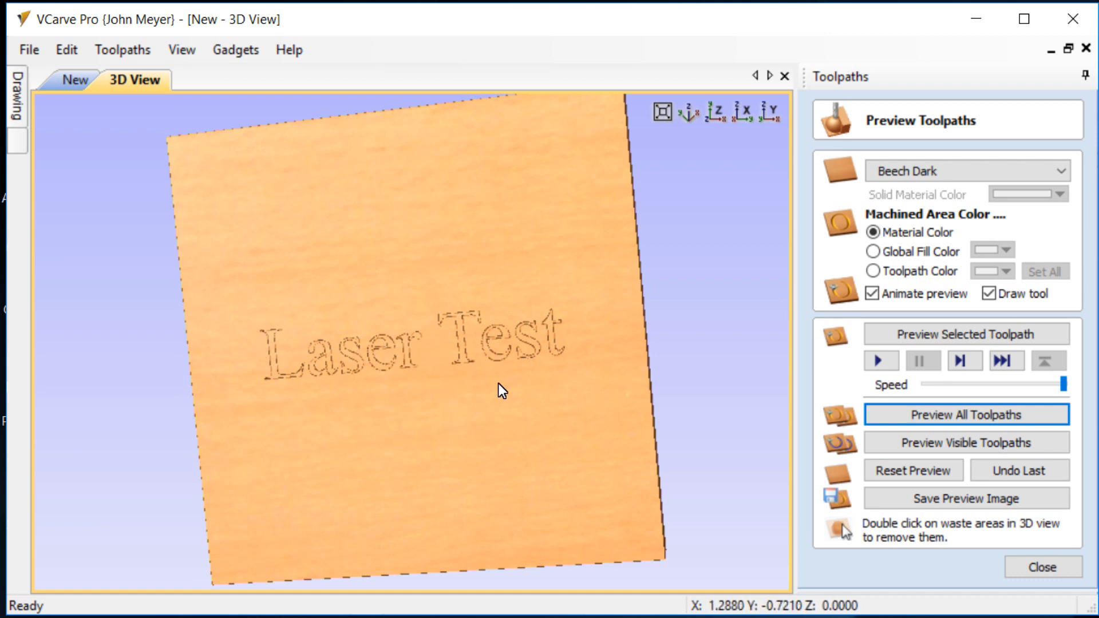
pyautogui.moveTo(493, 358)
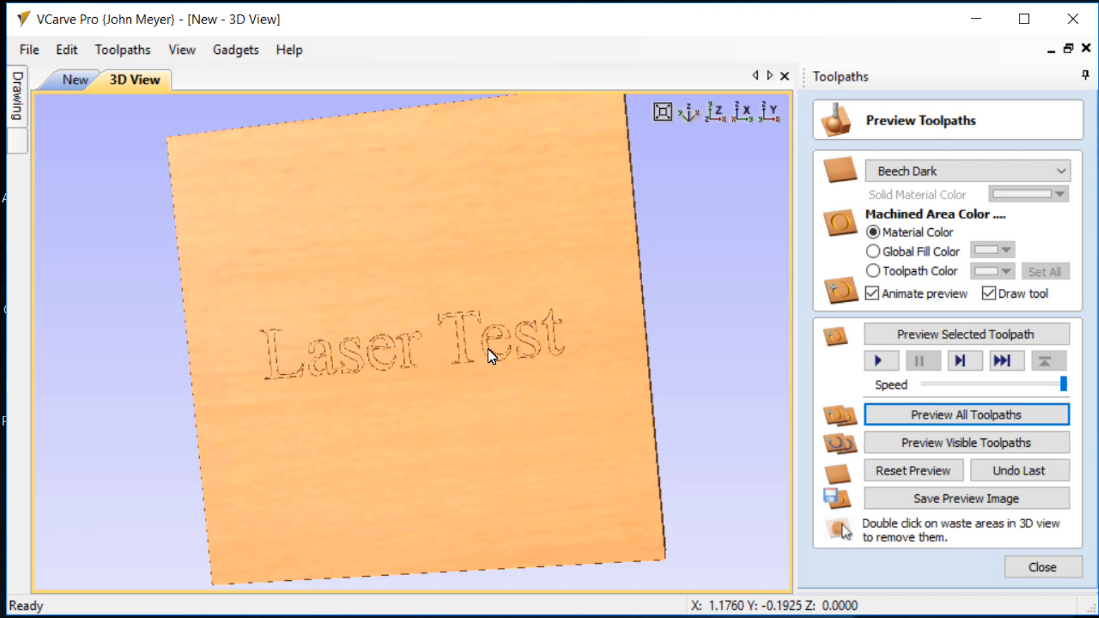
pyautogui.moveTo(498, 337)
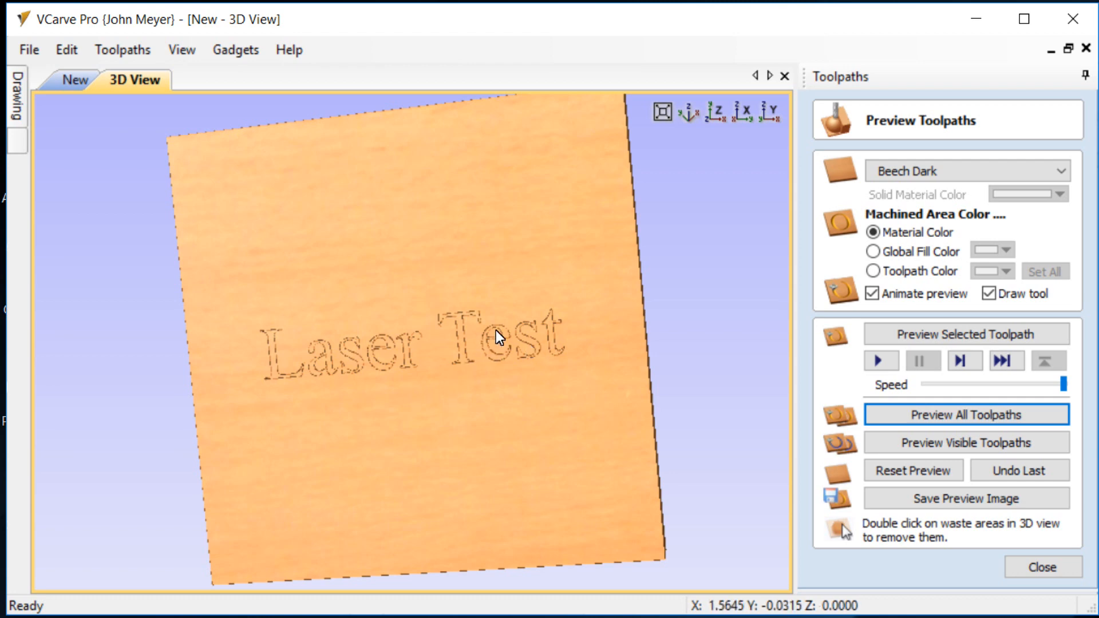
pyautogui.moveTo(489, 345)
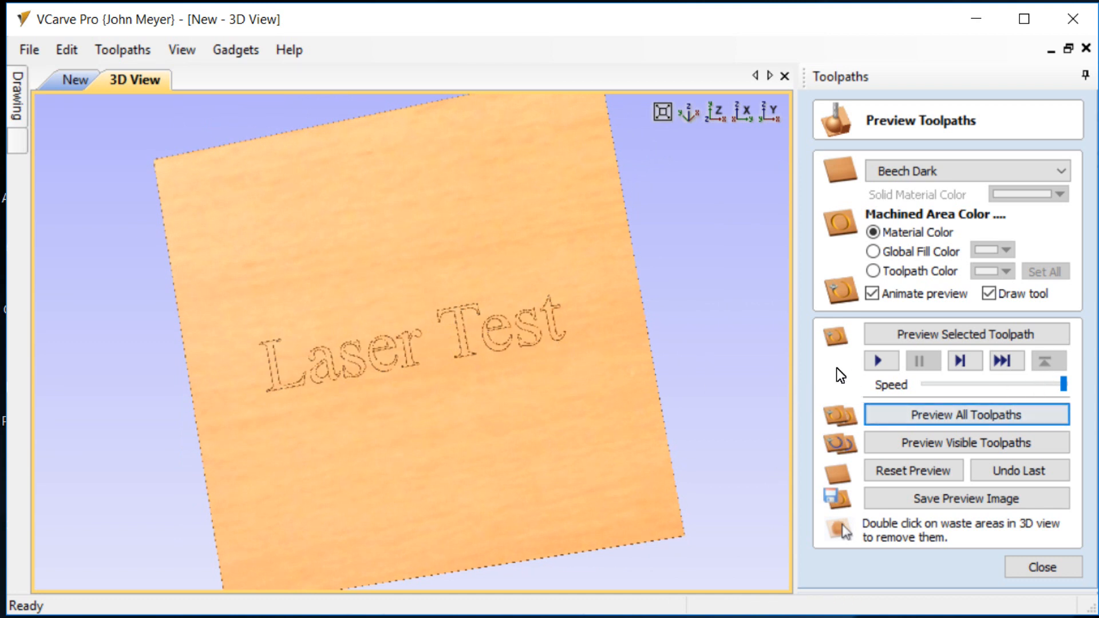
pyautogui.moveTo(1048, 360)
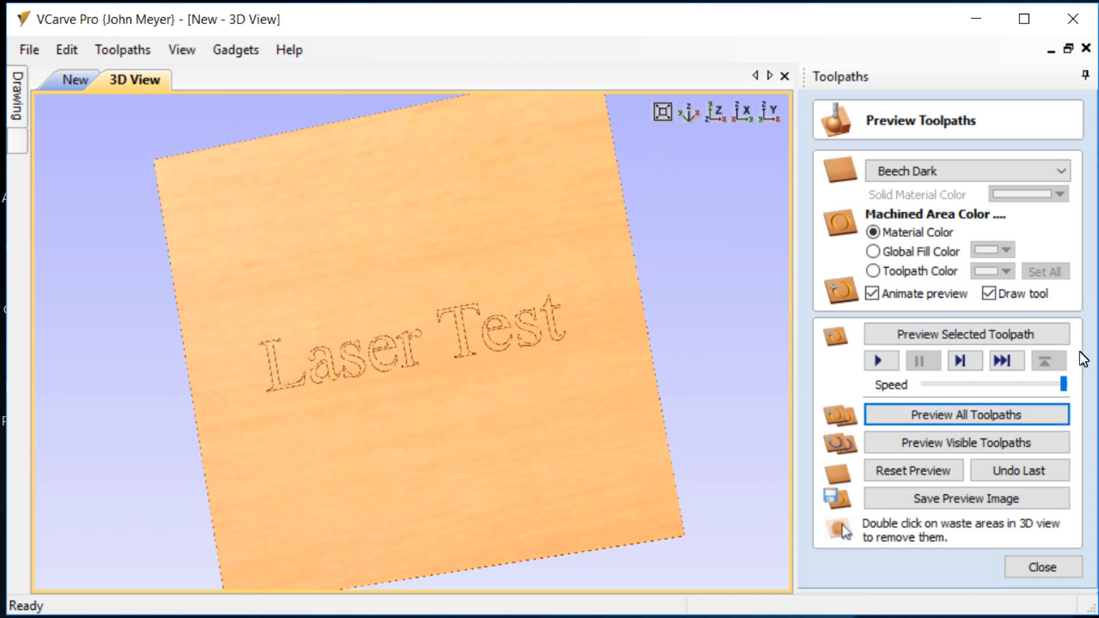
# Step: In Material Setup, set clearance Z1, plunge Z2 and home Z to .001 in and apply
pyautogui.click(1042, 568)
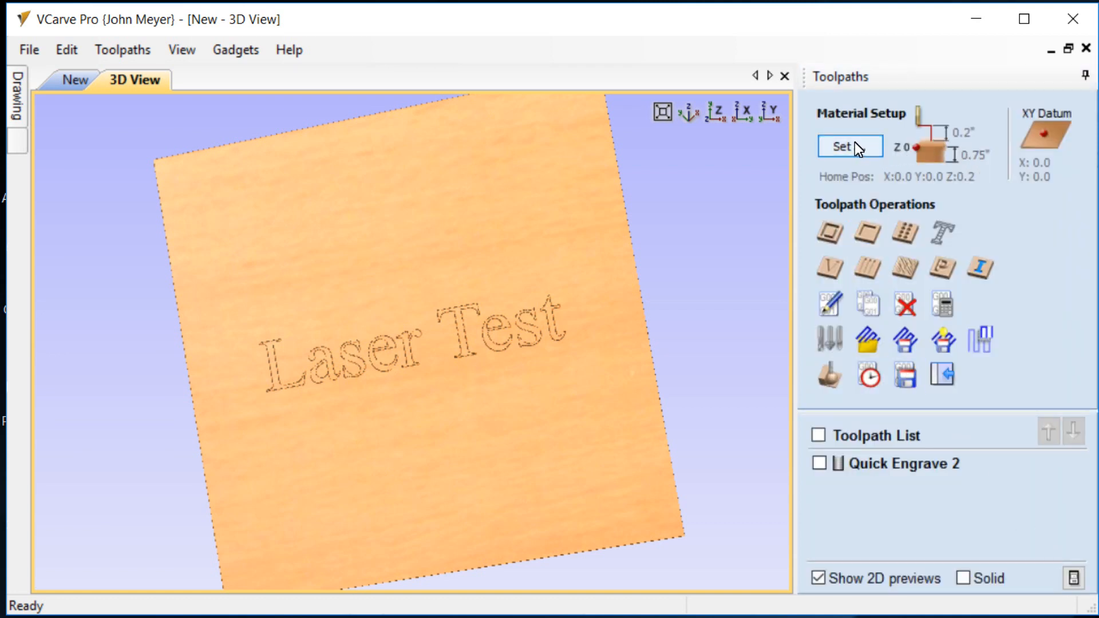
pyautogui.click(849, 146)
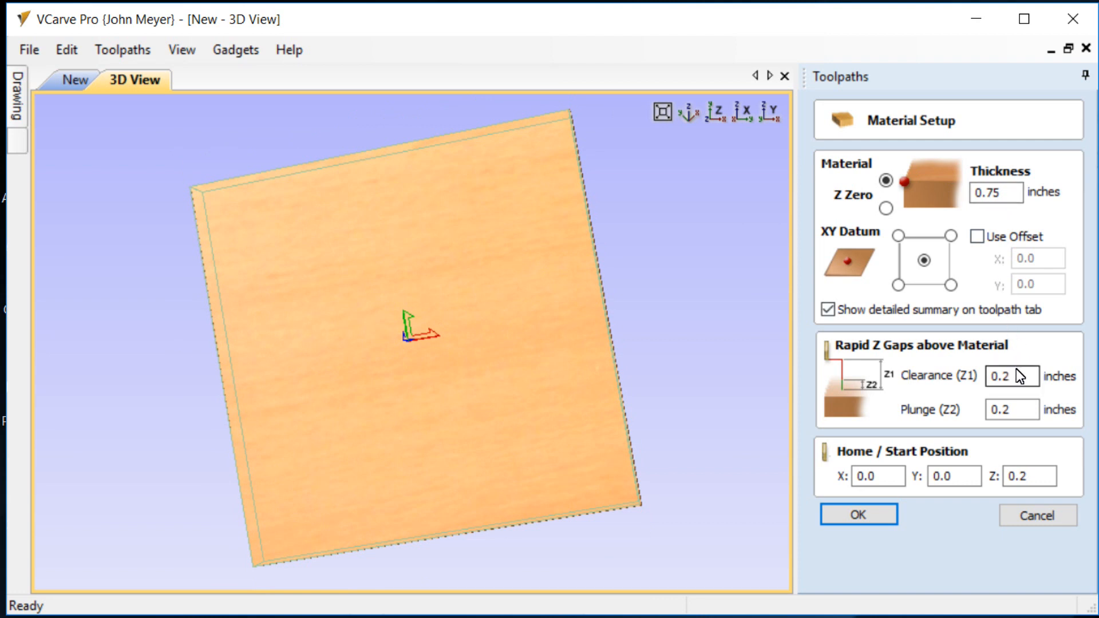
pyautogui.moveTo(1020, 379)
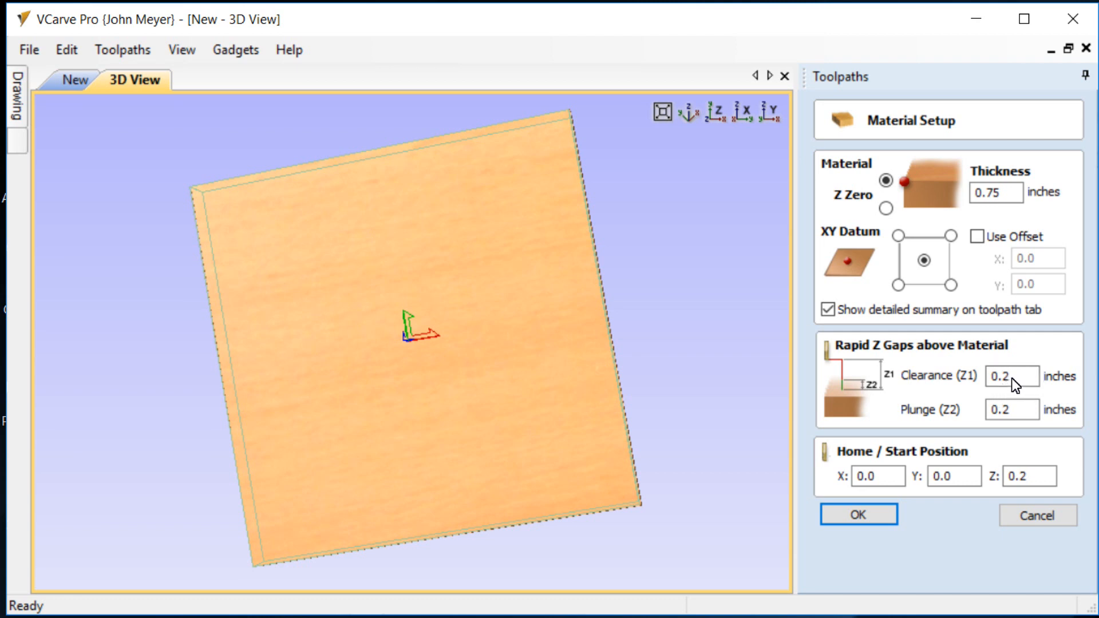
pyautogui.tripleClick(1011, 376)
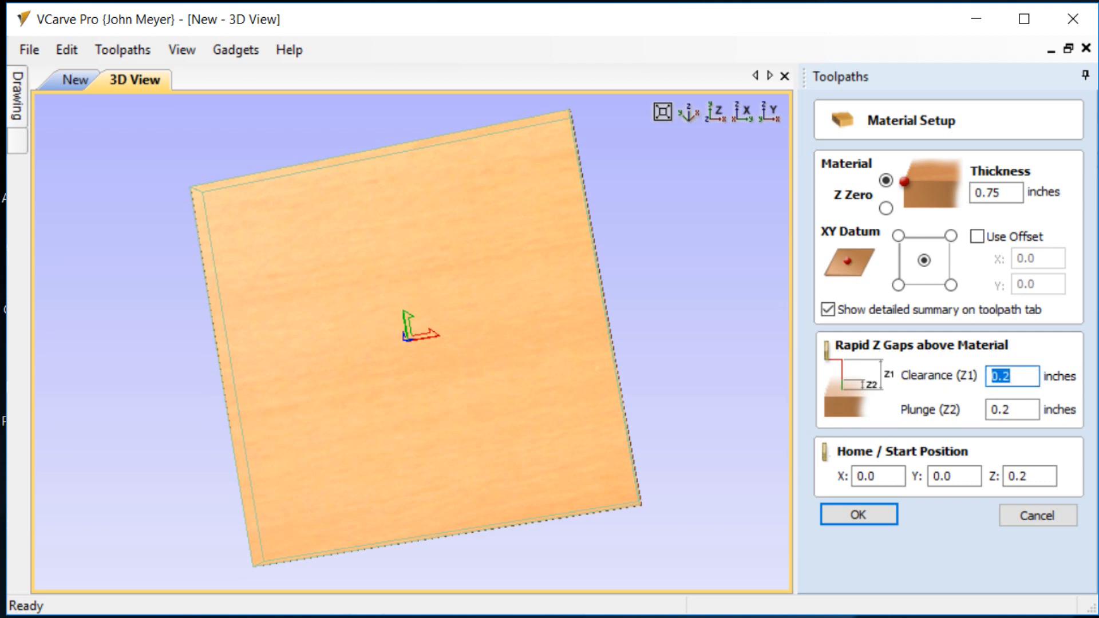
pyautogui.write('.')
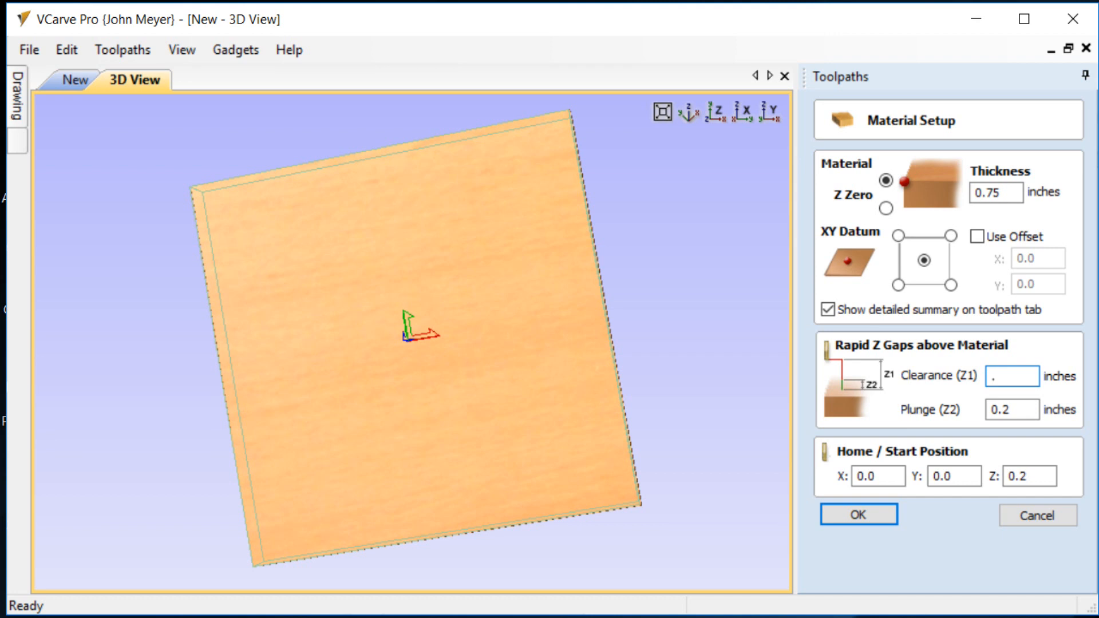
pyautogui.write('001')
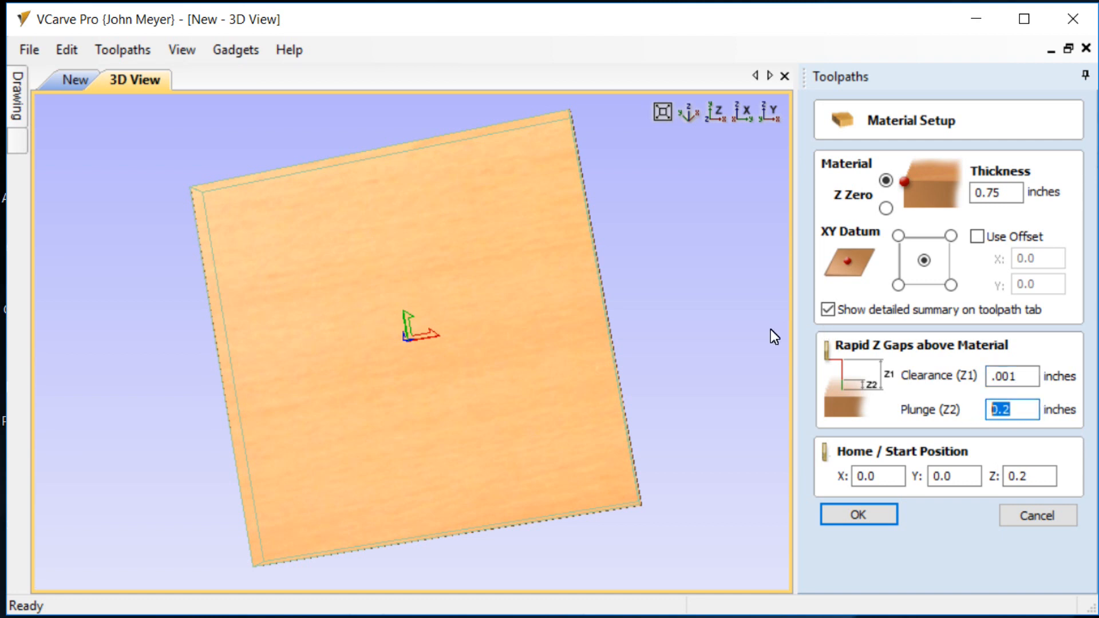
pyautogui.write('.001')
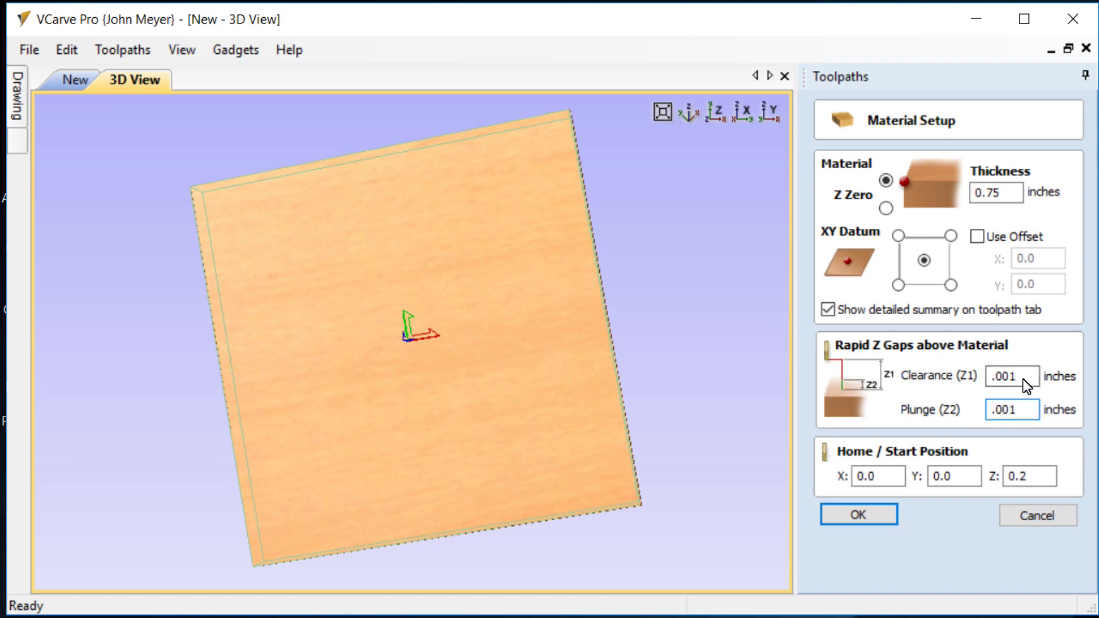
pyautogui.click(1011, 410)
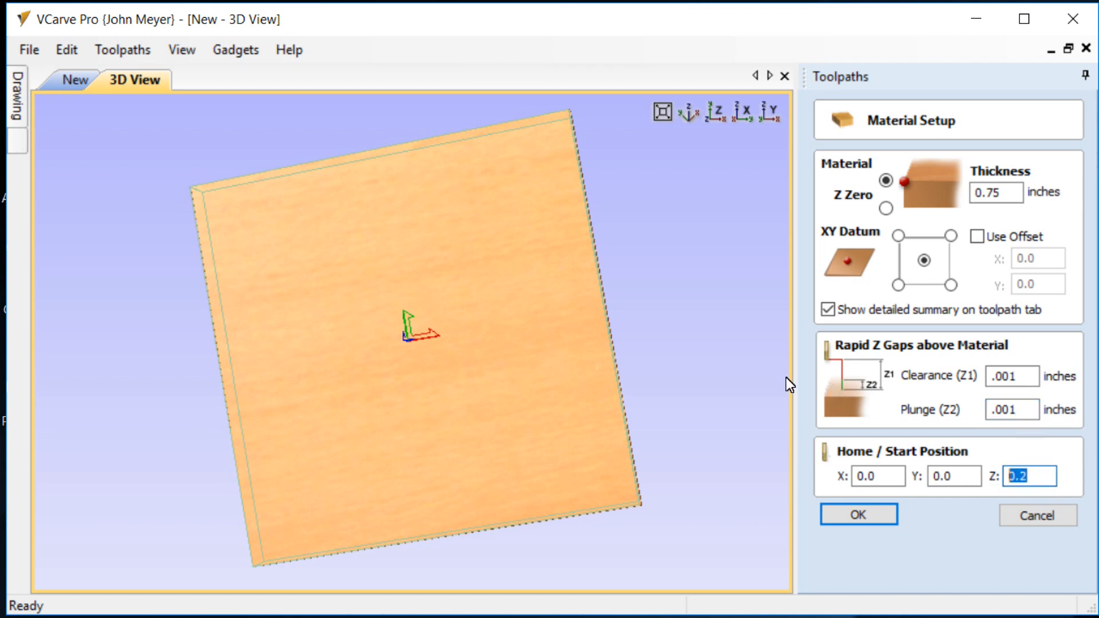
pyautogui.write('.001')
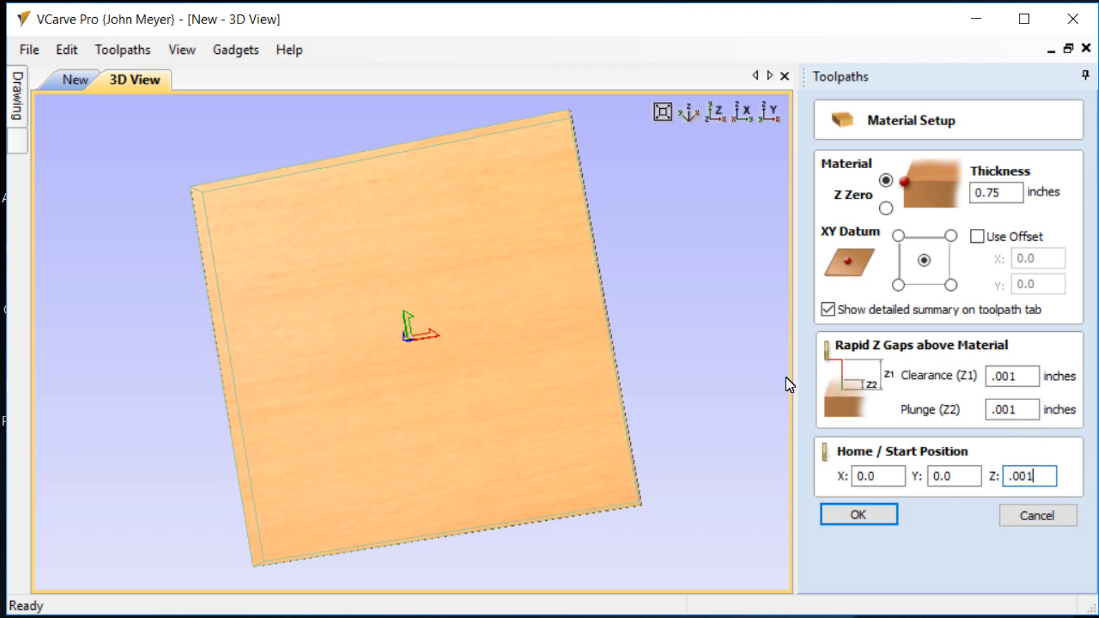
pyautogui.moveTo(701, 414)
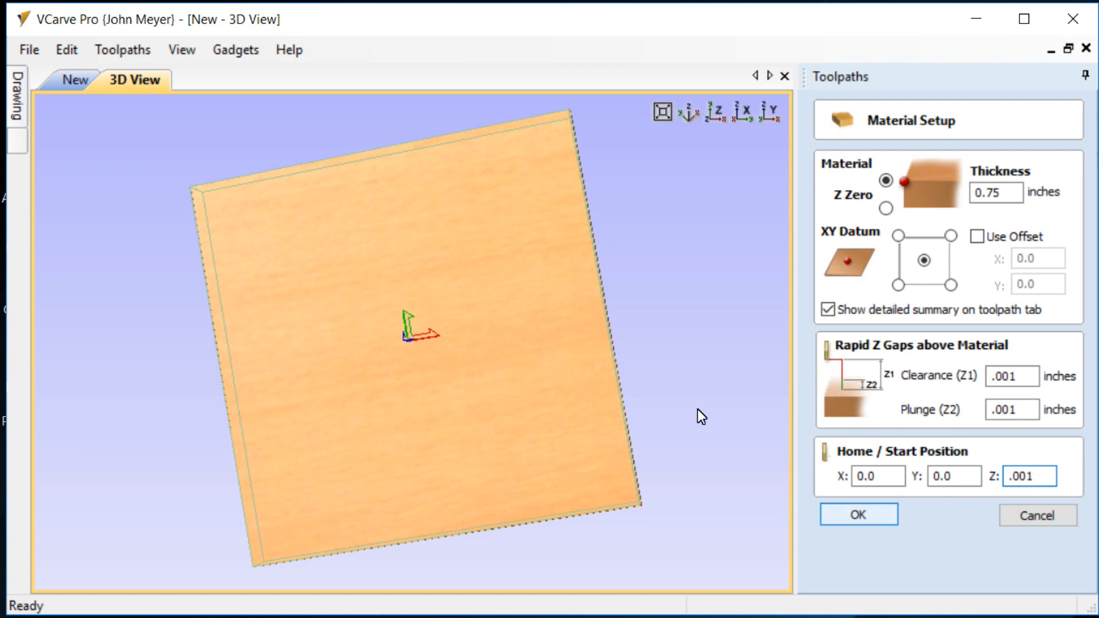
pyautogui.click(857, 514)
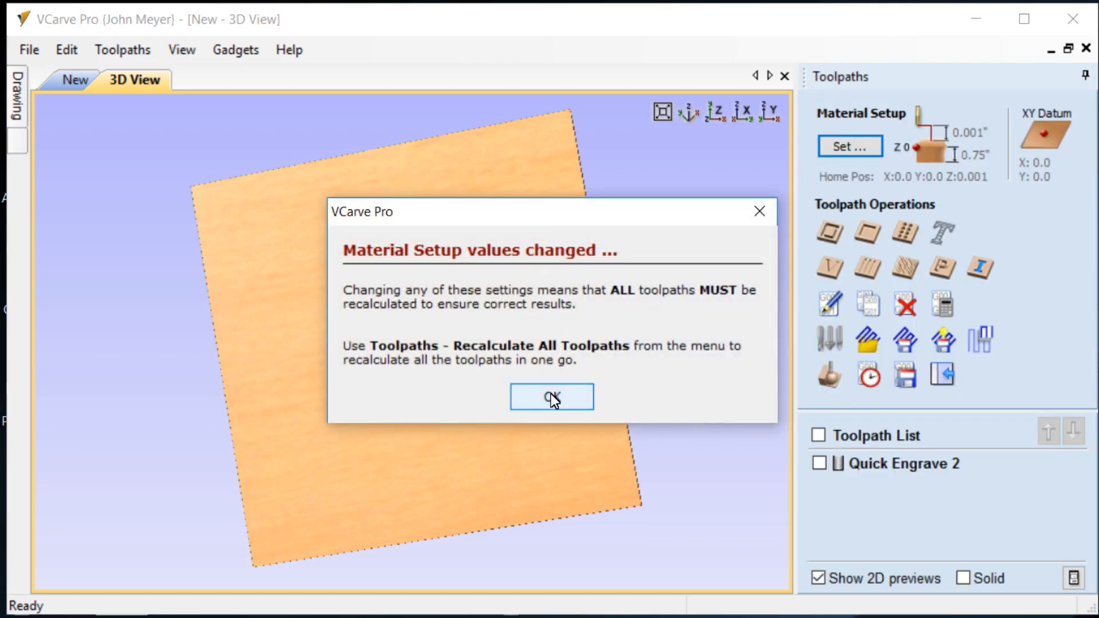
# Step: Dismiss the warning and recalculate Quick Engrave 2 with the 0.001 in safe Z
pyautogui.click(552, 397)
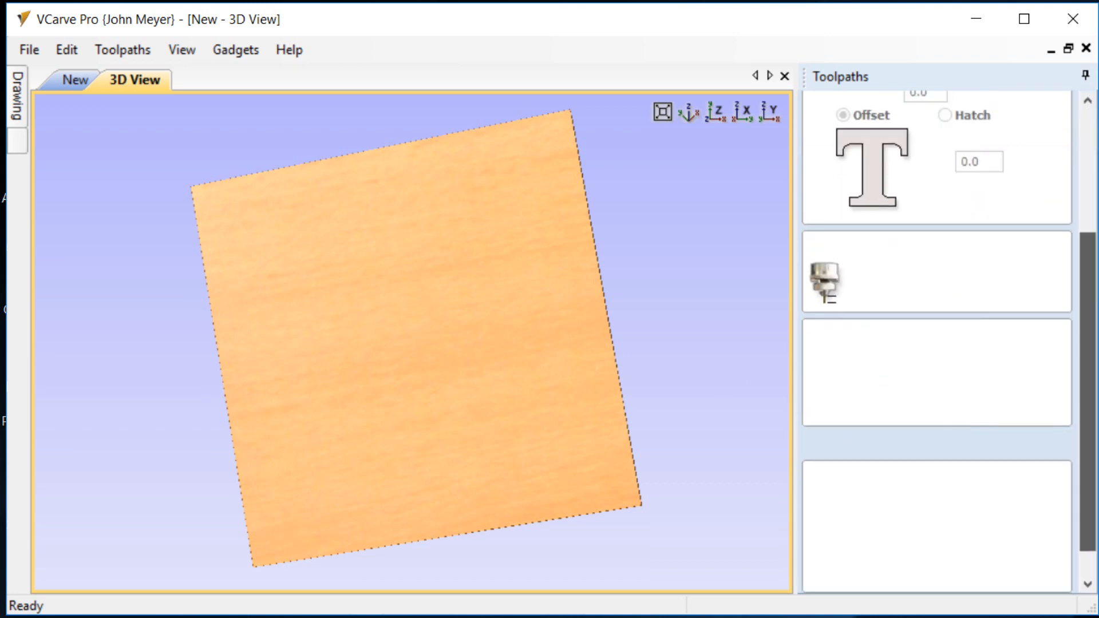
pyautogui.scroll(-3)
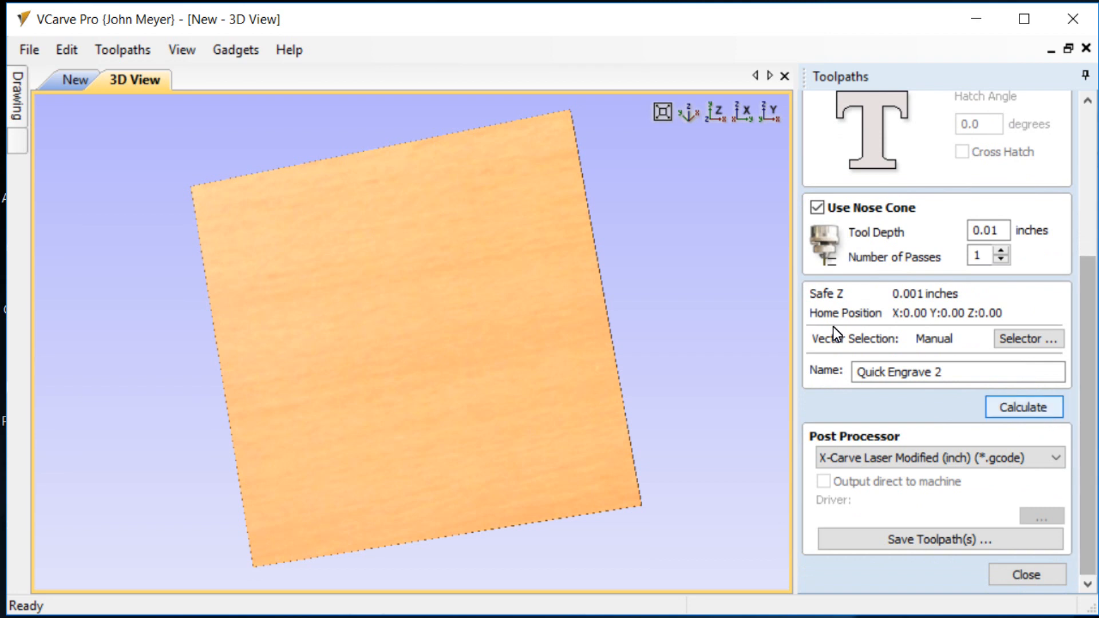
pyautogui.click(1022, 407)
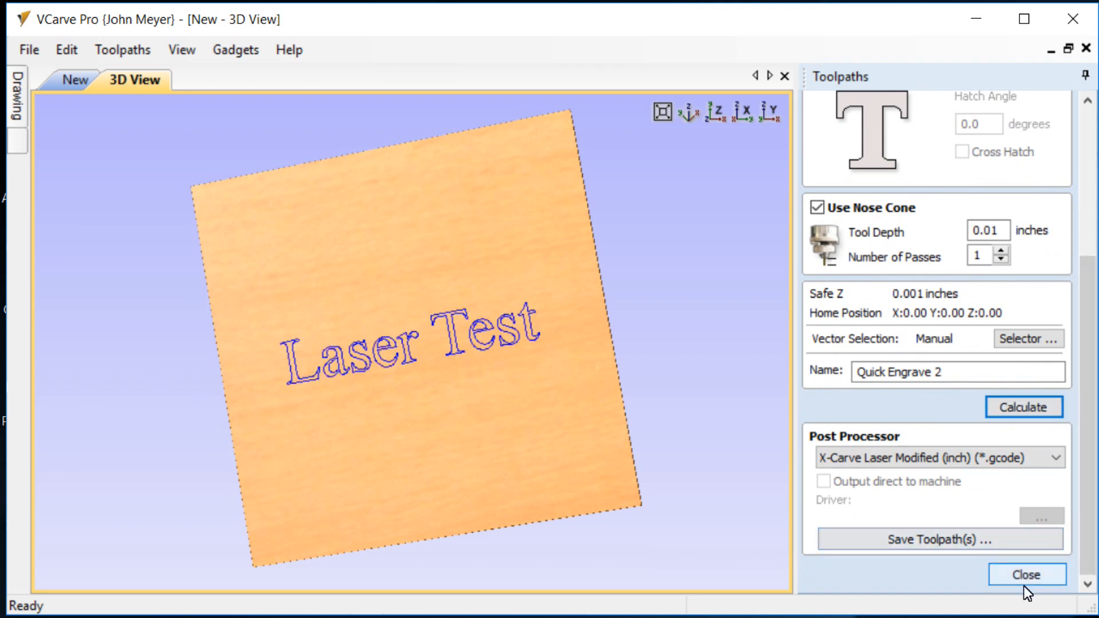
pyautogui.click(1026, 573)
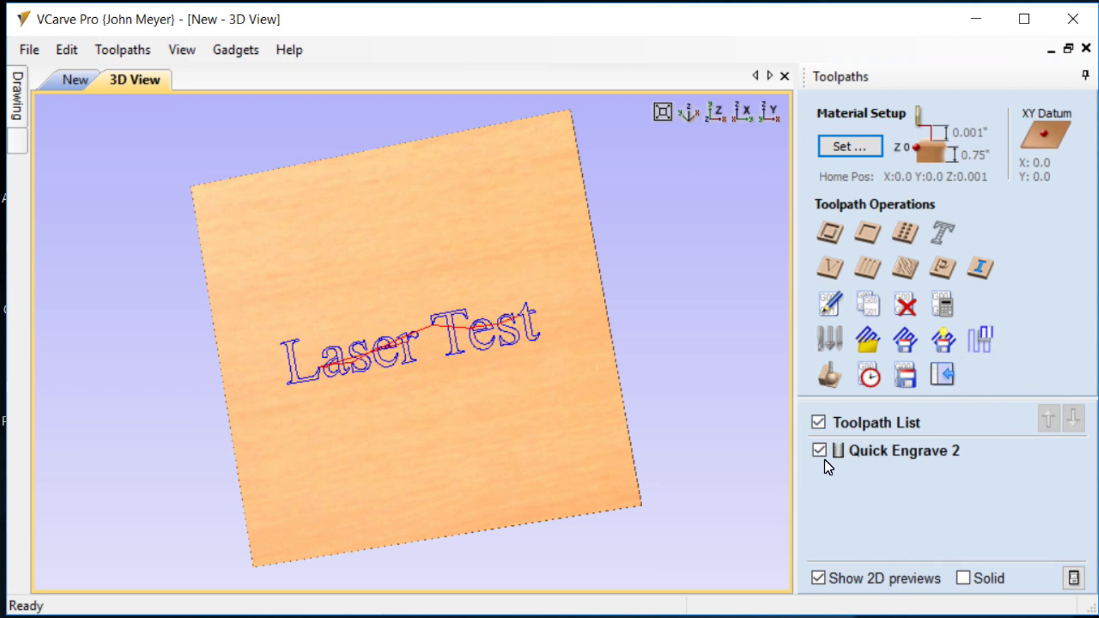
# Step: In Save Toolpaths, keep the X-Carve Laser Modified (inch) (*.gcode) post processor
pyautogui.click(905, 373)
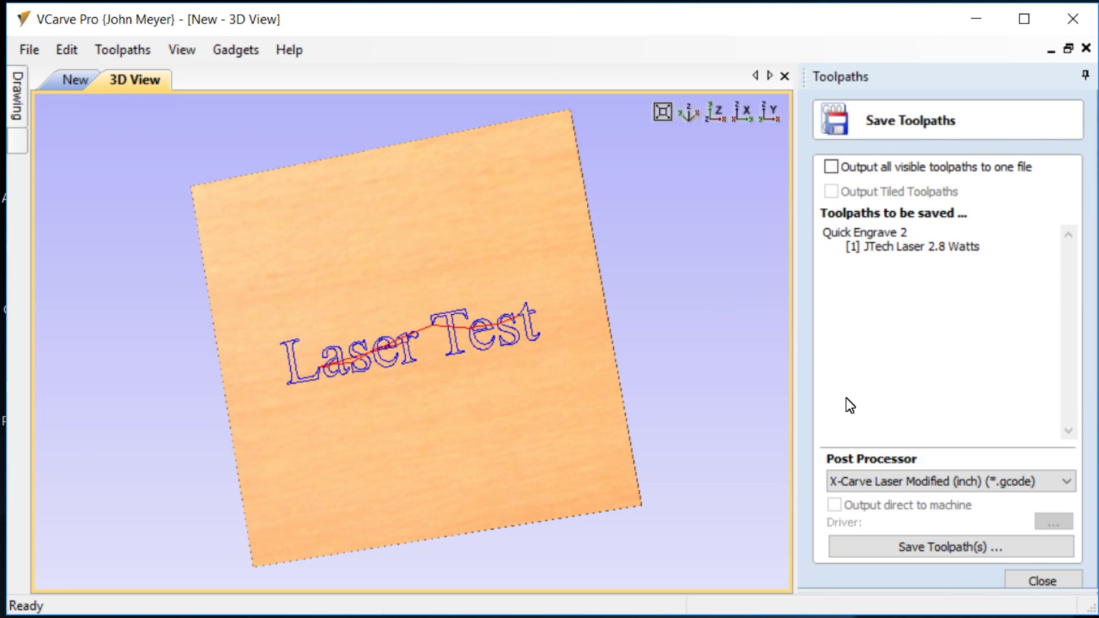
pyautogui.moveTo(1066, 314)
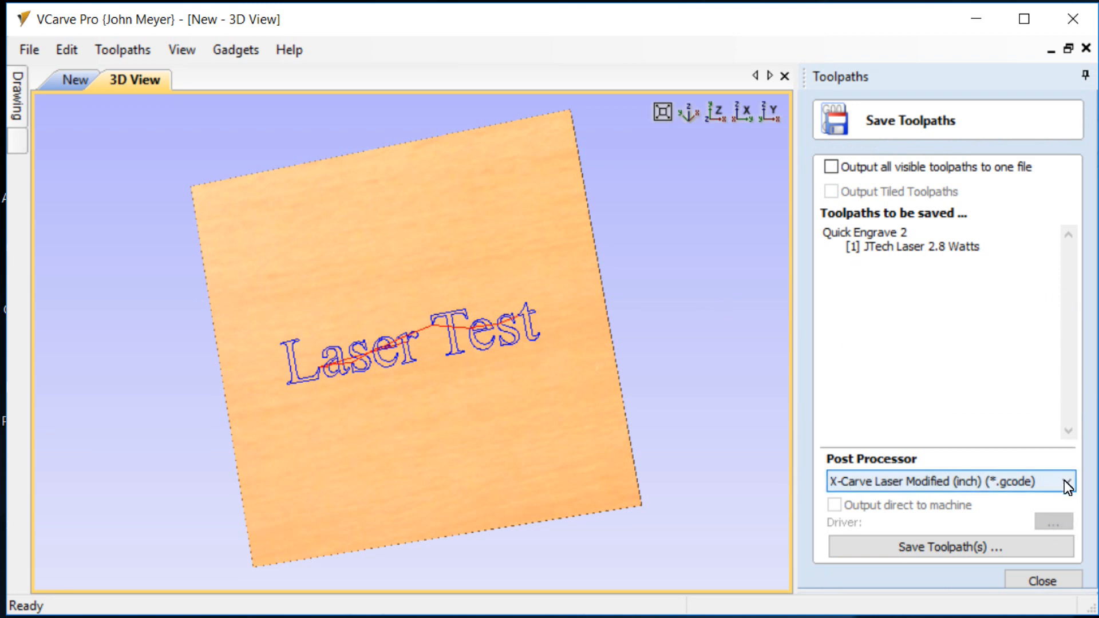
pyautogui.click(1065, 482)
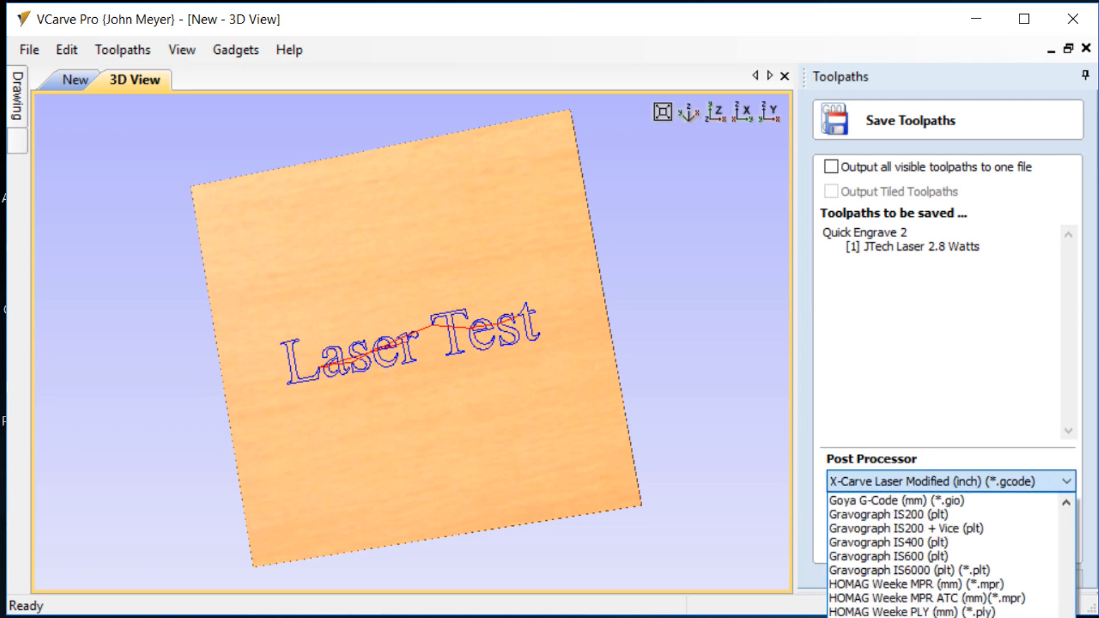
pyautogui.scroll(-3)
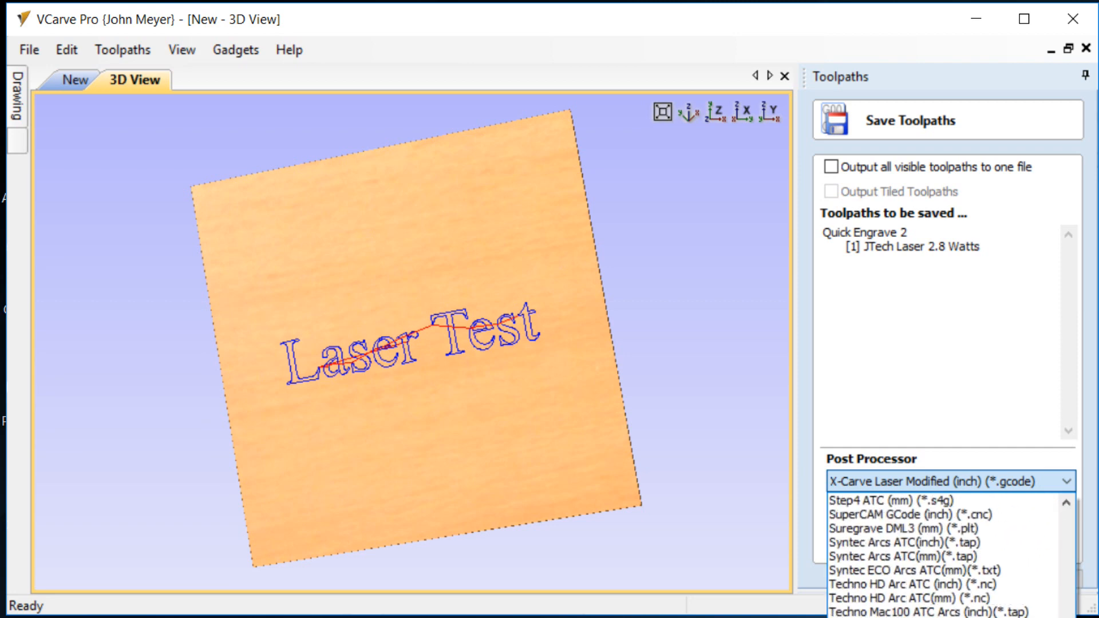
pyautogui.scroll(-3)
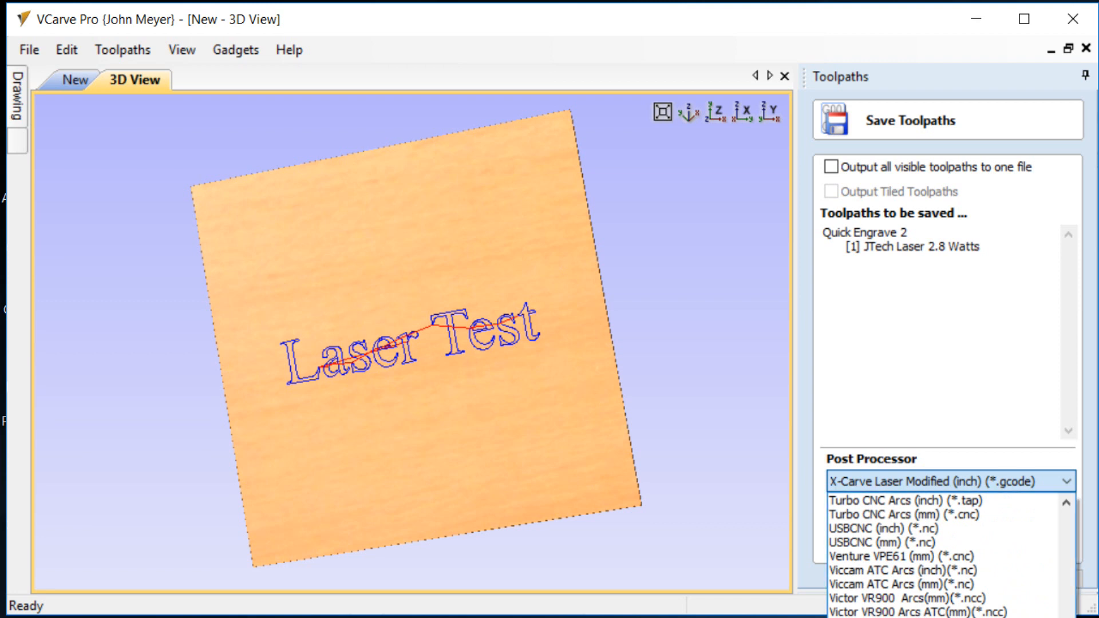
pyautogui.click(945, 482)
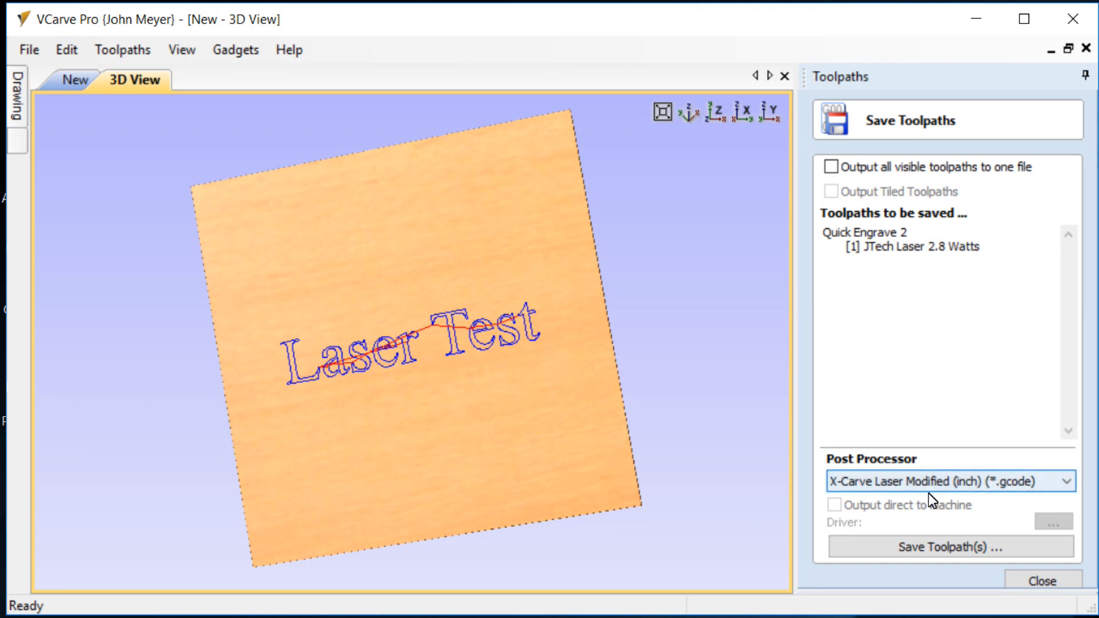
pyautogui.moveTo(1044, 480)
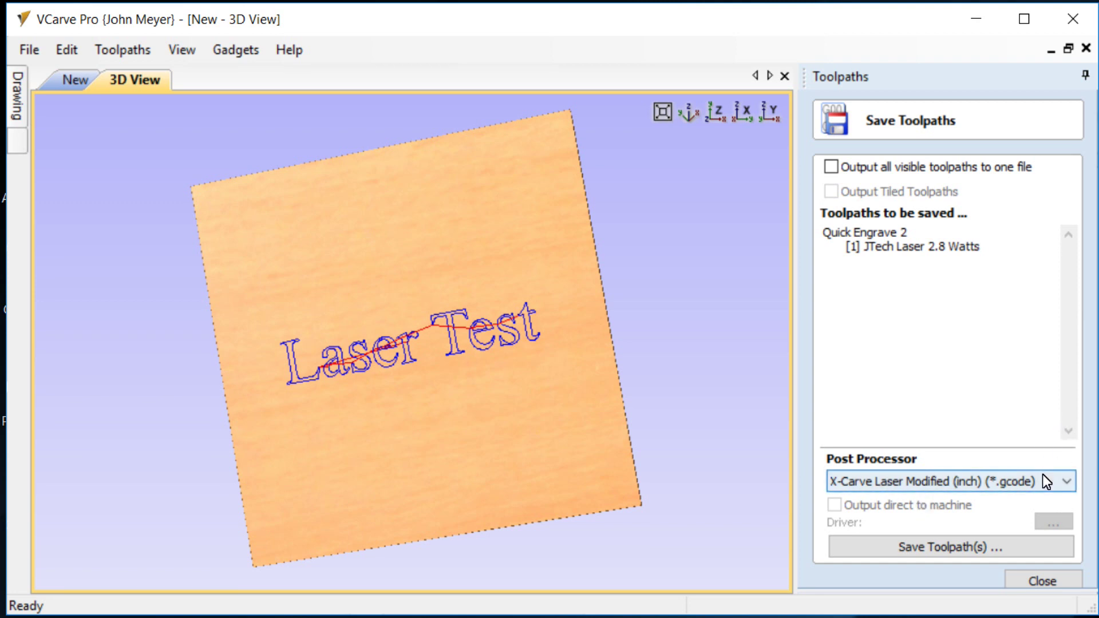
pyautogui.moveTo(950, 546)
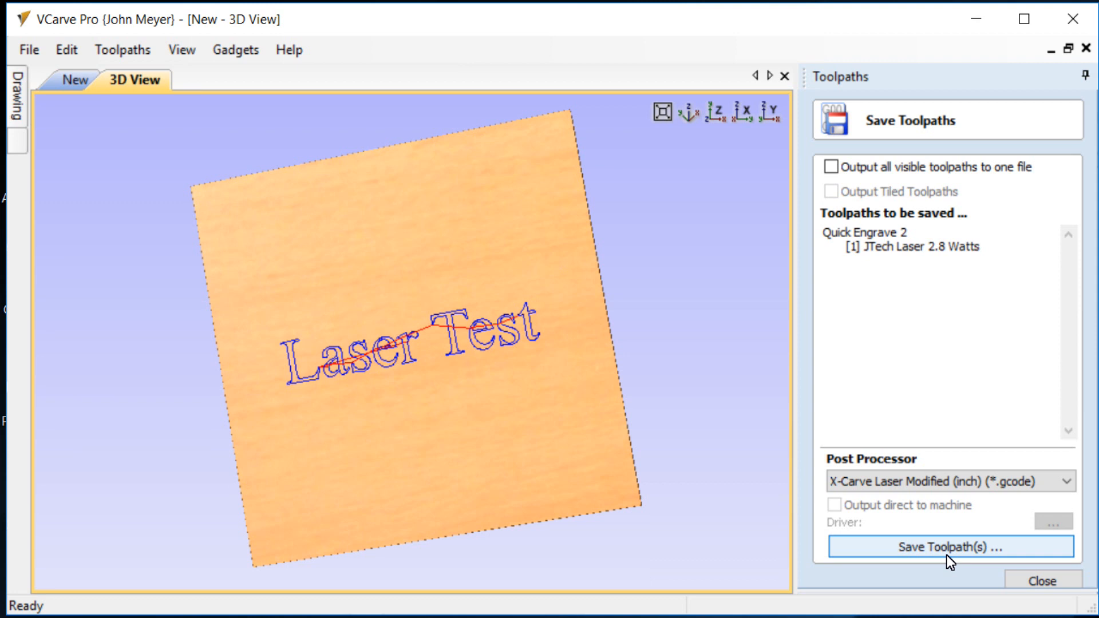
pyautogui.moveTo(1051, 553)
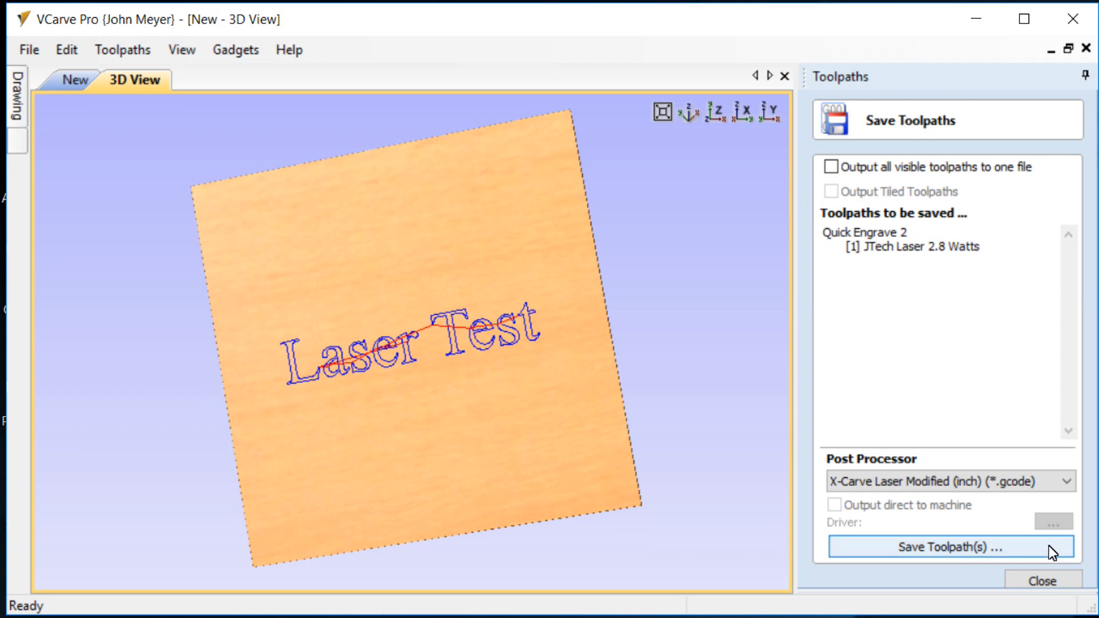
pyautogui.moveTo(1022, 542)
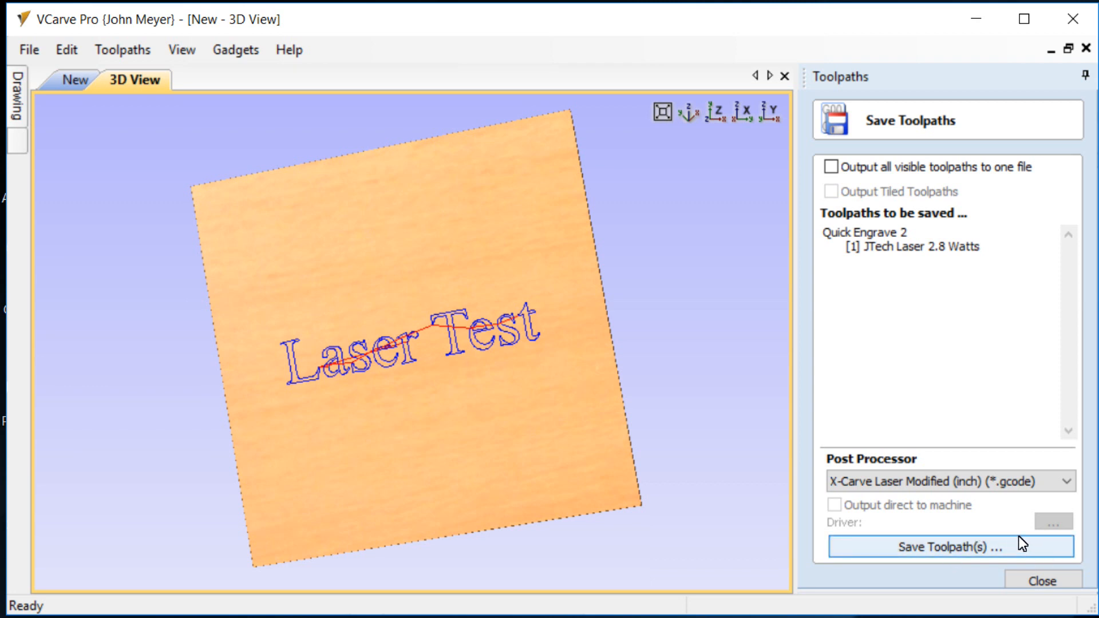